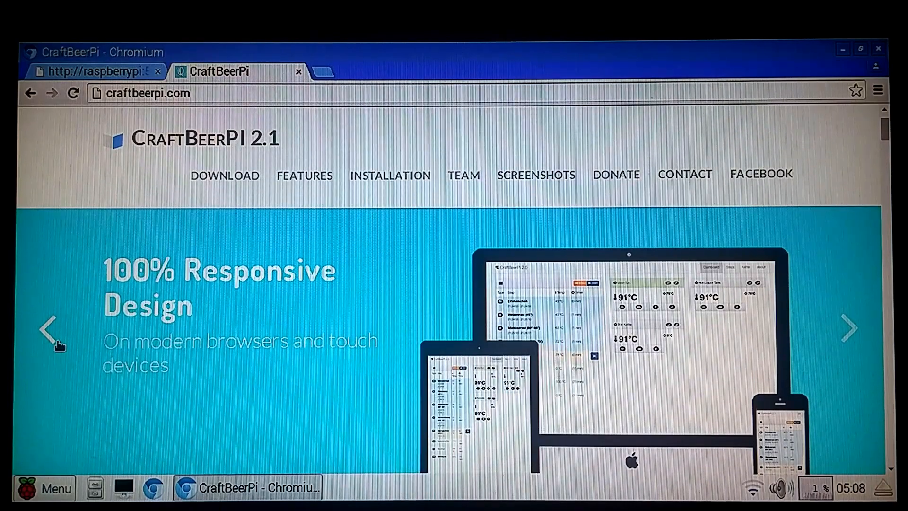
Step the craftbeerpi.com carousel back and forth to land on the Welcome to CraftBeerPI slide
left_click(51, 329)
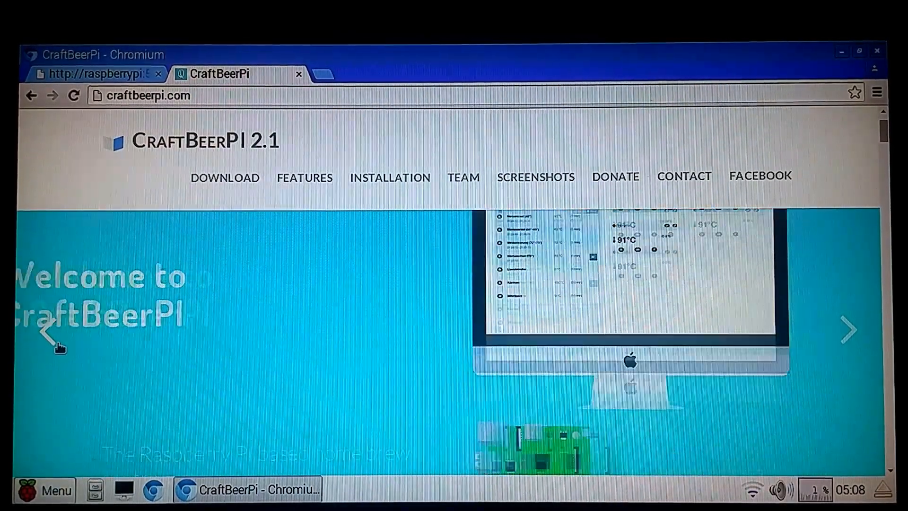
left_click(849, 330)
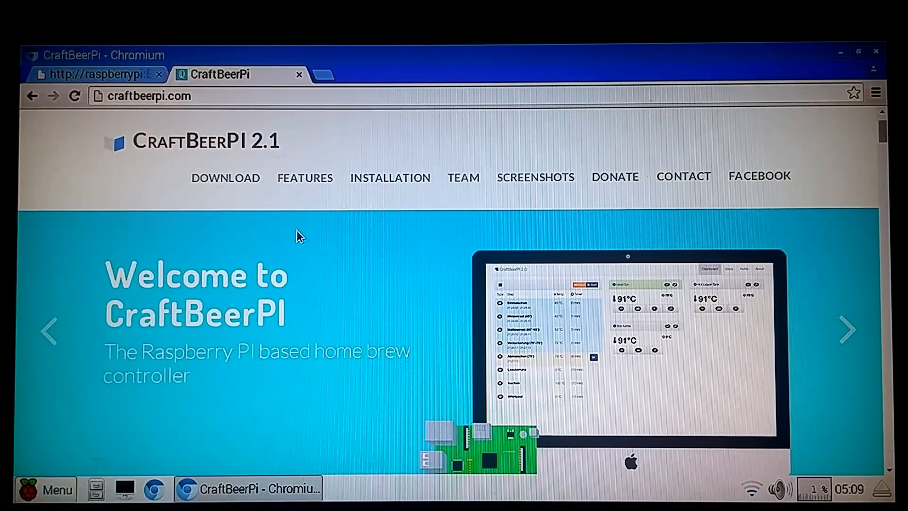
mouse_move(468, 213)
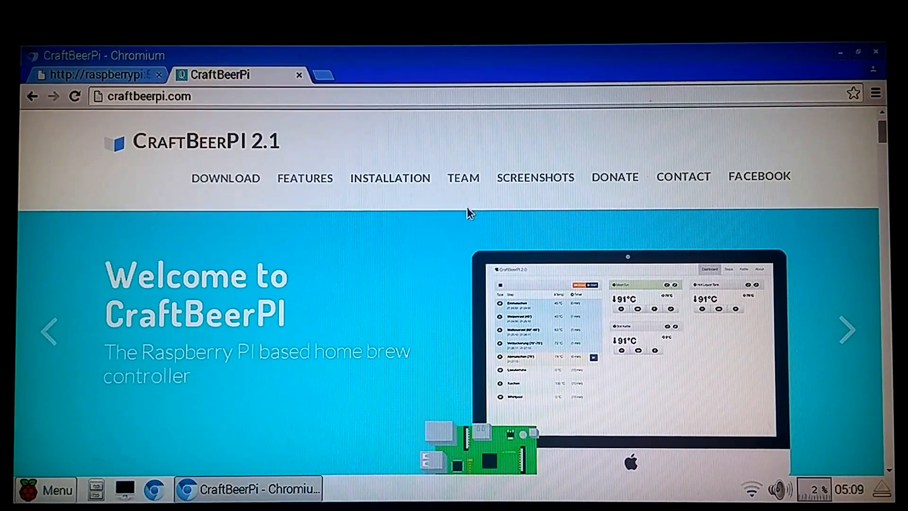
left_click(846, 330)
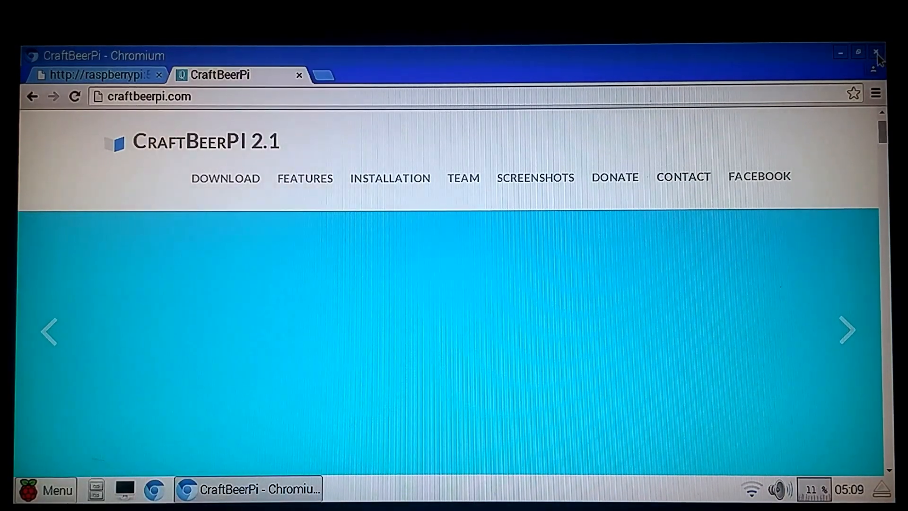
Close Chromium and open the desktop file craftbeerpi install.txt in Leafpad
left_click(876, 52)
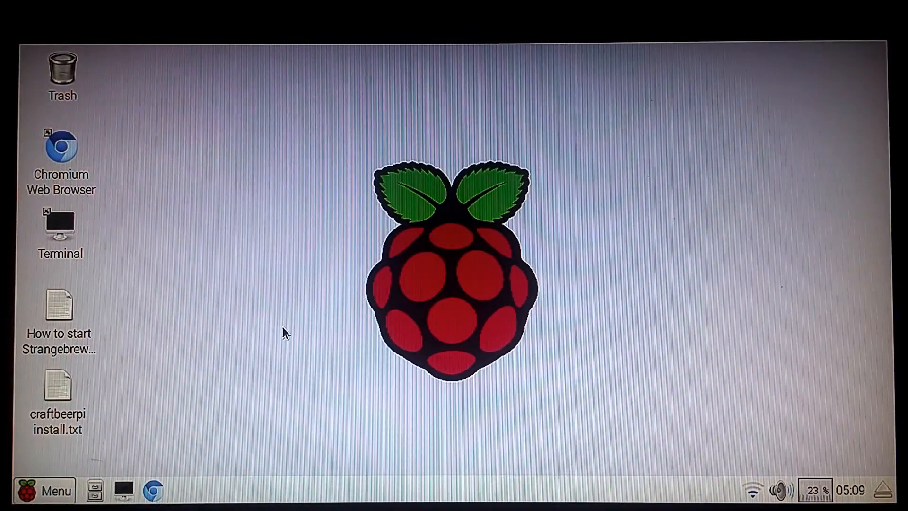
left_click(58, 385)
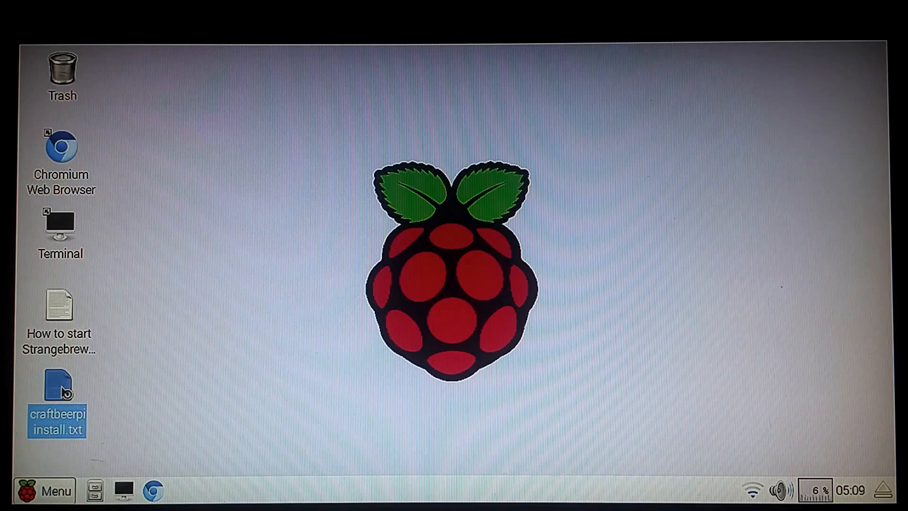
double_click(57, 400)
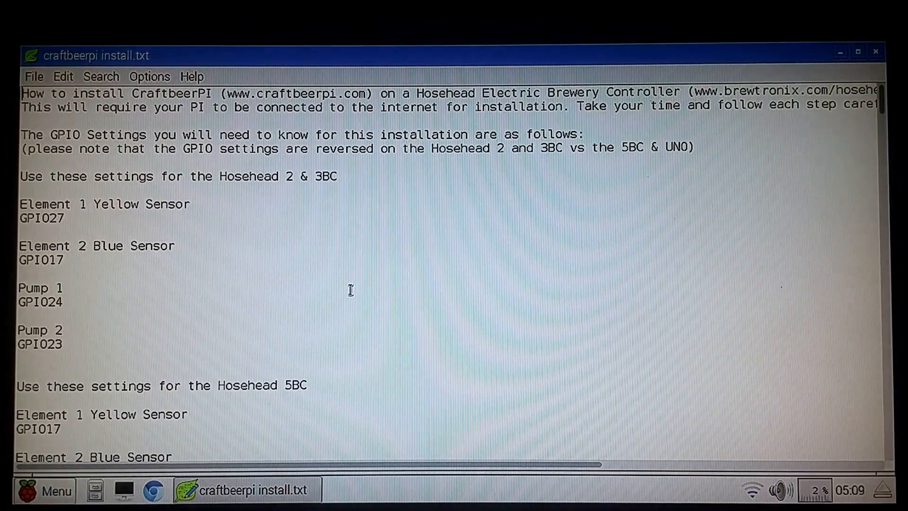
Scroll through the guide's GPIO settings down to the first install steps
scroll("down", 3)
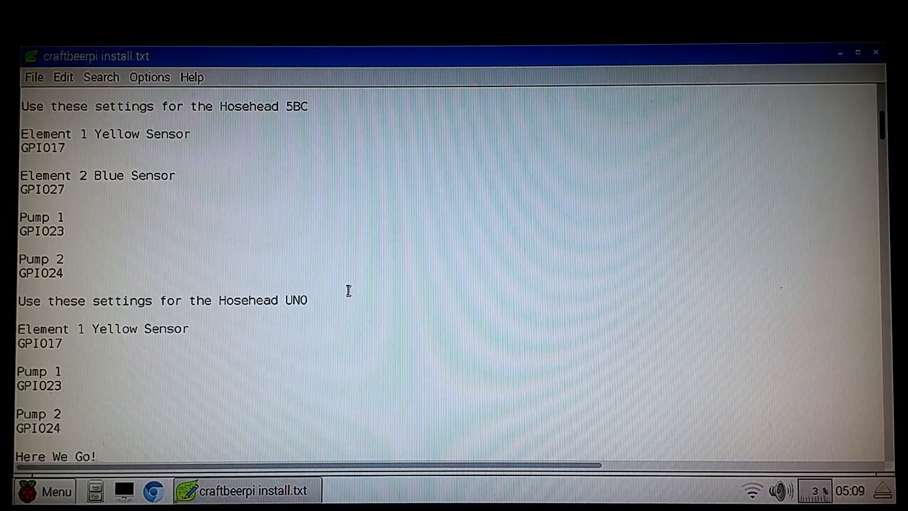
scroll("down", 3)
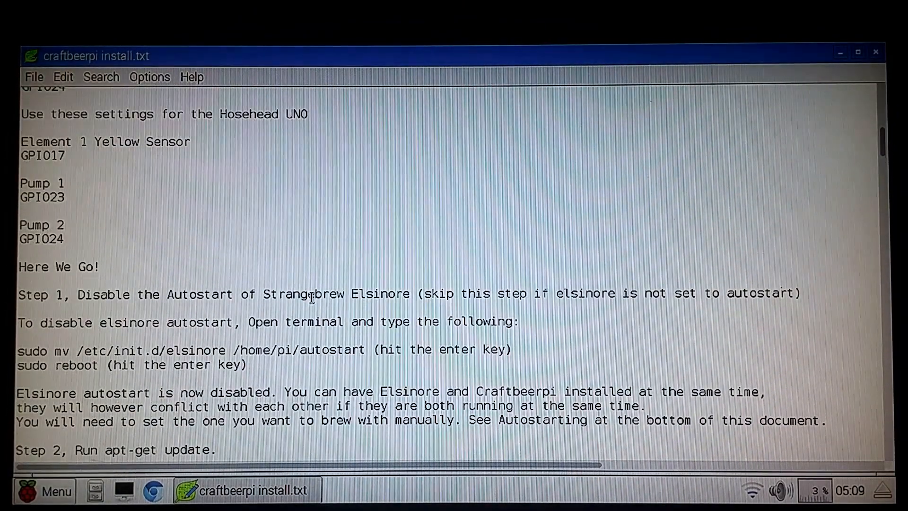
scroll("up", 3)
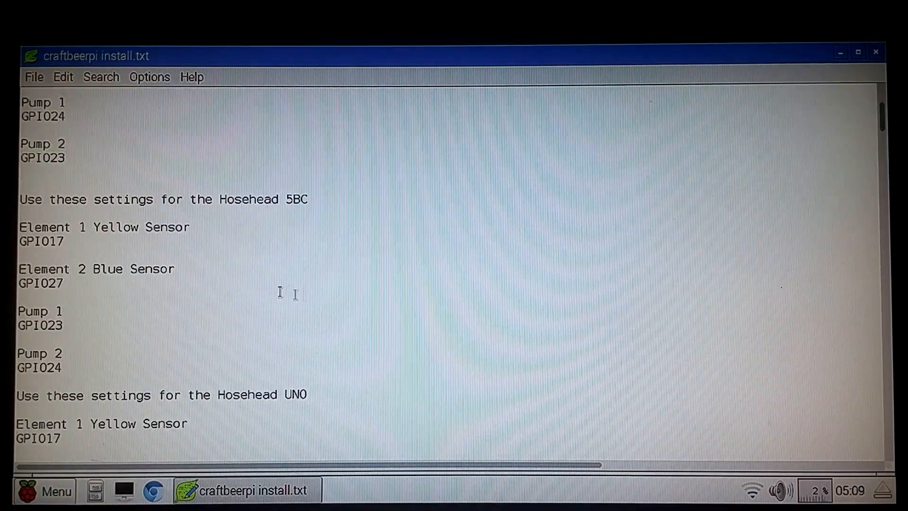
scroll("up", 3)
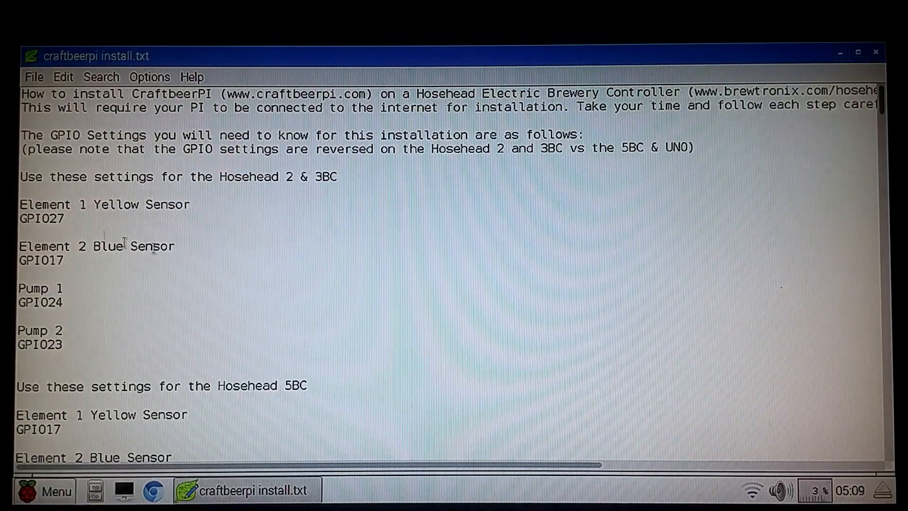
scroll("down", 3)
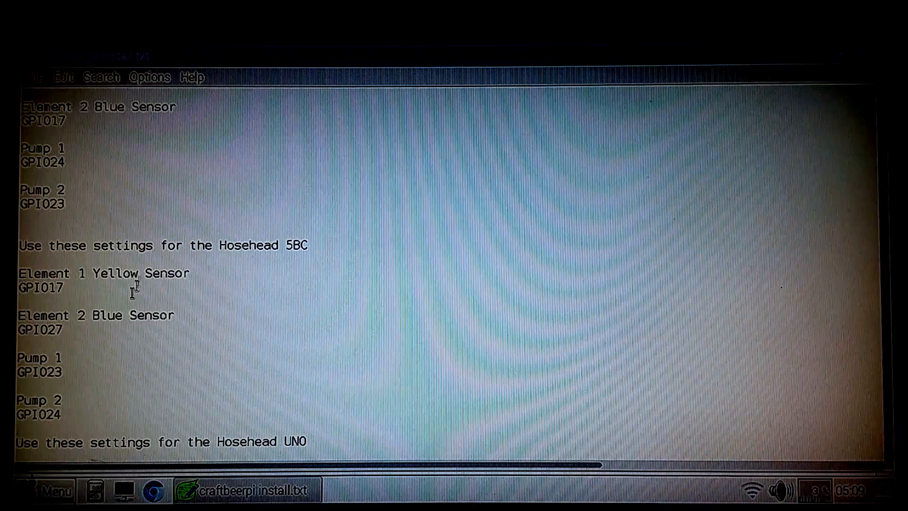
scroll("down", 3)
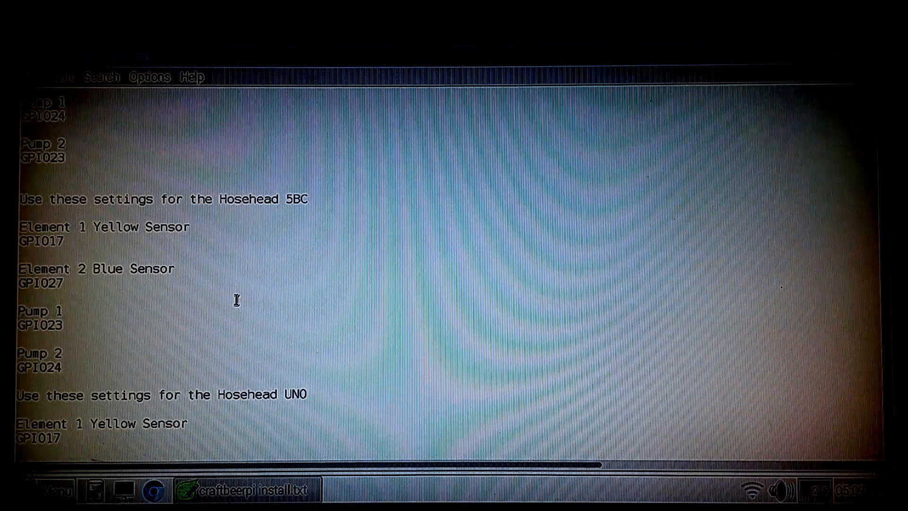
scroll("down", 3)
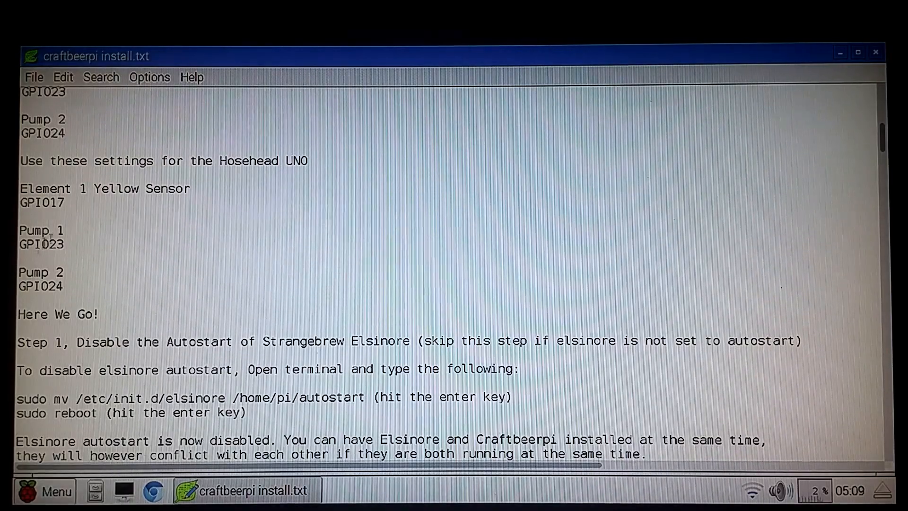
scroll("down", 3)
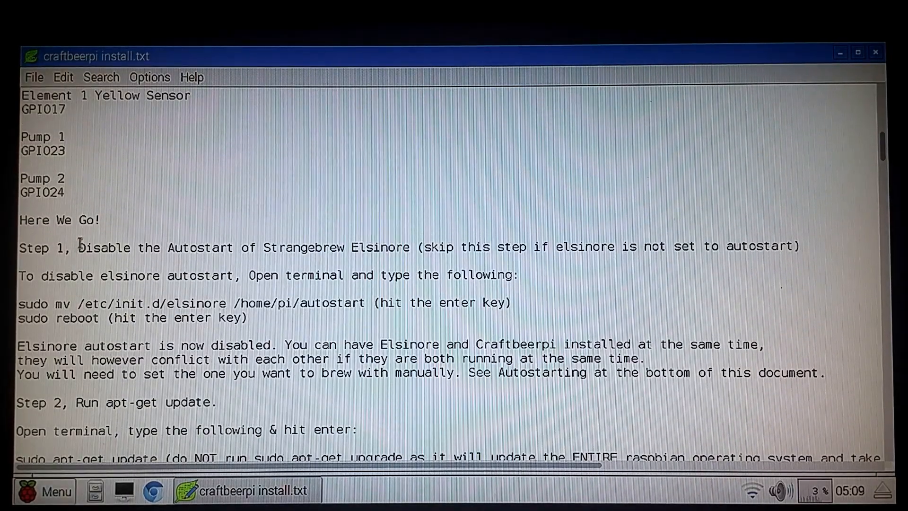
scroll("down", 3)
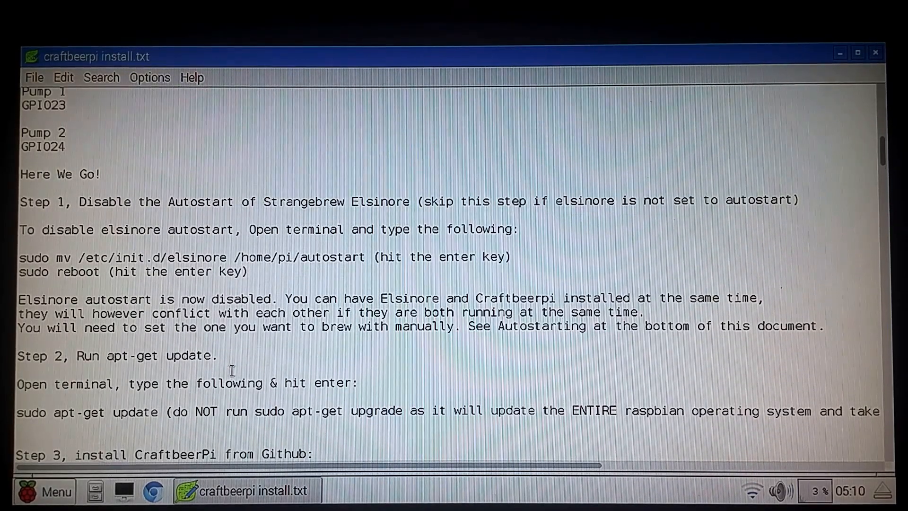
mouse_move(342, 270)
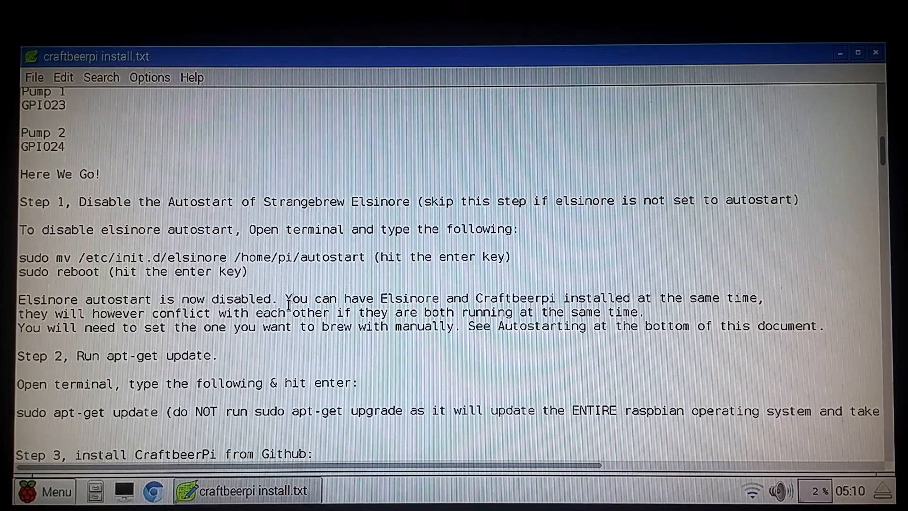
In a new terminal run 'sudo mv /etc/init.d/elsinore /home/pi/autostart' to disable Elsinore autostart
double_click(307, 257)
type("sudo mv /etc/init.d/elsinore /home/pi/autostart")
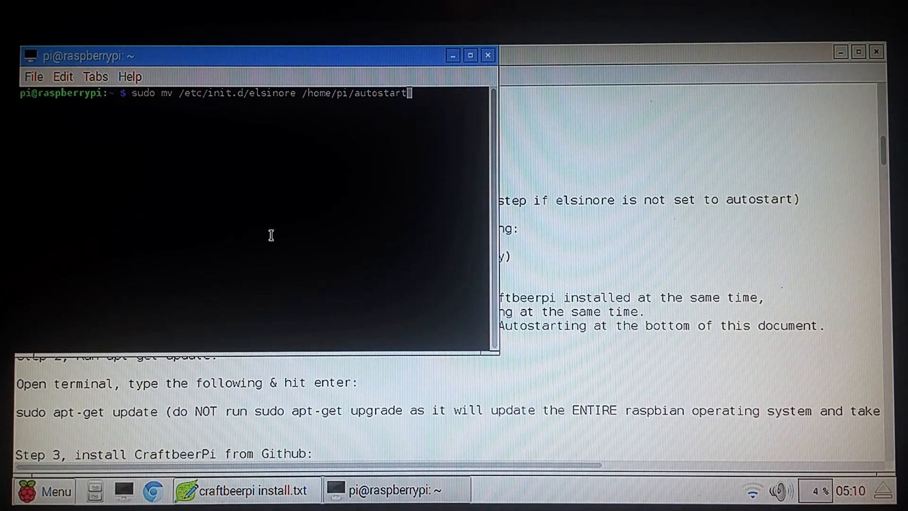
key("Return")
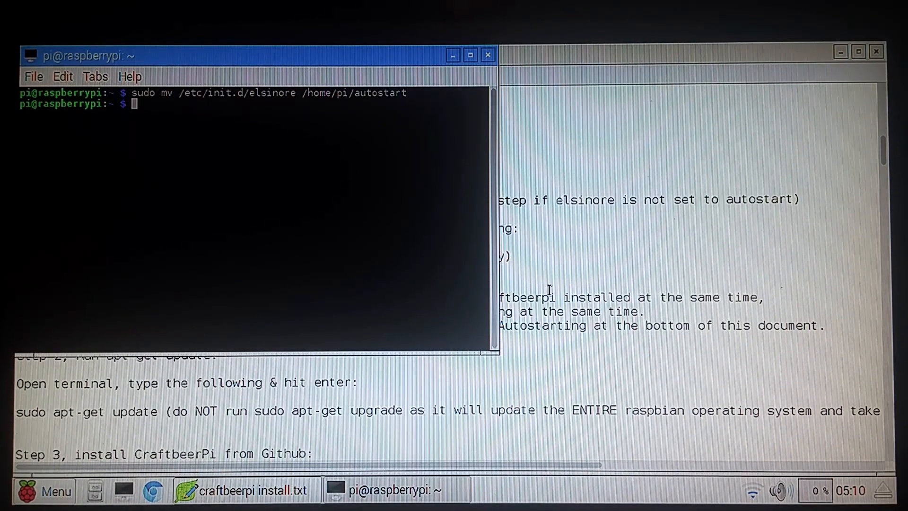
mouse_move(258, 132)
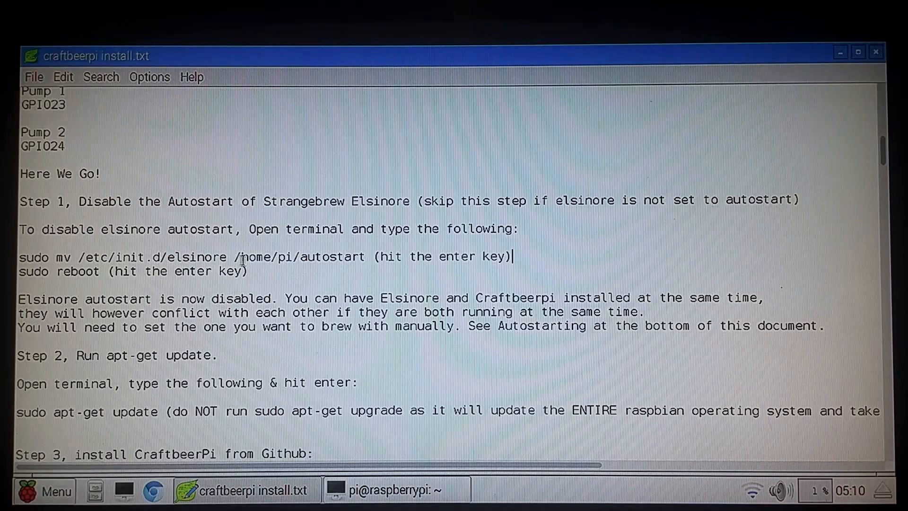
Run 'sudo reboot' to restart the Raspberry Pi
left_click(394, 490)
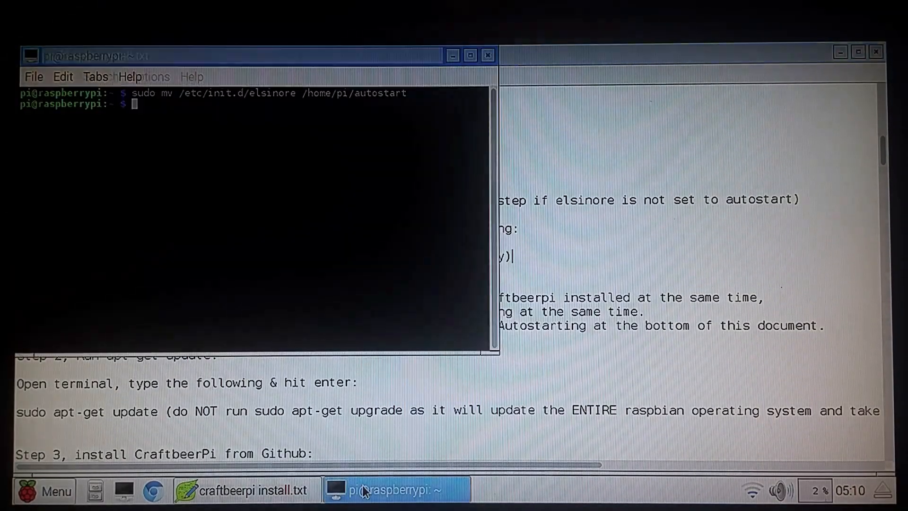
type("s")
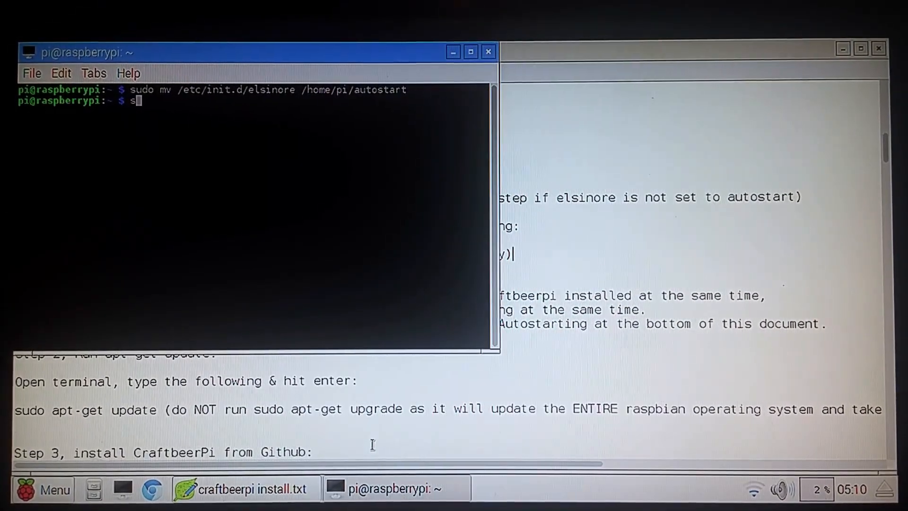
type("udo reboot")
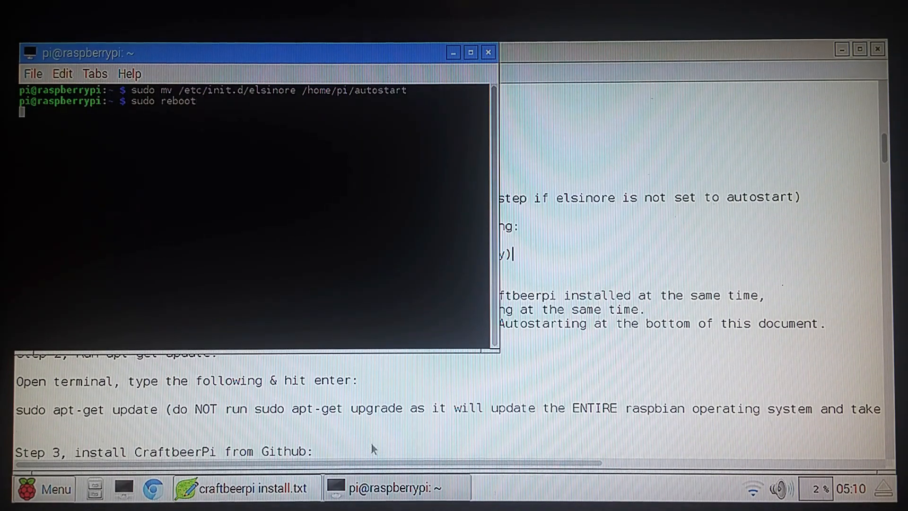
key("Return")
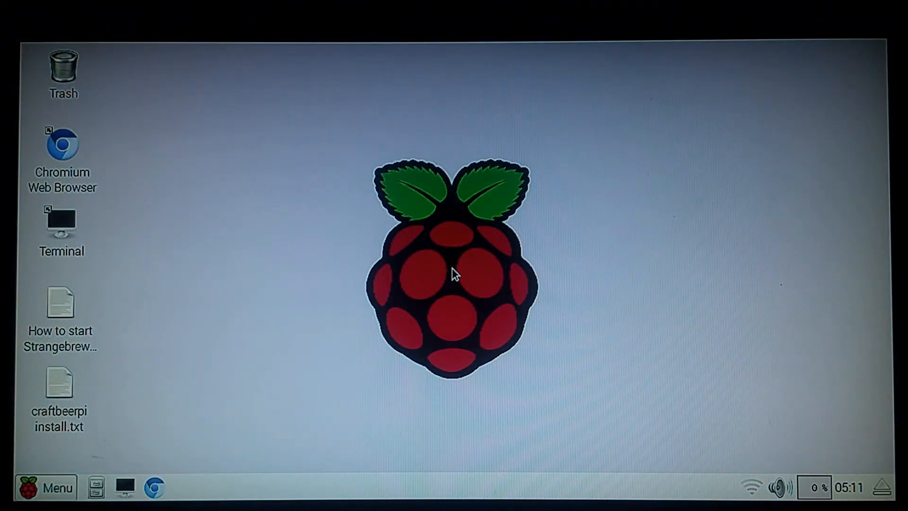
mouse_move(293, 354)
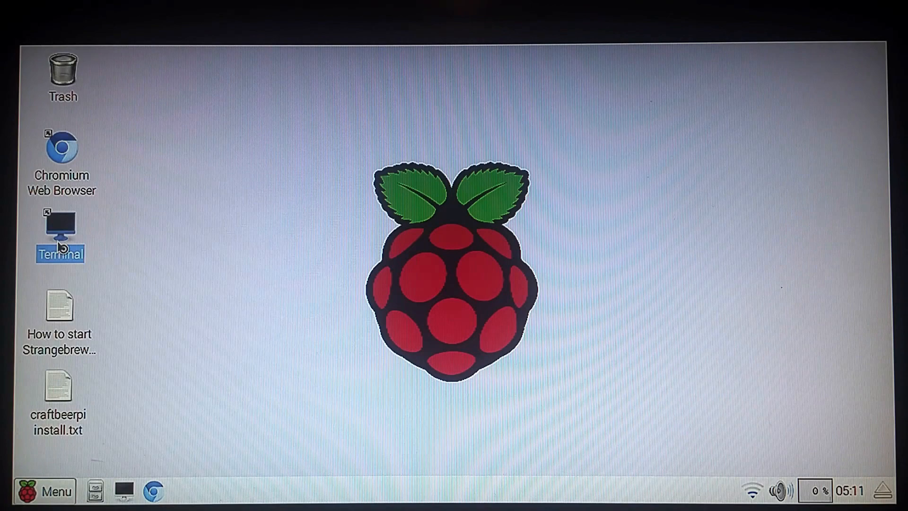
In a new terminal run the misspelled 'sudo ap-get update' and get command not found
double_click(59, 226)
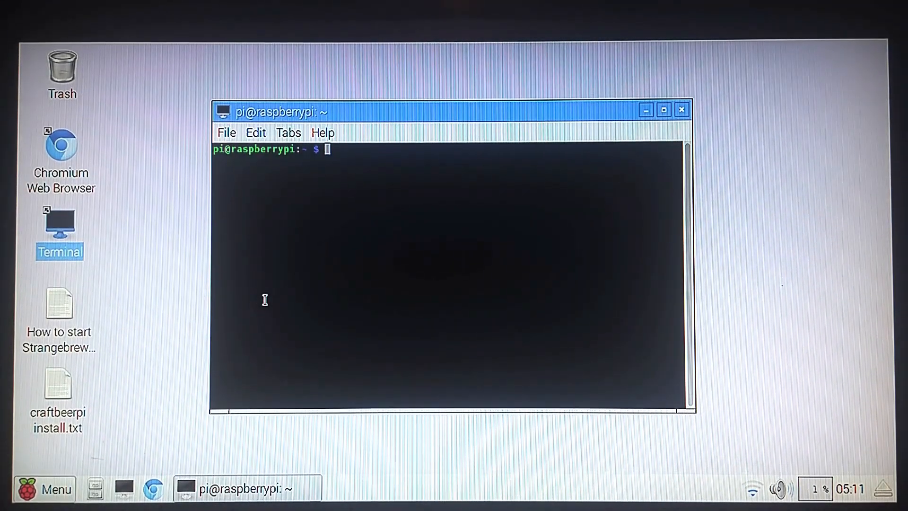
type("sud")
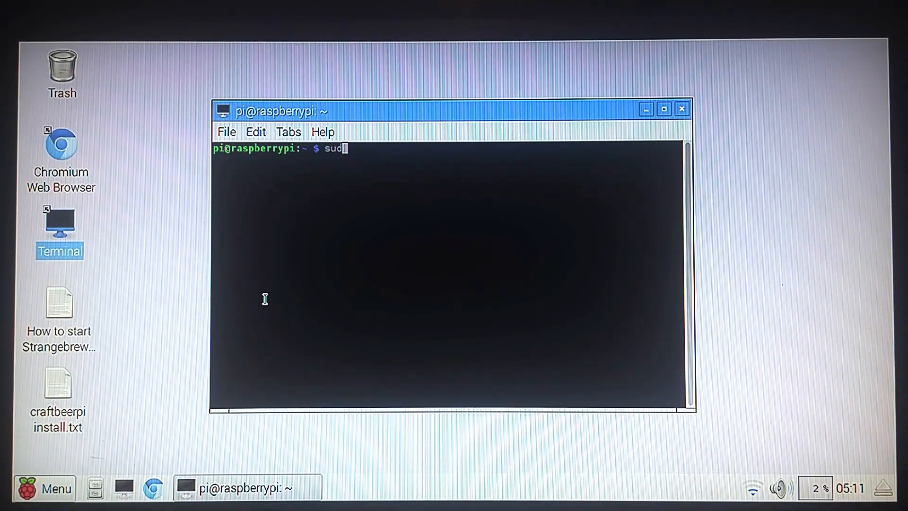
type("o ap")
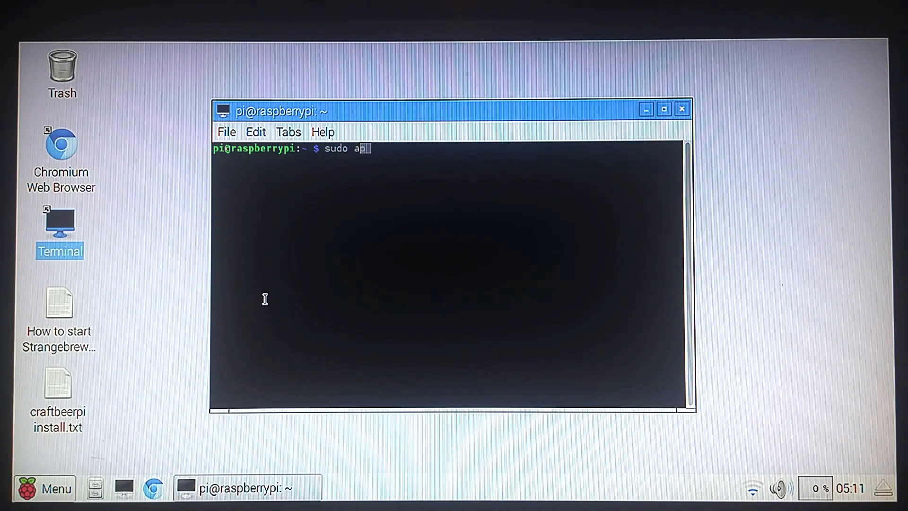
type("-get")
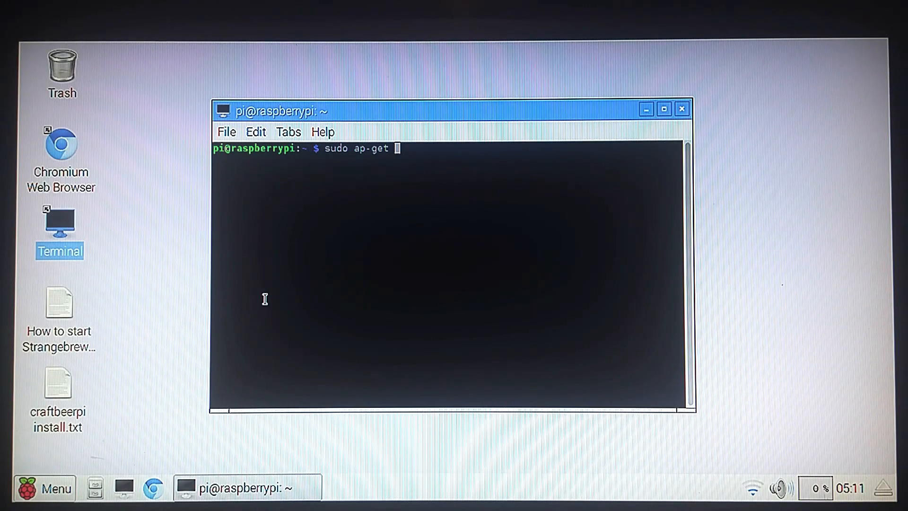
type("u")
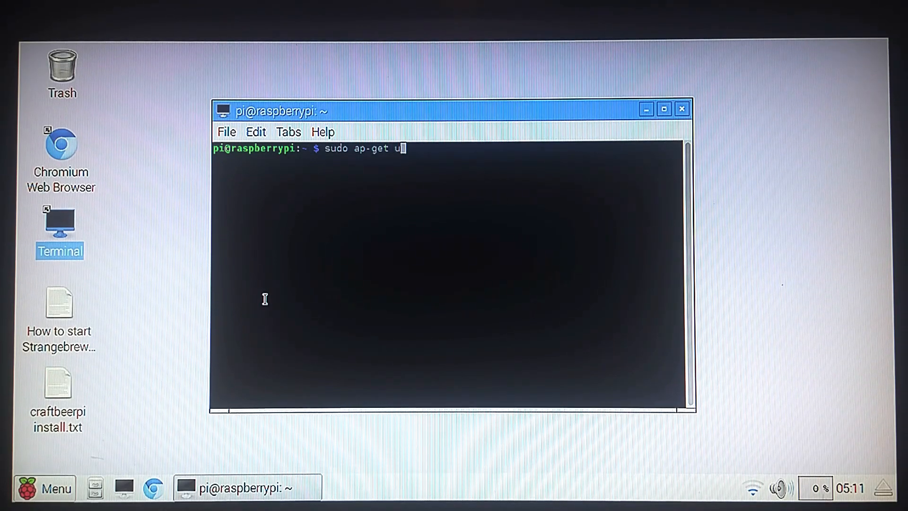
type("pdate")
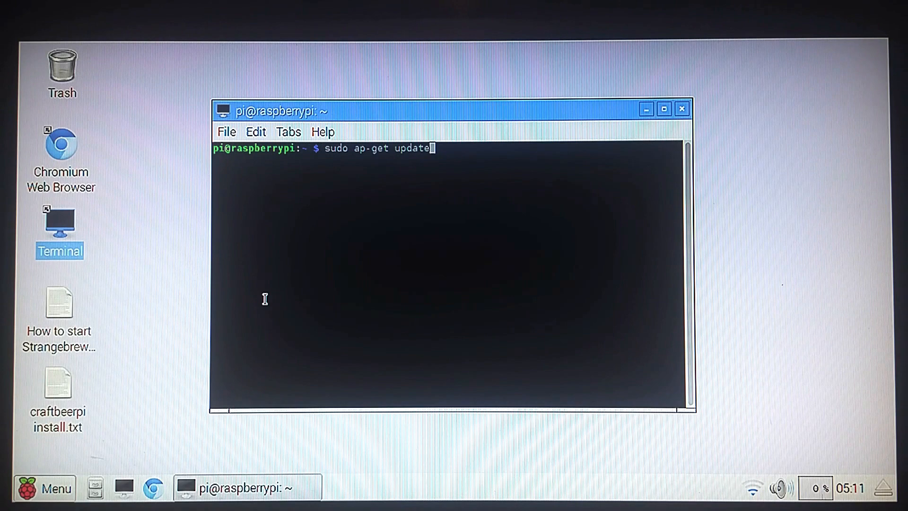
key("Return")
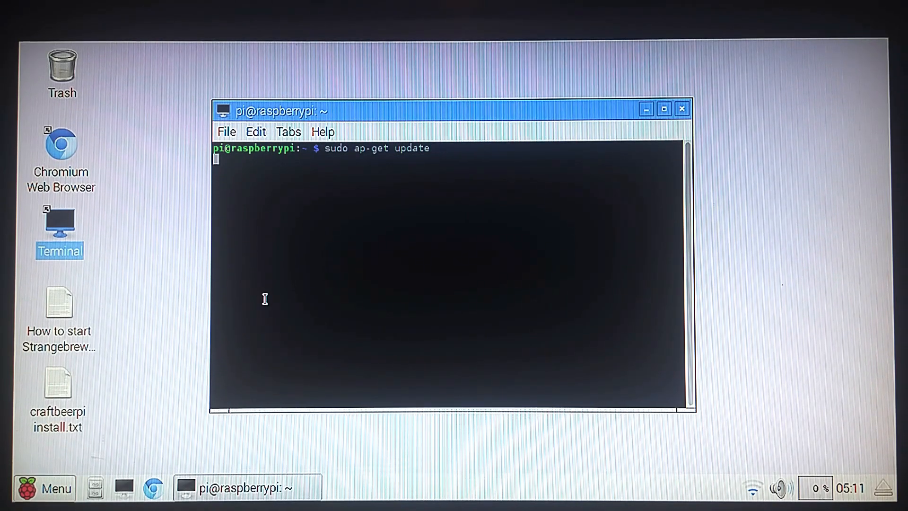
key("Return")
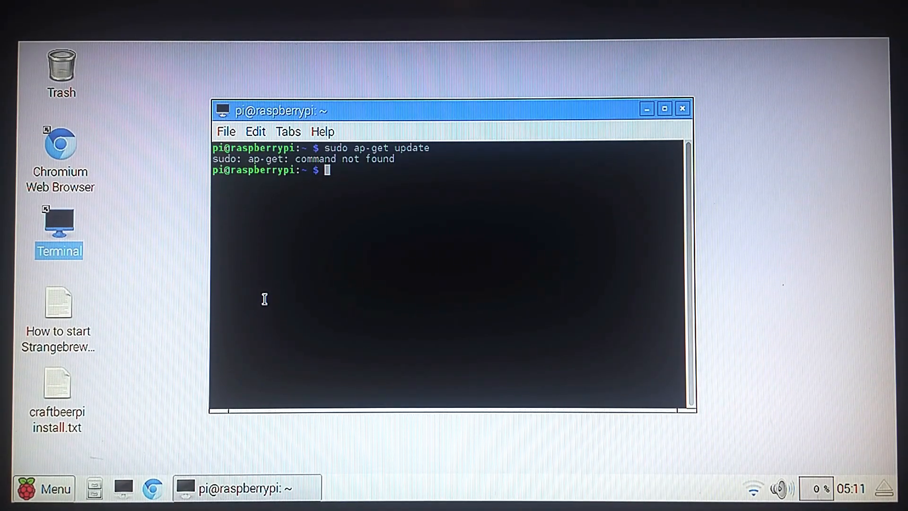
Retype the corrected 'sudo apt-get update' at the prompt, fixing the typo
type("sudo apt")
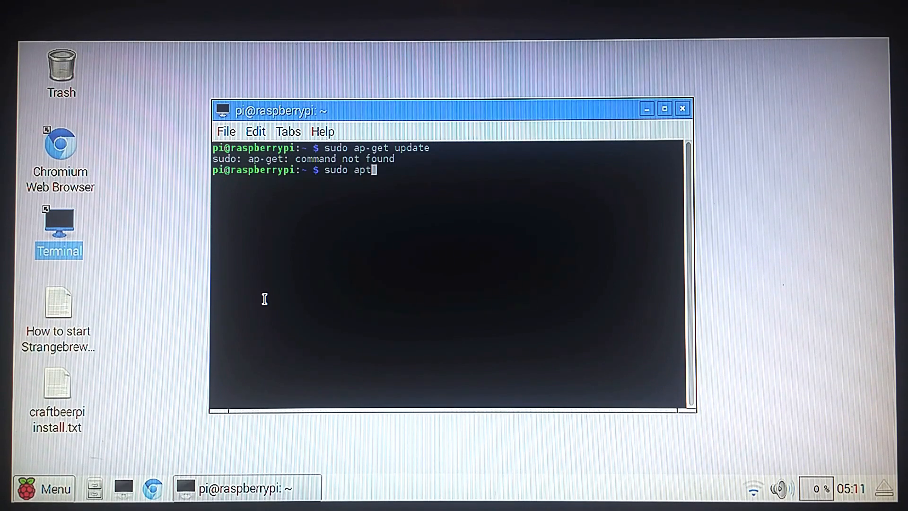
type("get")
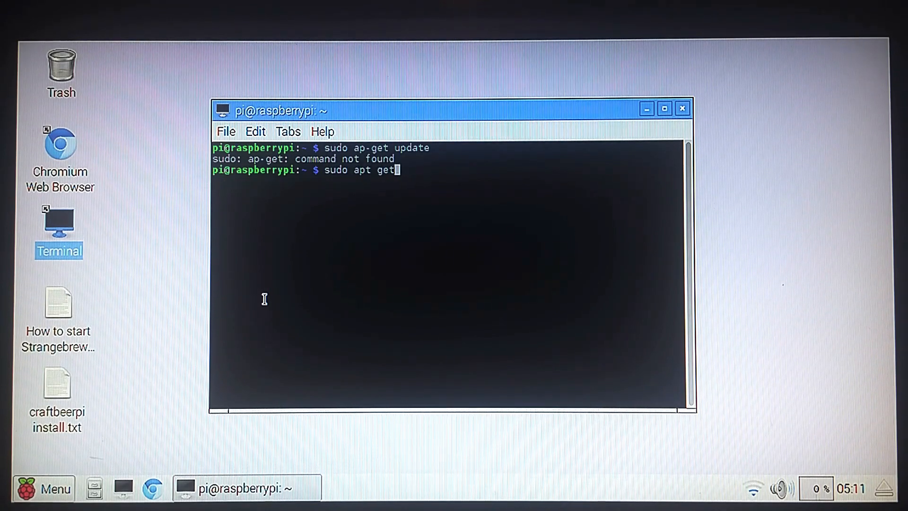
key("BackSpace")
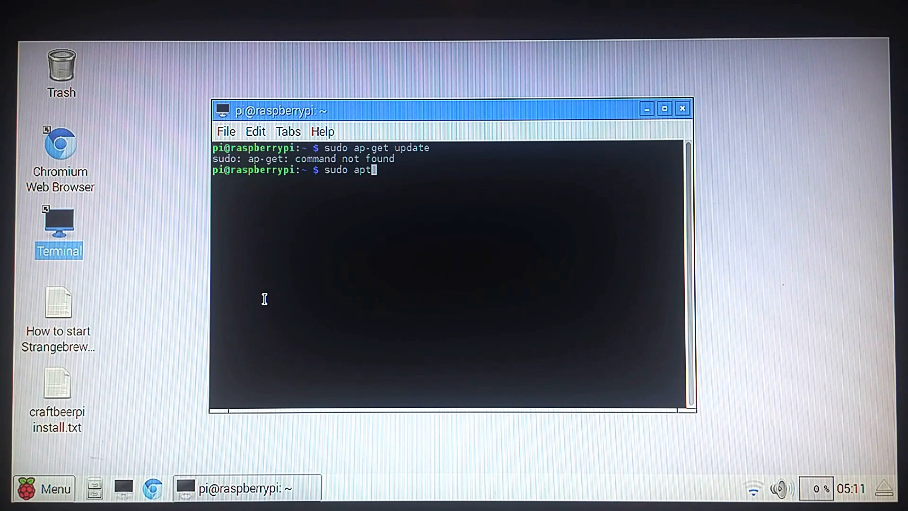
type("-get")
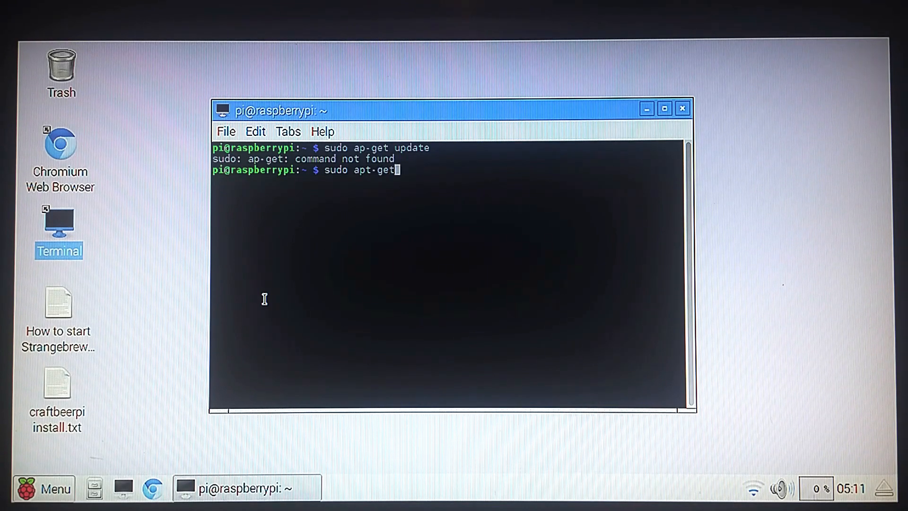
type("u")
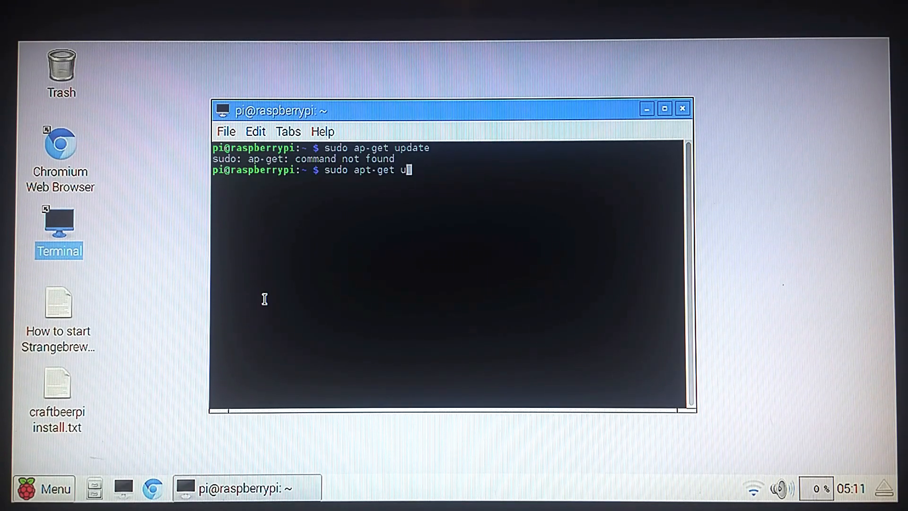
type("pdate")
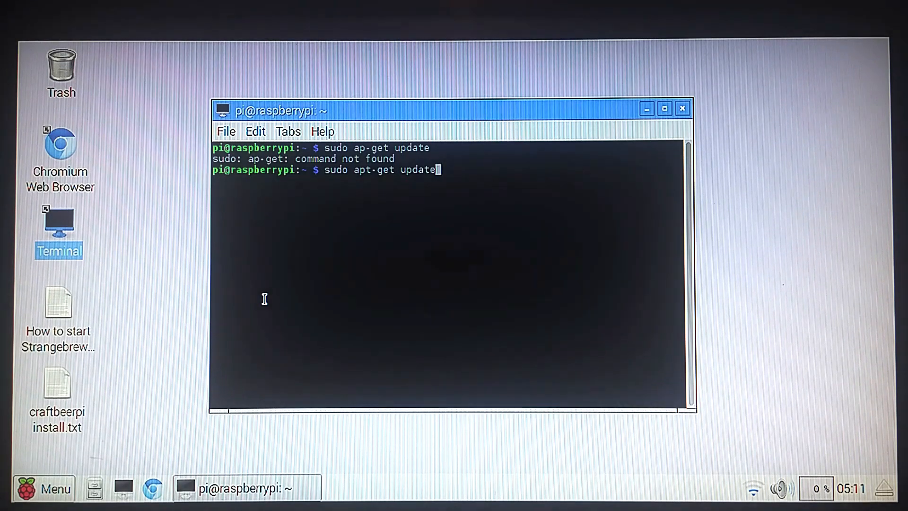
Run 'sudo apt-get update' and let the package lists refresh to Done
key("Return")
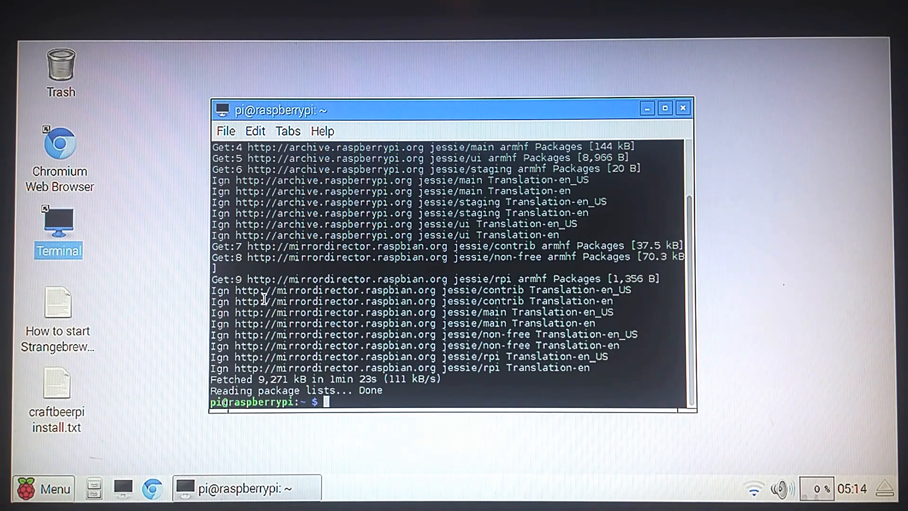
mouse_move(185, 191)
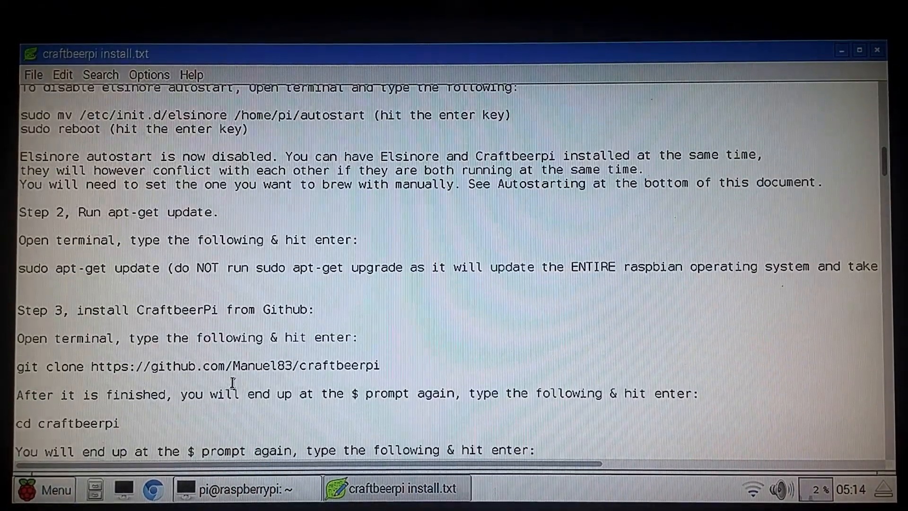
Copy the Step 3 git clone line from the guide and run it in the terminal to clone craftbeerpi
scroll("down", 3)
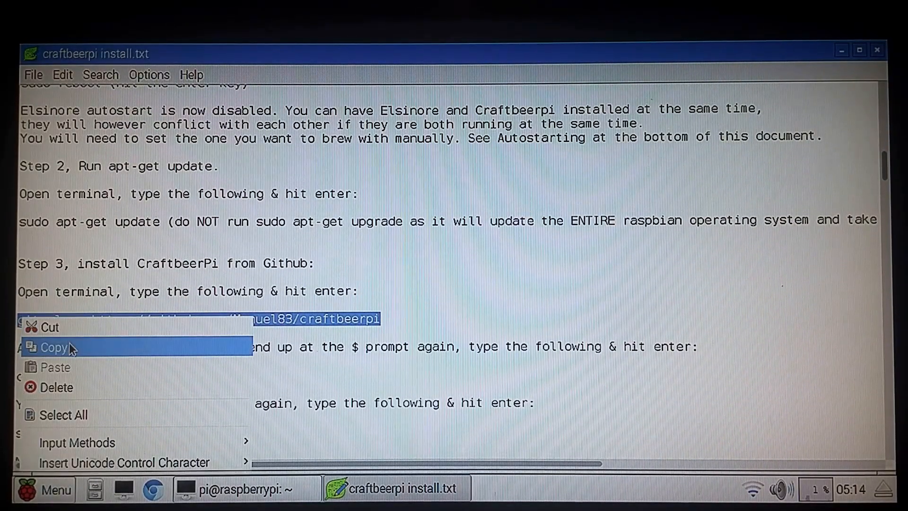
left_click(52, 348)
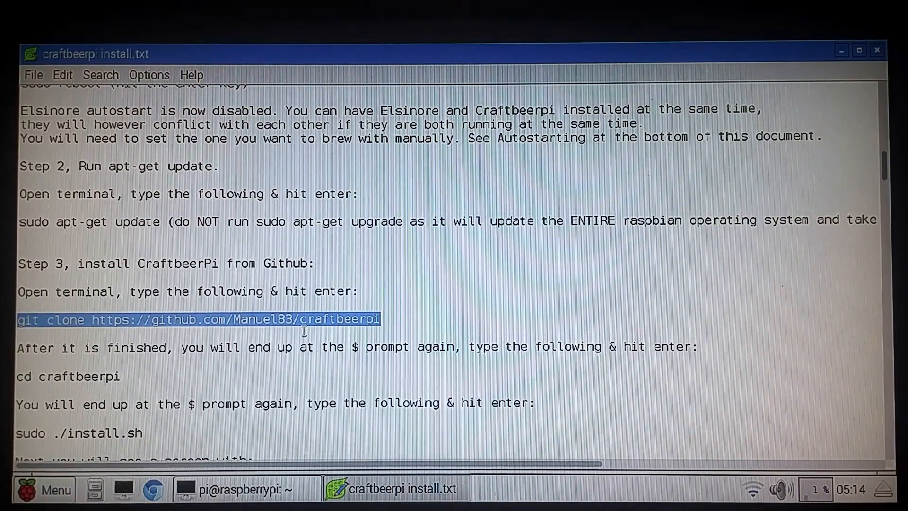
left_click(237, 489)
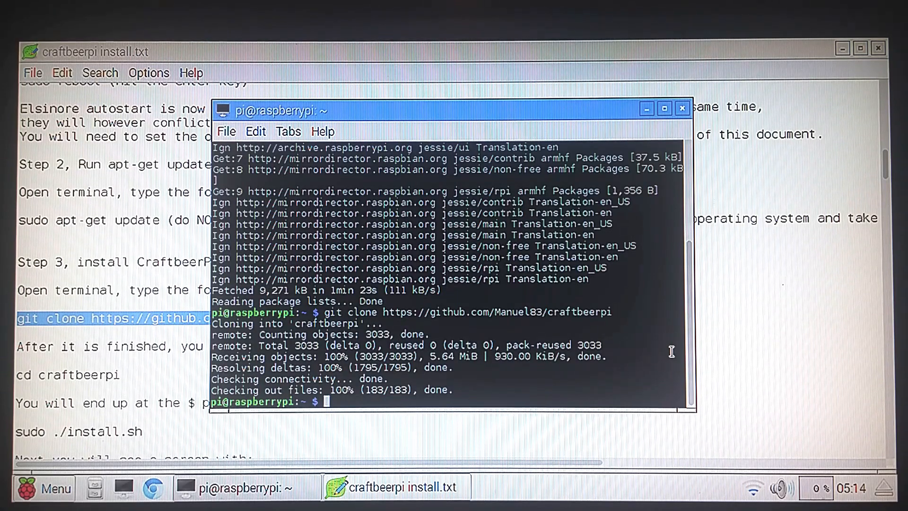
Change into the craftbeerpi folder with 'cd craftbeerpi'
type("cd c")
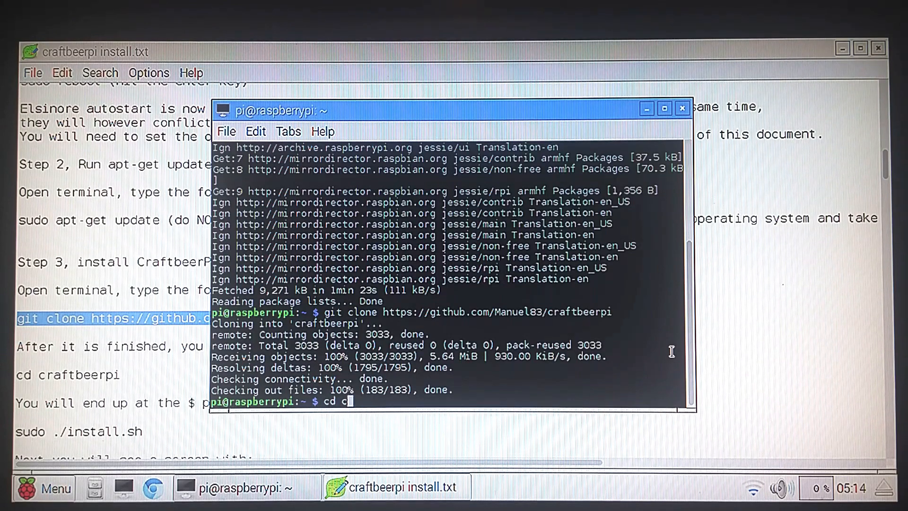
type("raft")
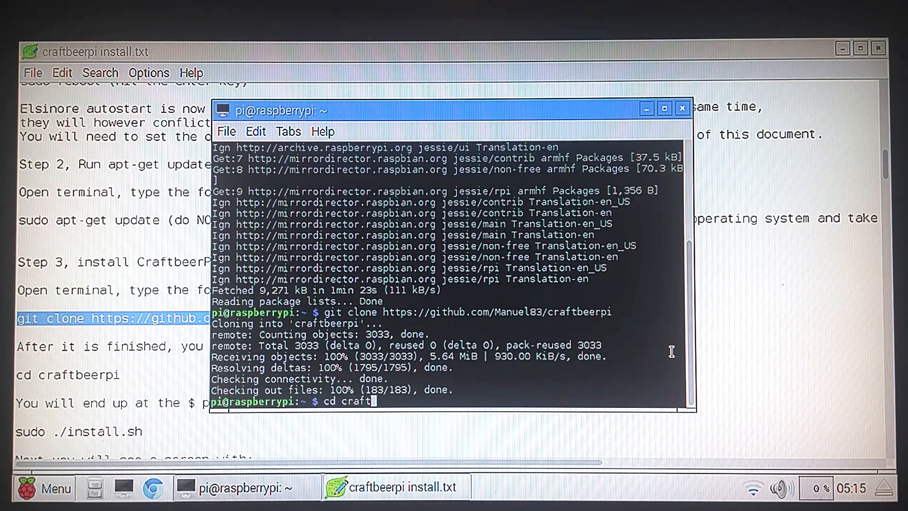
type("beerpi")
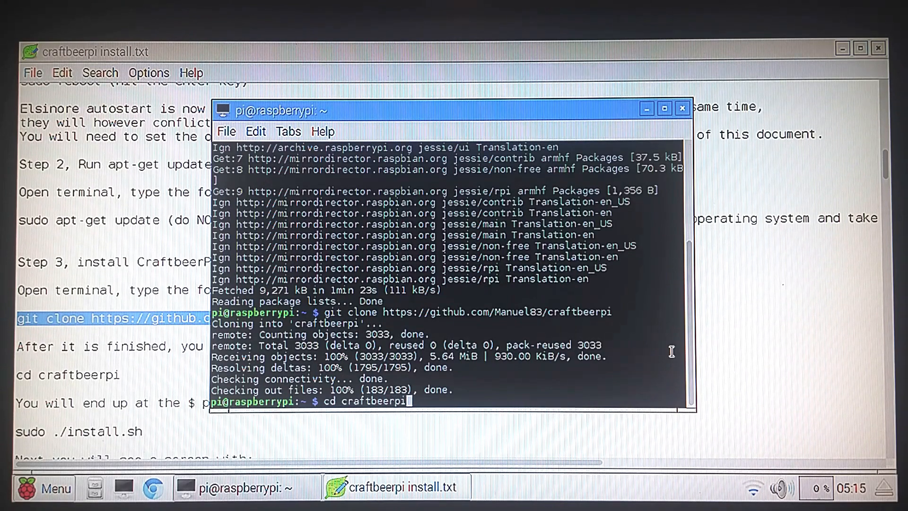
key("Return")
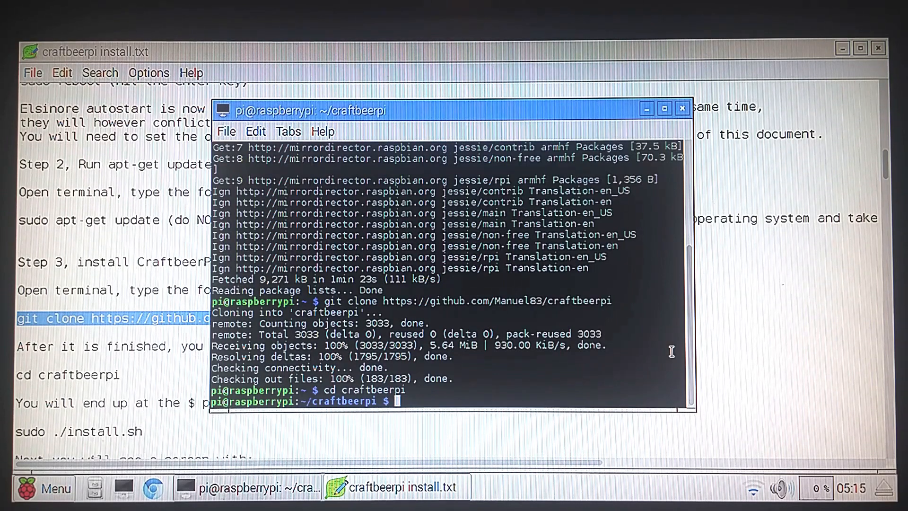
Launch the installer with 'sudo ./install.sh', reaching the apt-get update/upgrade prompt
type("s")
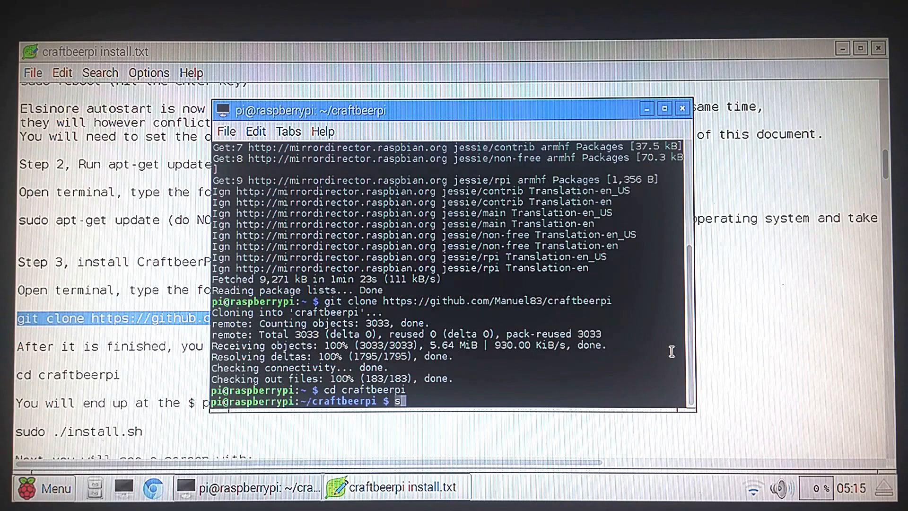
type("udo")
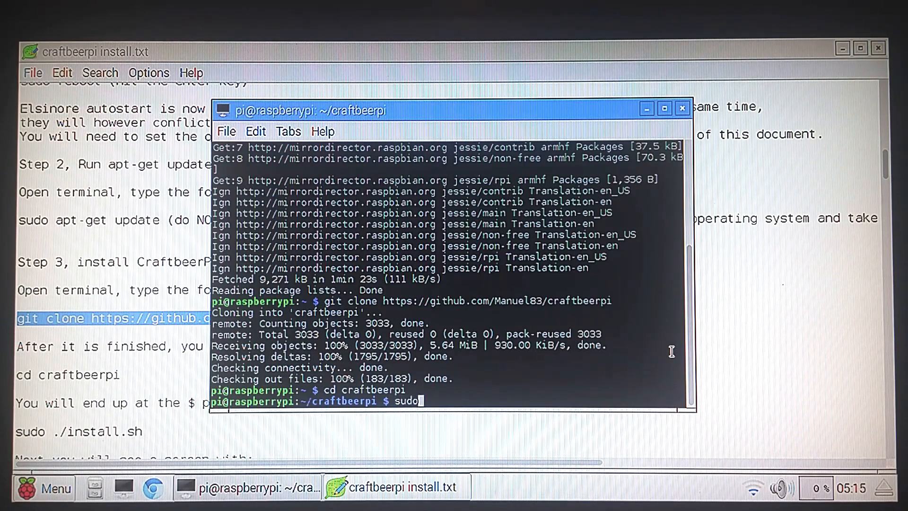
type(".")
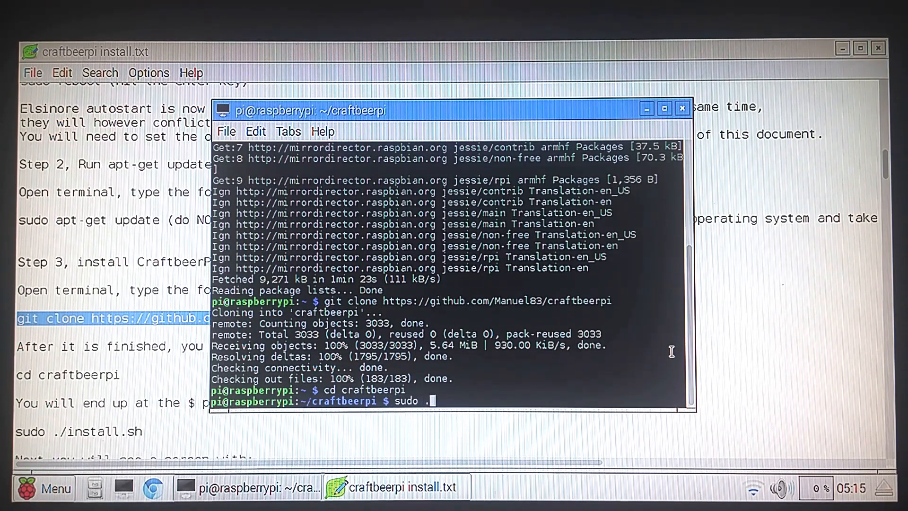
type("/ins")
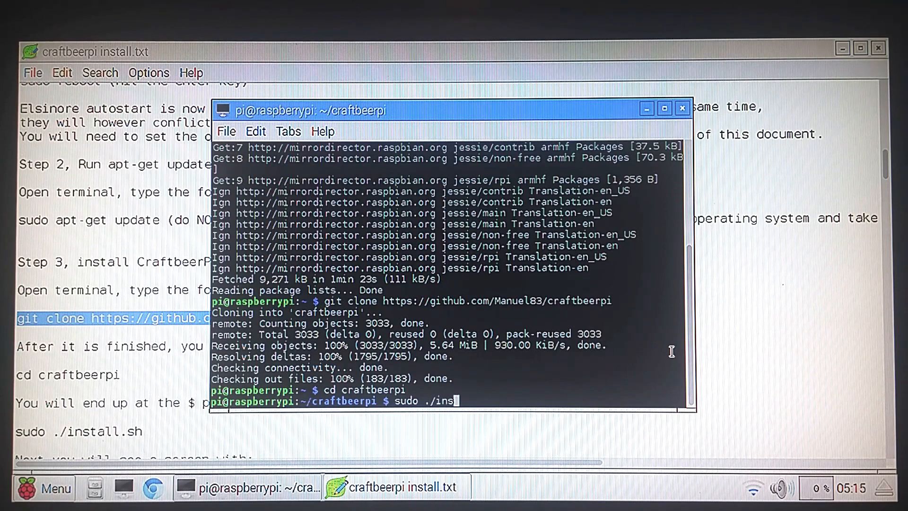
type("a")
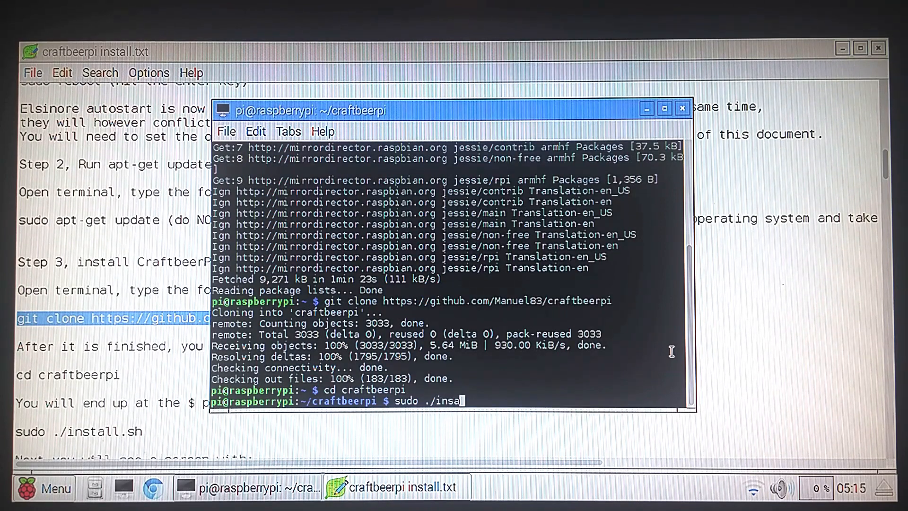
type("ll")
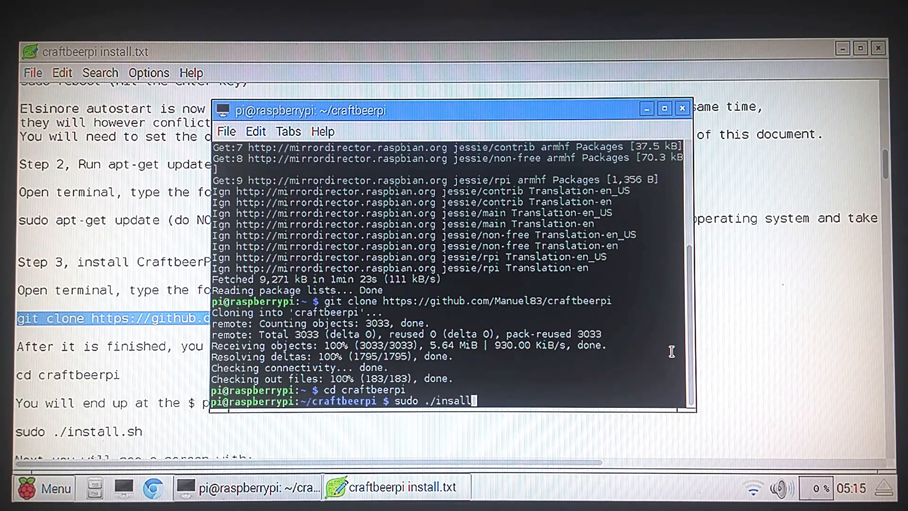
key("BackSpace")
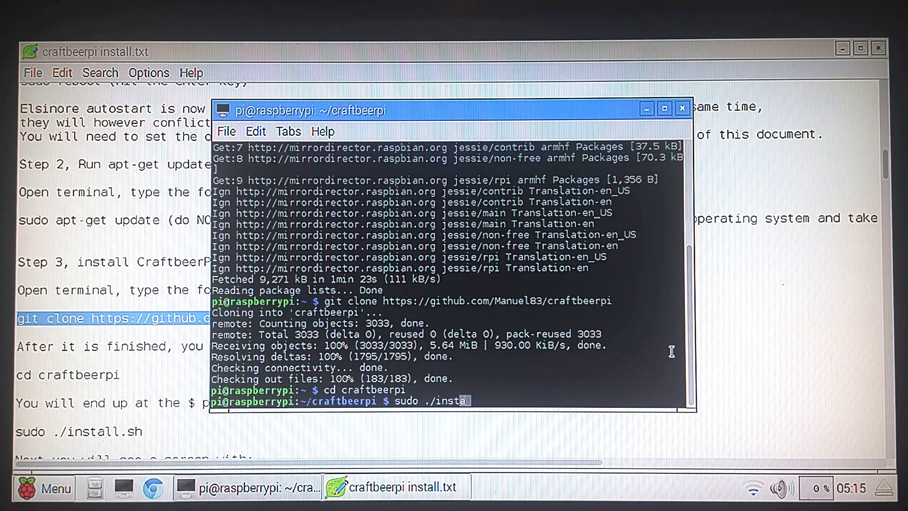
type("ll")
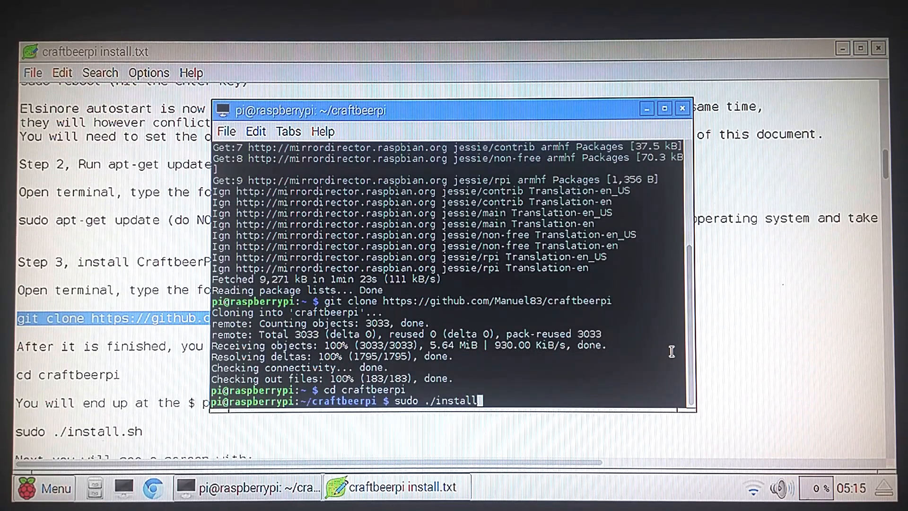
type(".s")
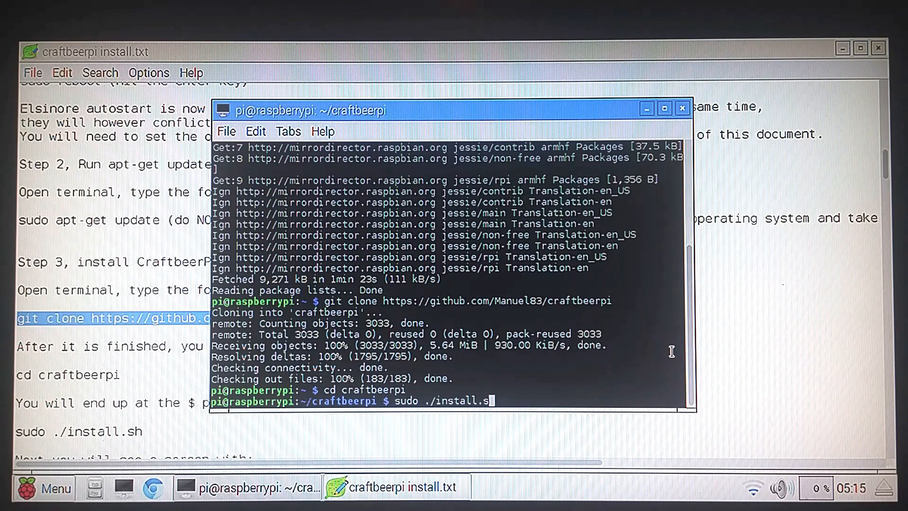
type("h")
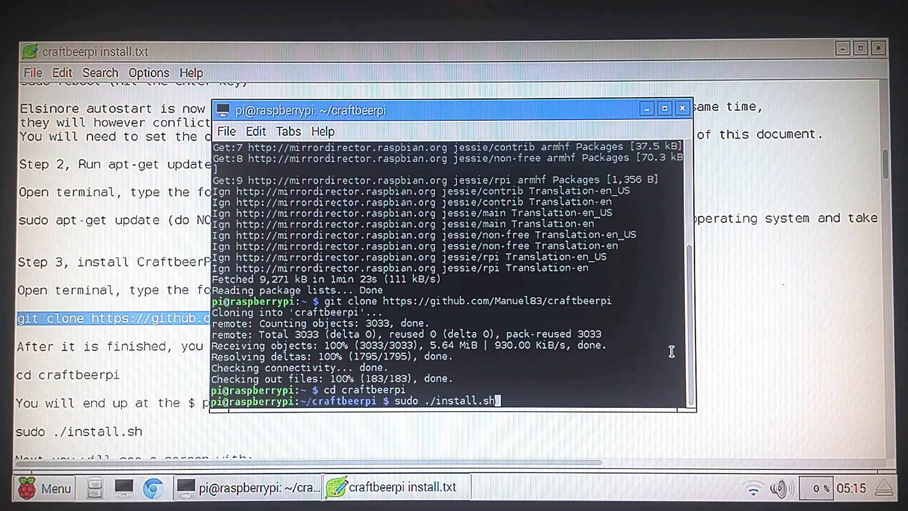
key("Return")
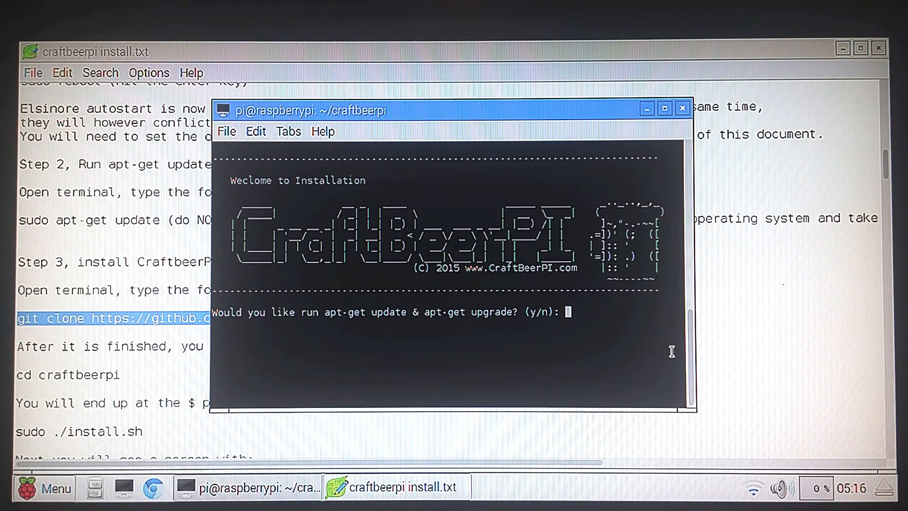
Answer n to apt-get update/upgrade and y to installing wiringPI
type("n")
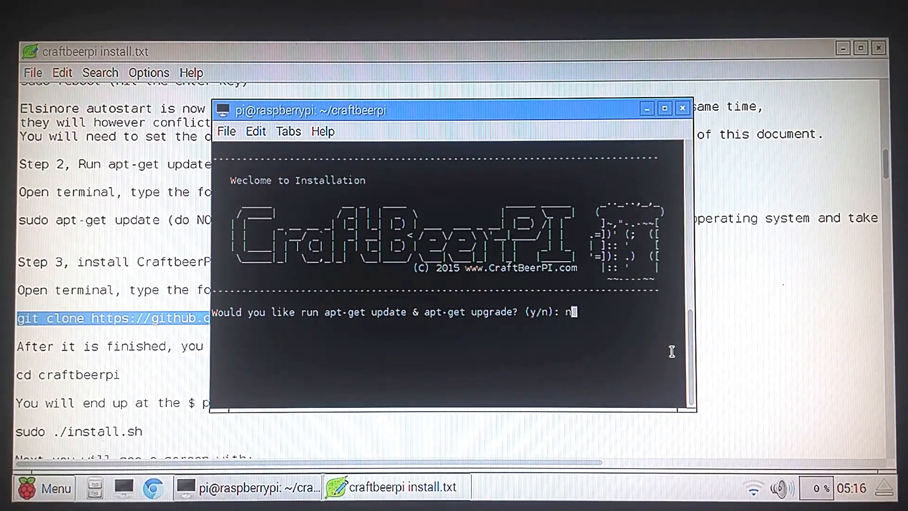
key("Return")
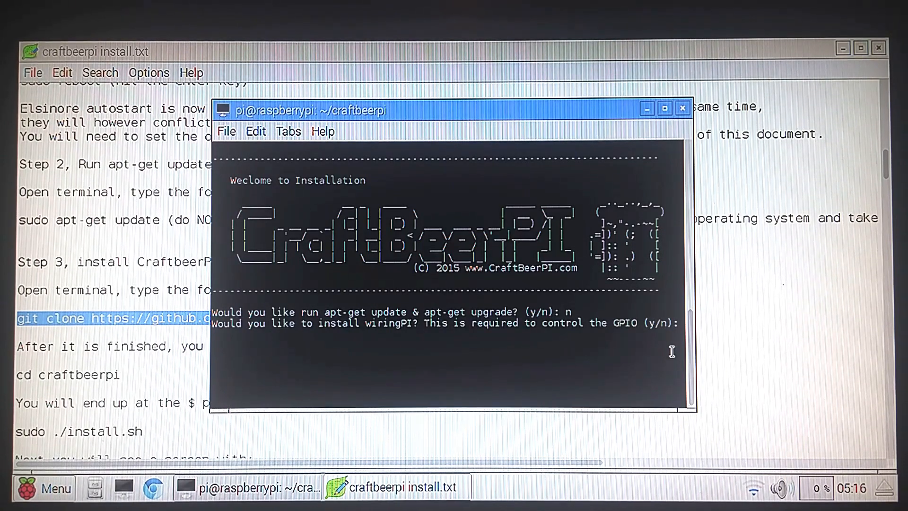
type("y")
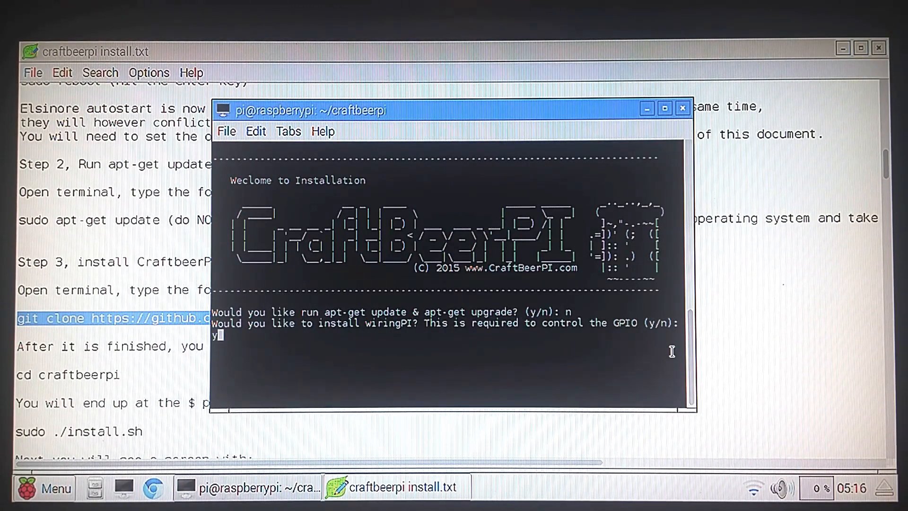
key("Return")
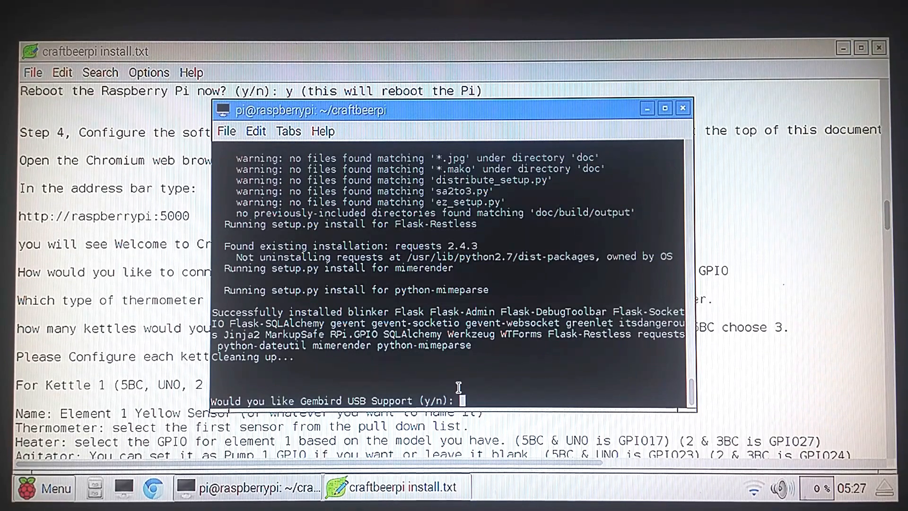
Answer n to Gembird USB support, n to autostart, and y to reboot the Pi
type("n")
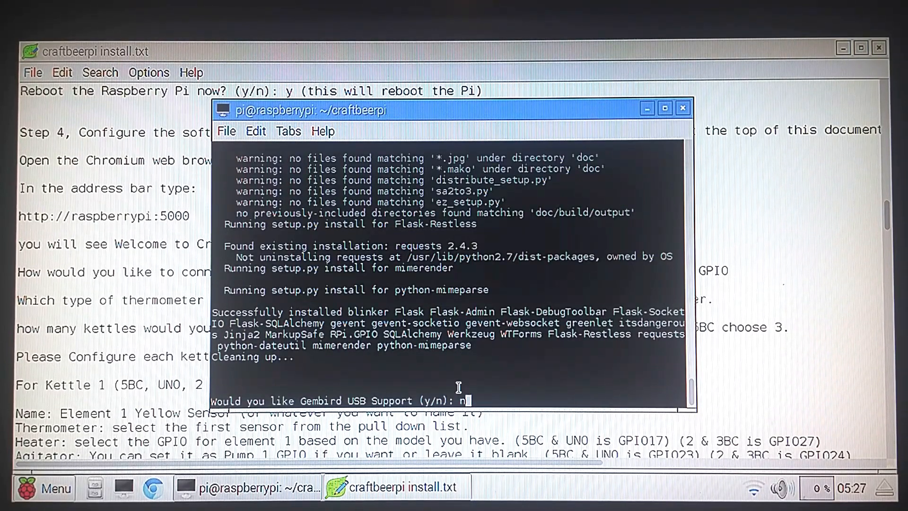
key("Return")
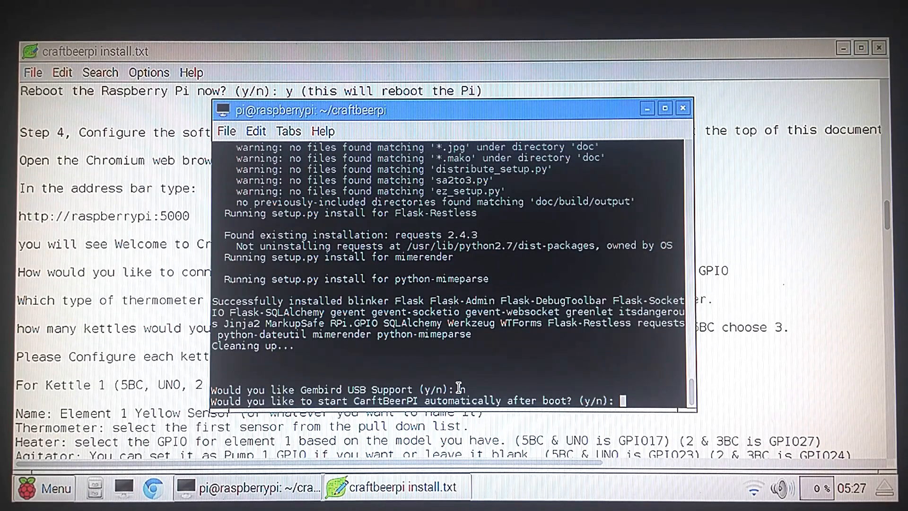
type("n")
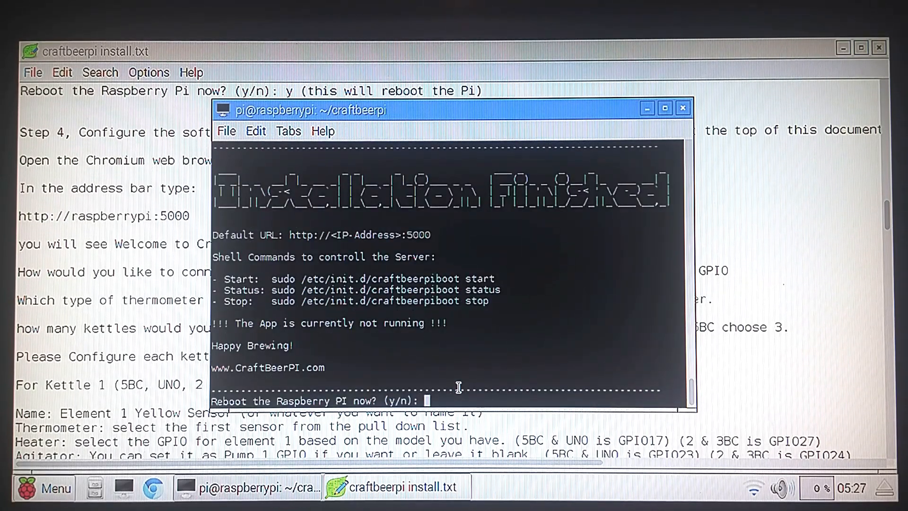
type("y")
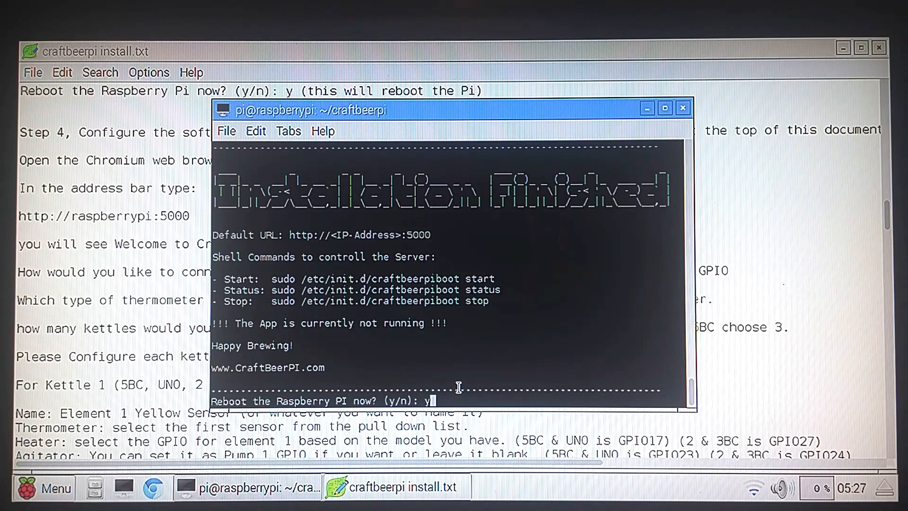
key("Return")
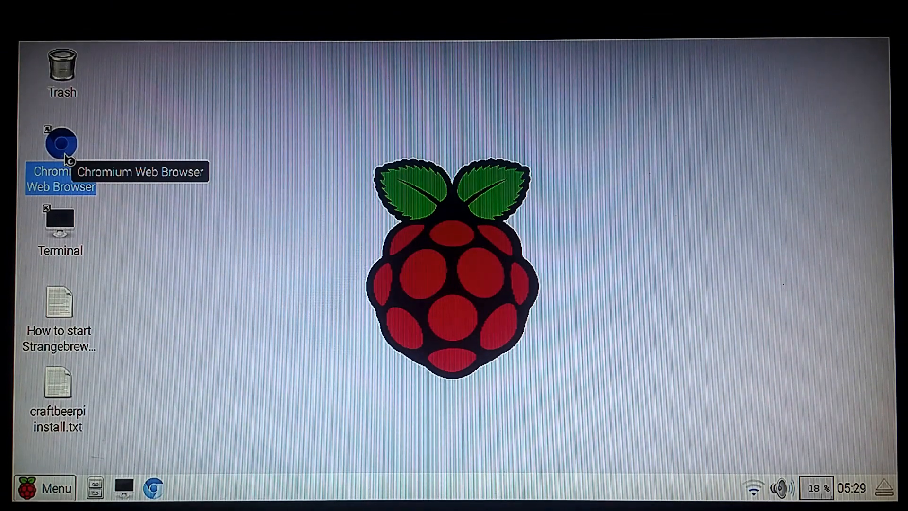
Launch Chromium and load the CraftBeerPi setup page at raspberrypi:5000
double_click(61, 144)
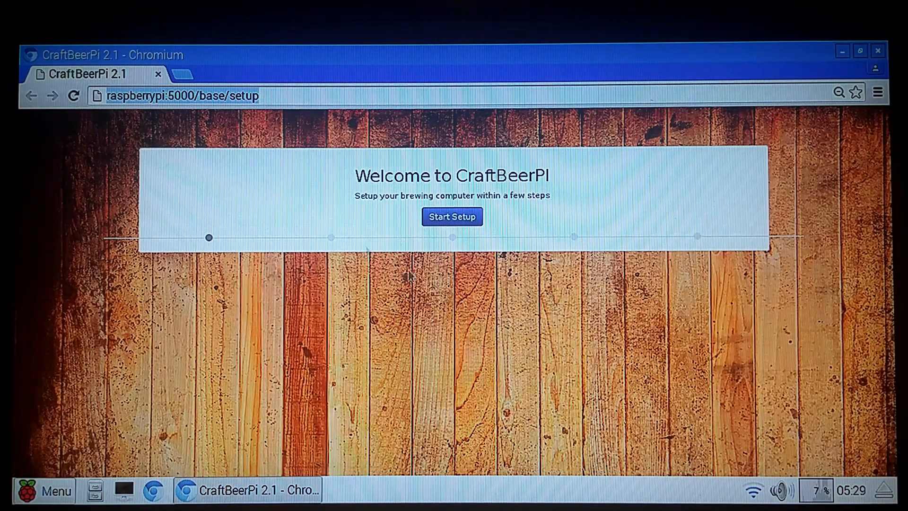
Start the setup wizard choosing plain Raspberry GPIO hardware and three kettles
left_click(452, 216)
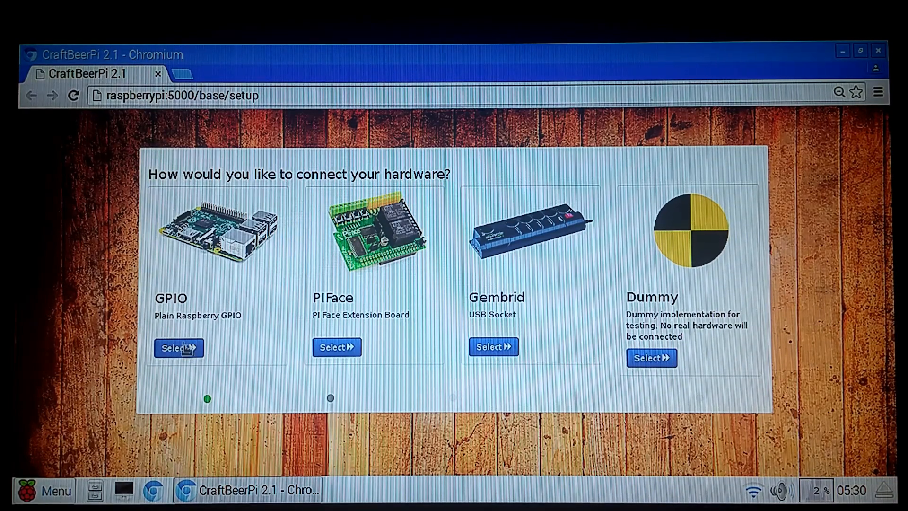
left_click(175, 348)
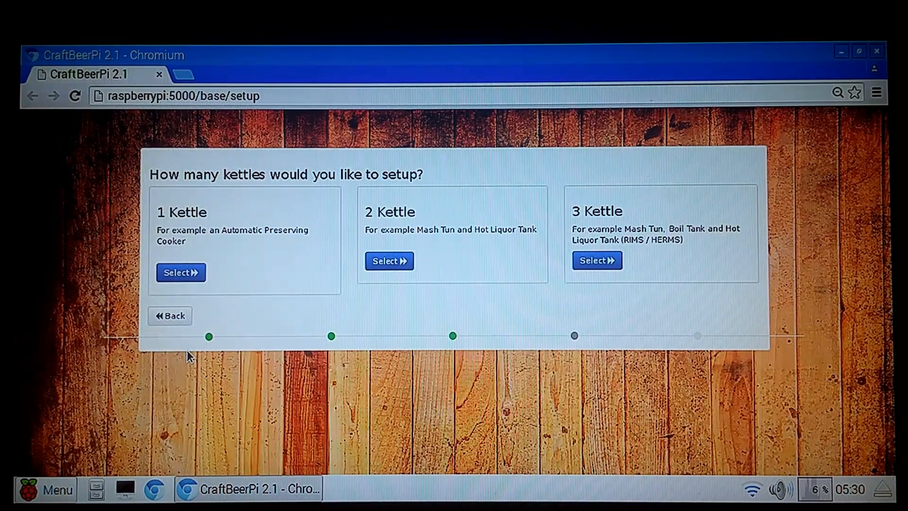
mouse_move(237, 206)
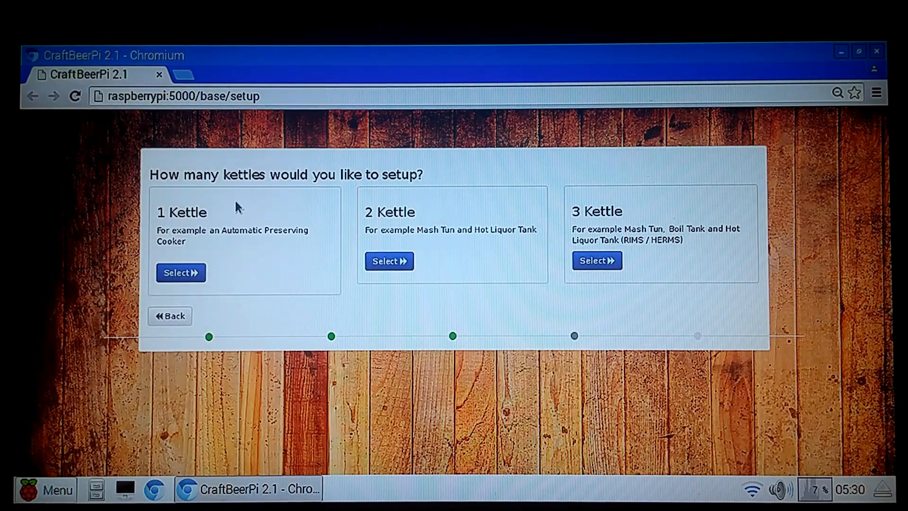
mouse_move(279, 226)
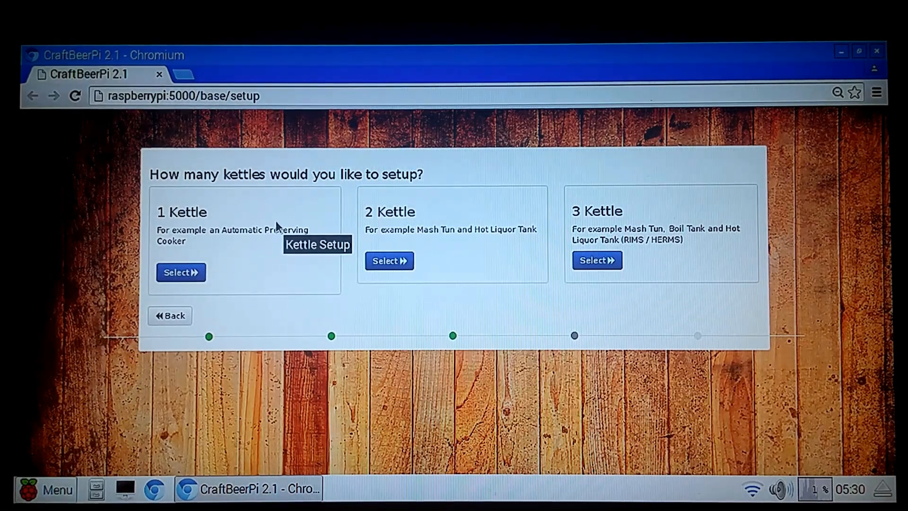
mouse_move(247, 295)
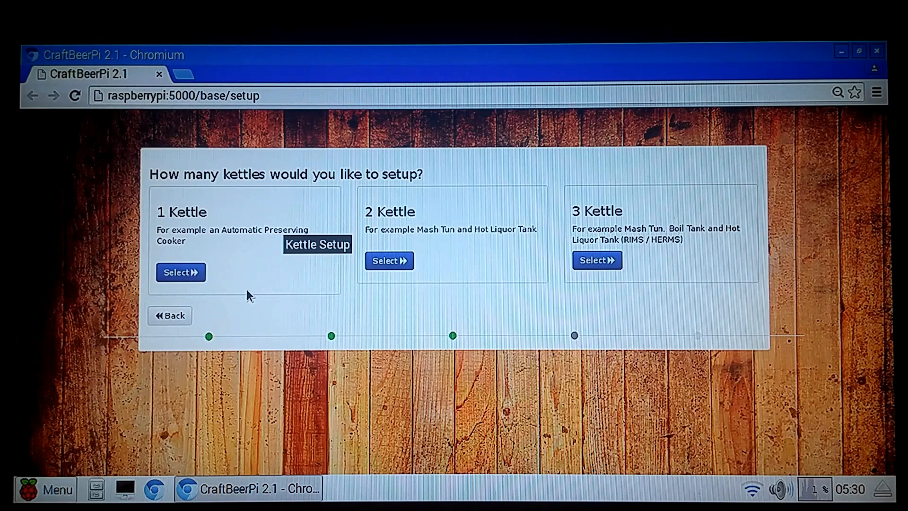
mouse_move(272, 287)
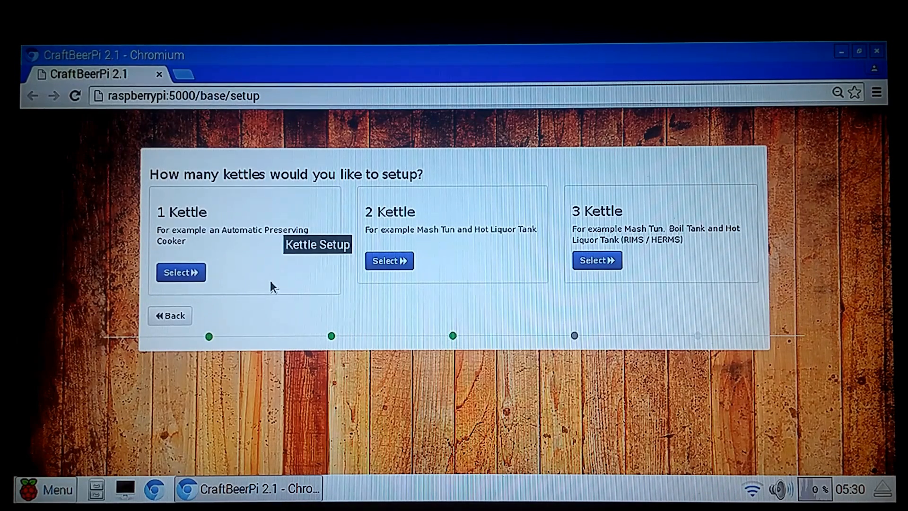
mouse_move(232, 289)
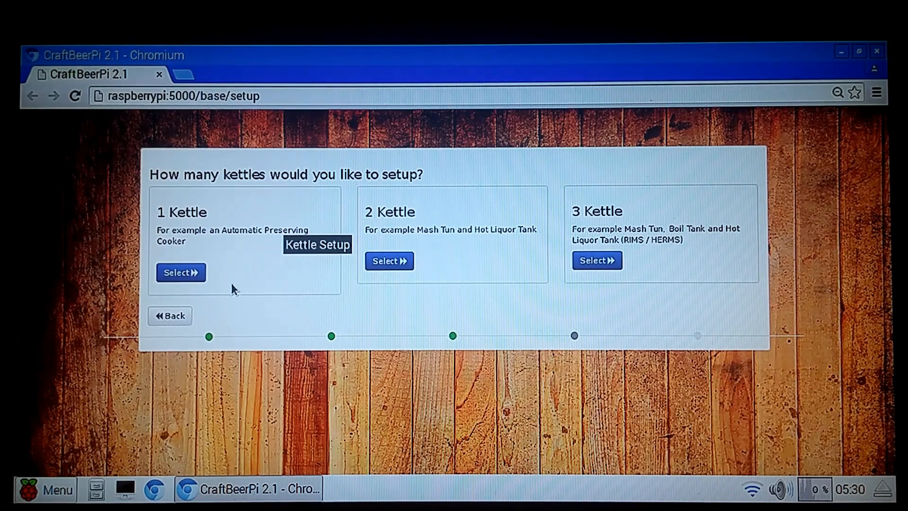
mouse_move(519, 250)
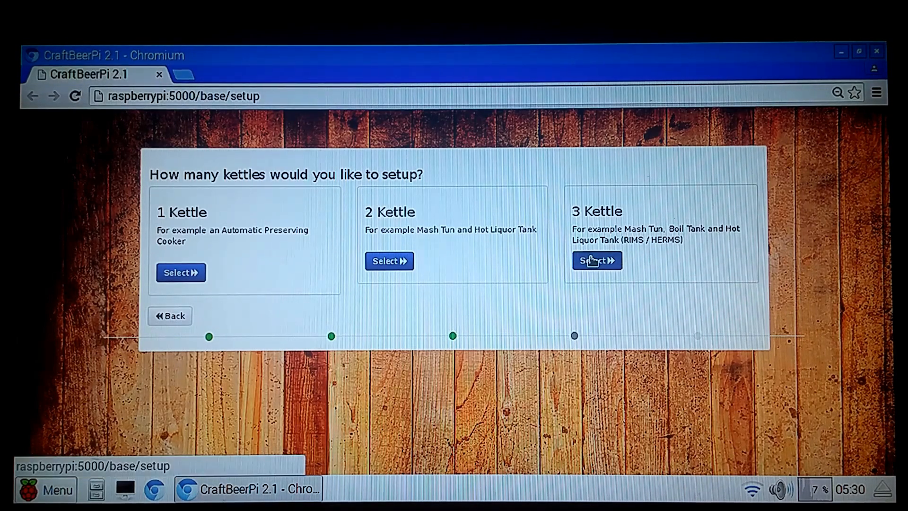
left_click(596, 261)
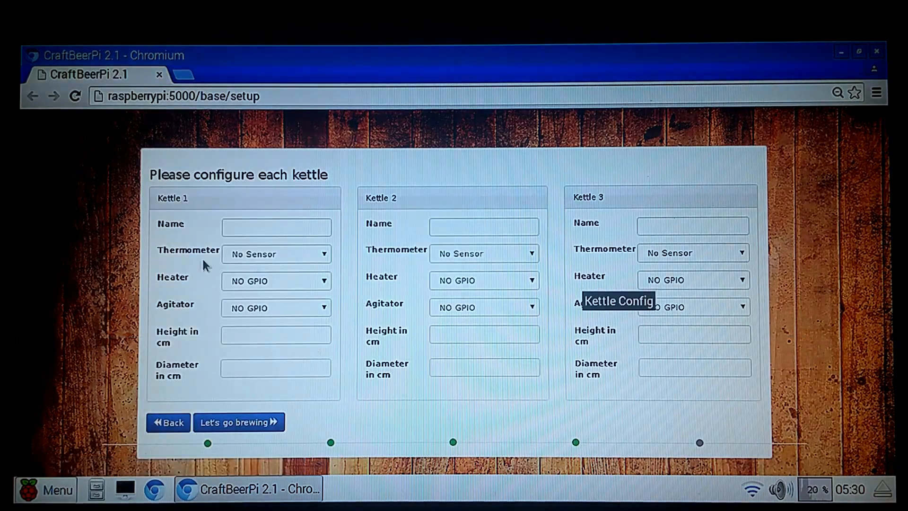
Name Kettle 1 'Element 1 Yellow sensor' and assign it the first thermometer sensor
left_click(276, 227)
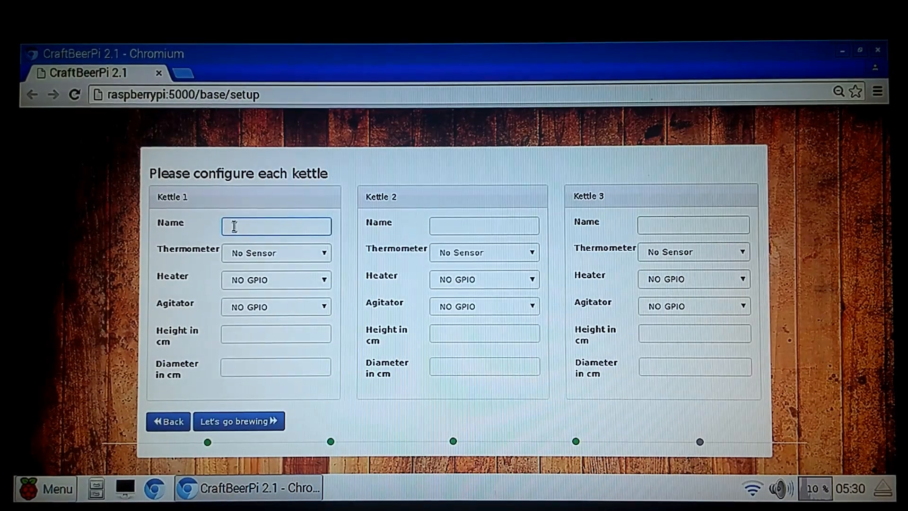
type("Ee")
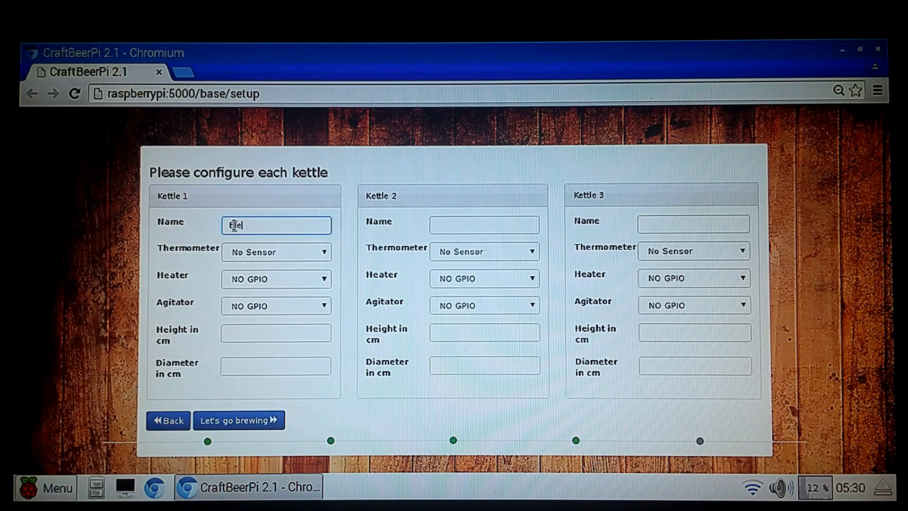
type("lement 1 Yello")
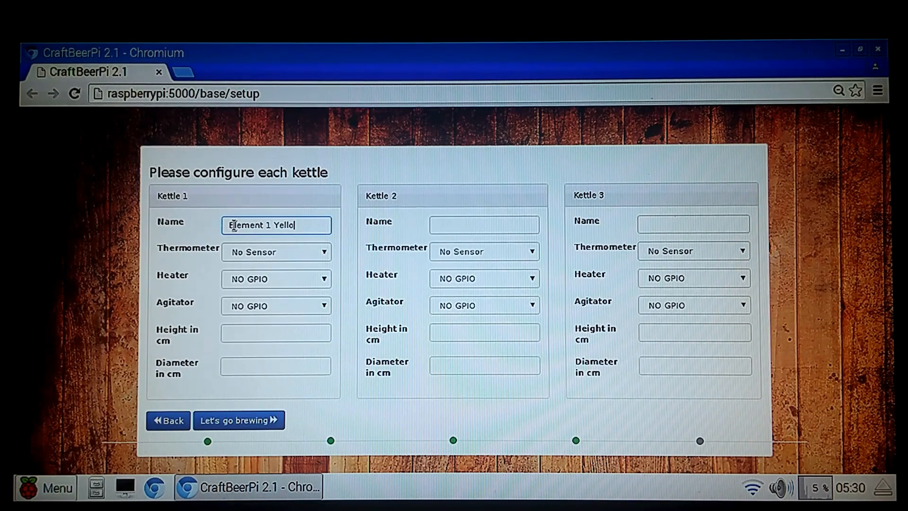
type("senso")
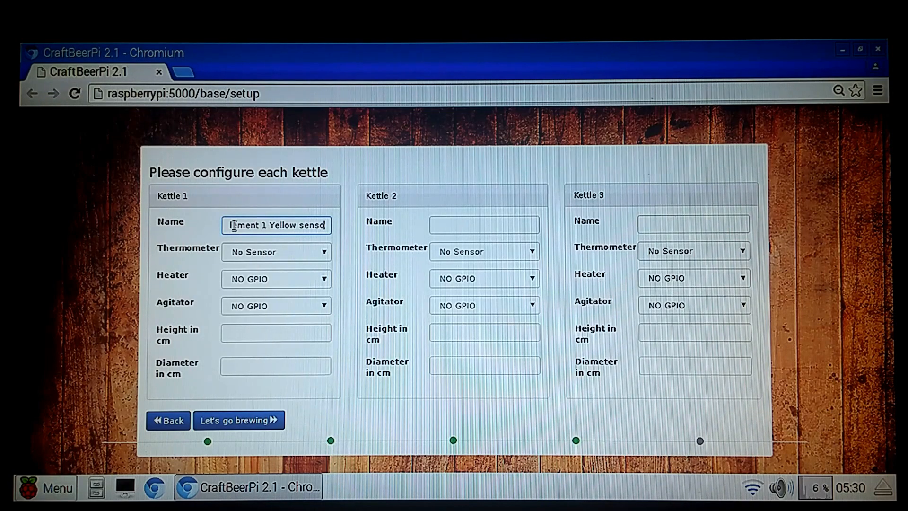
left_click(276, 252)
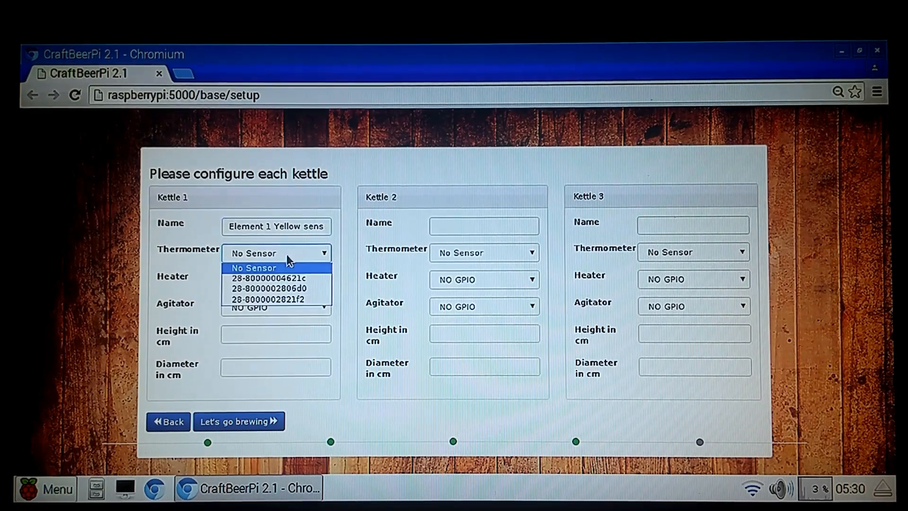
mouse_move(222, 264)
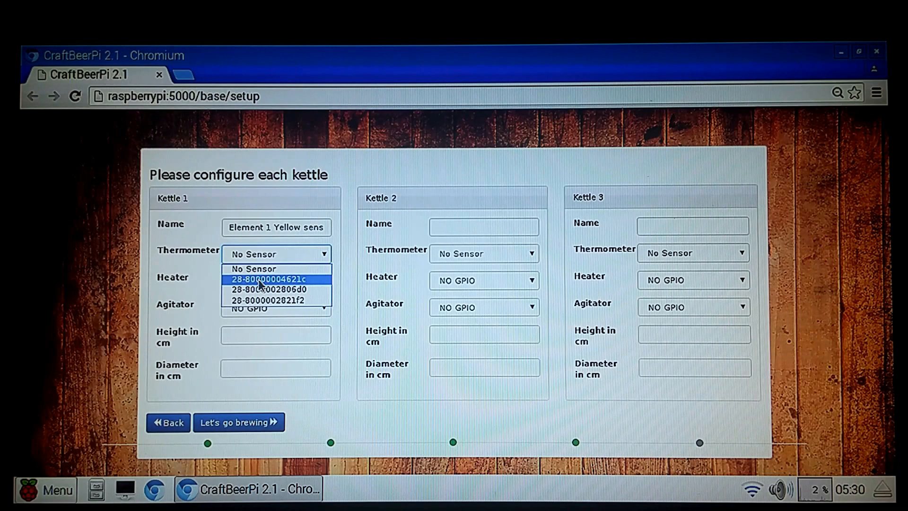
left_click(268, 279)
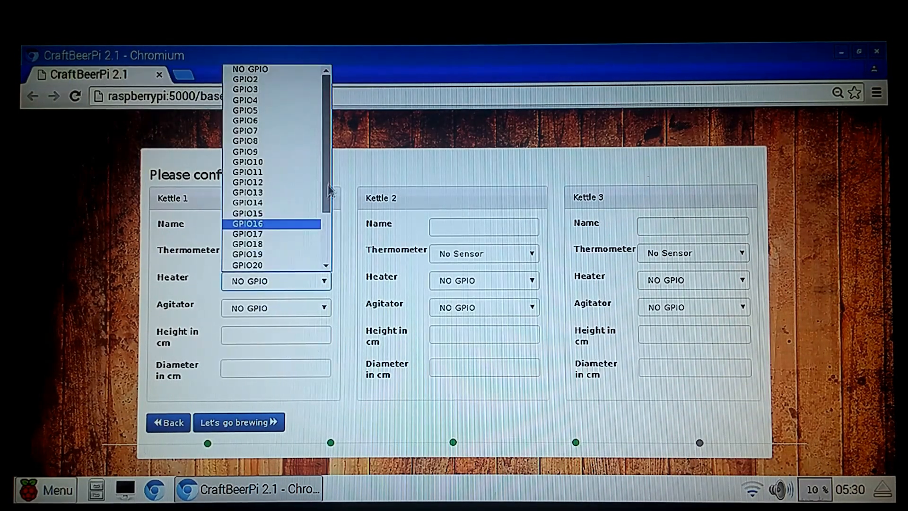
Set Kettle 1's heater to GPIO17 and its agitator to GPIO23
scroll("down", 3)
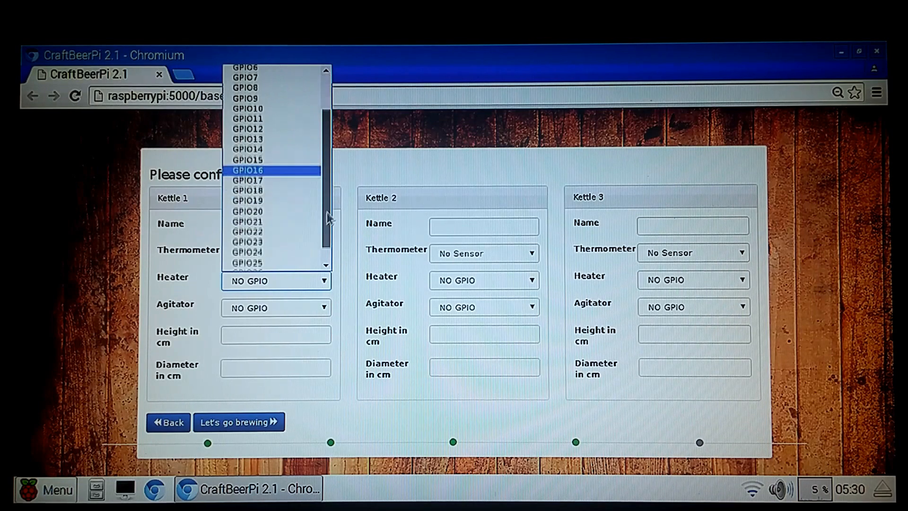
scroll("down", 3)
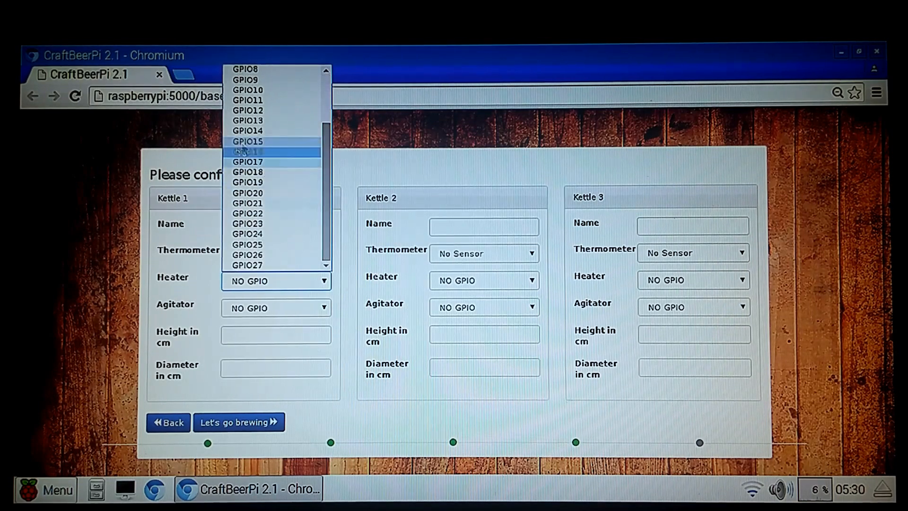
mouse_move(269, 173)
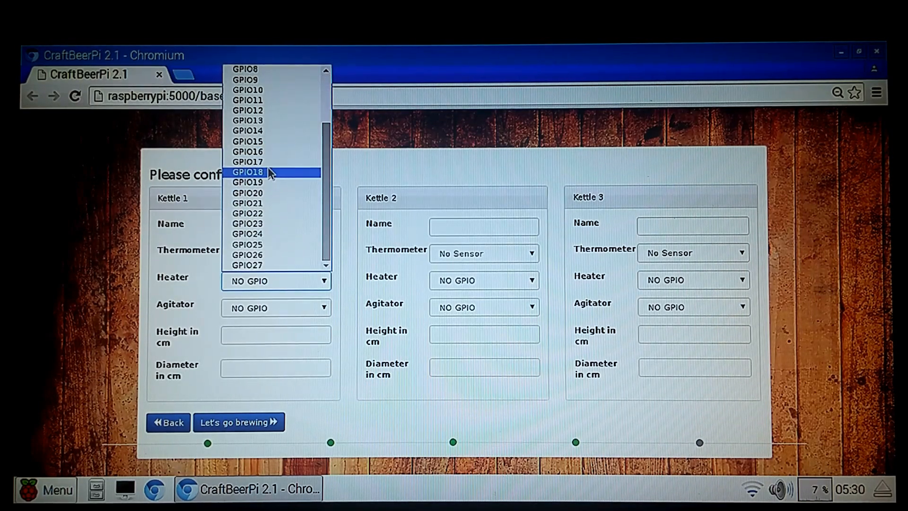
mouse_move(248, 162)
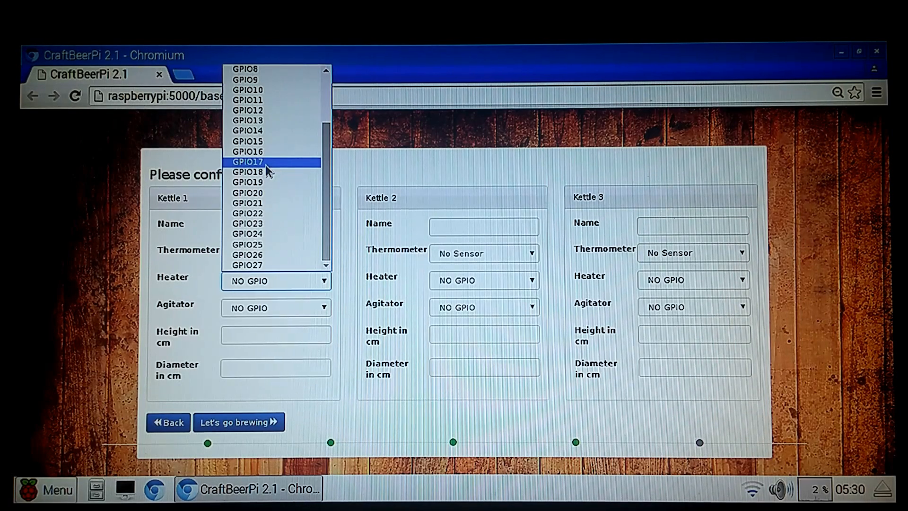
left_click(248, 162)
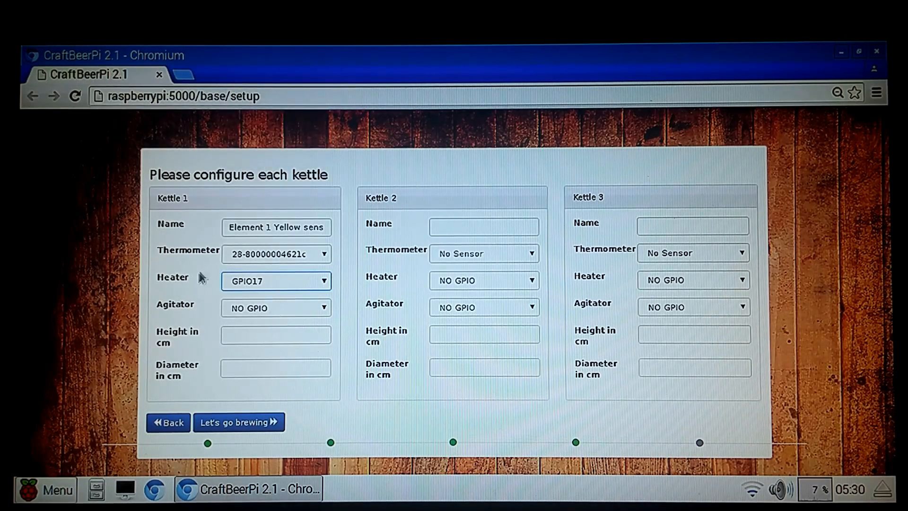
mouse_move(249, 316)
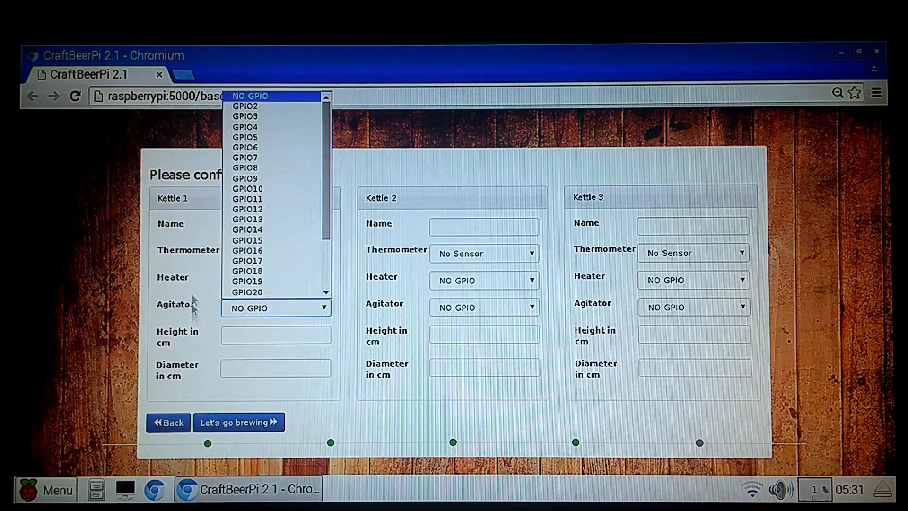
mouse_move(247, 209)
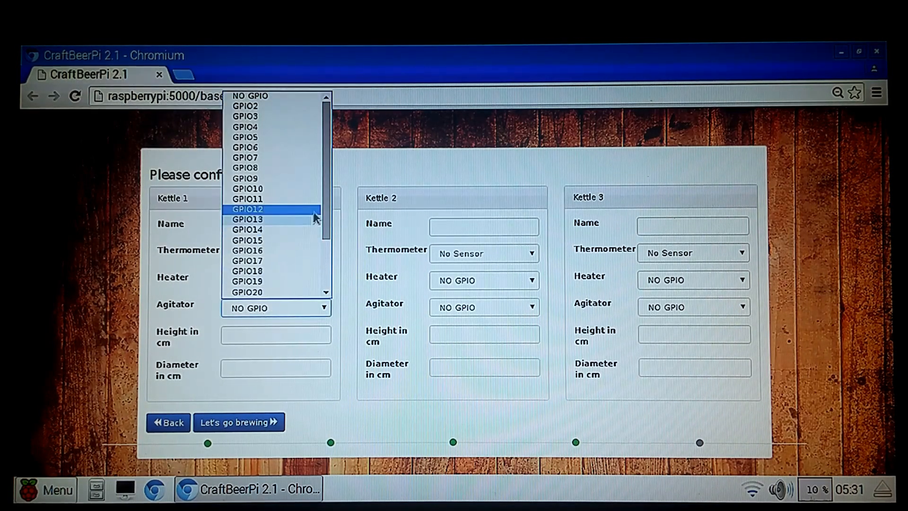
scroll("down", 3)
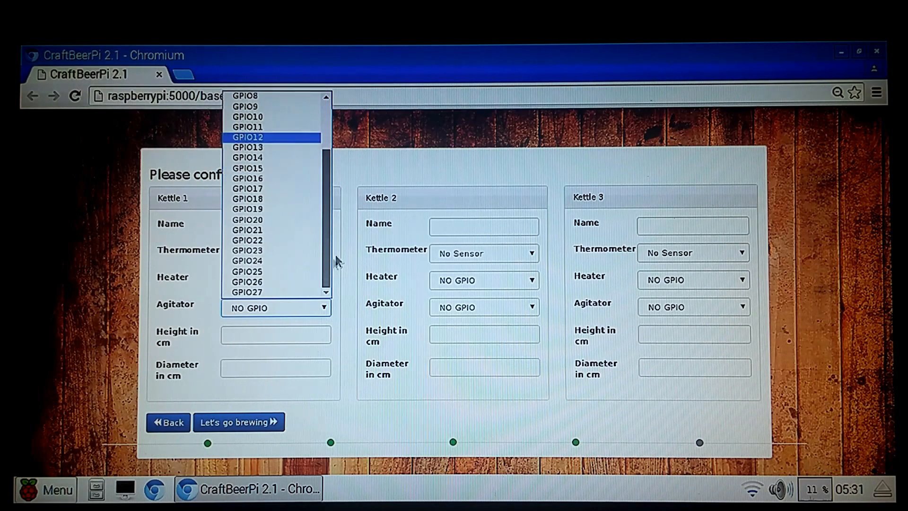
mouse_move(272, 292)
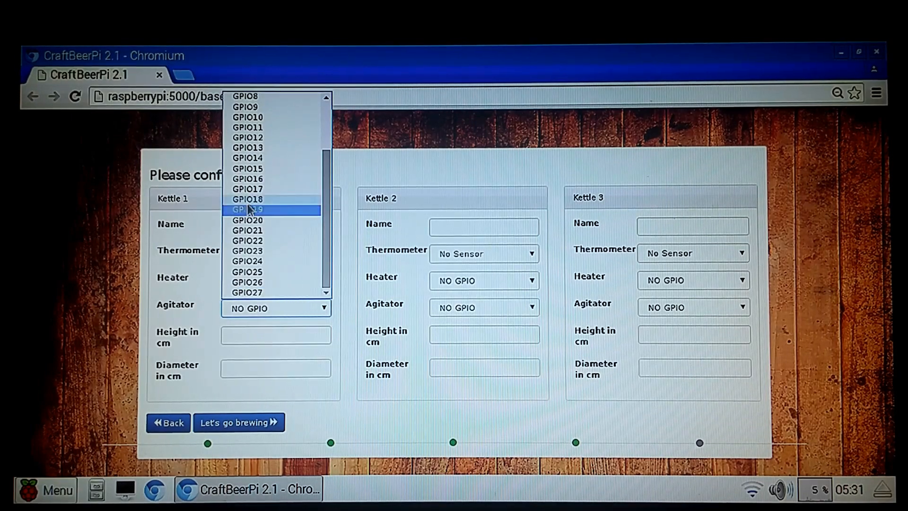
mouse_move(290, 243)
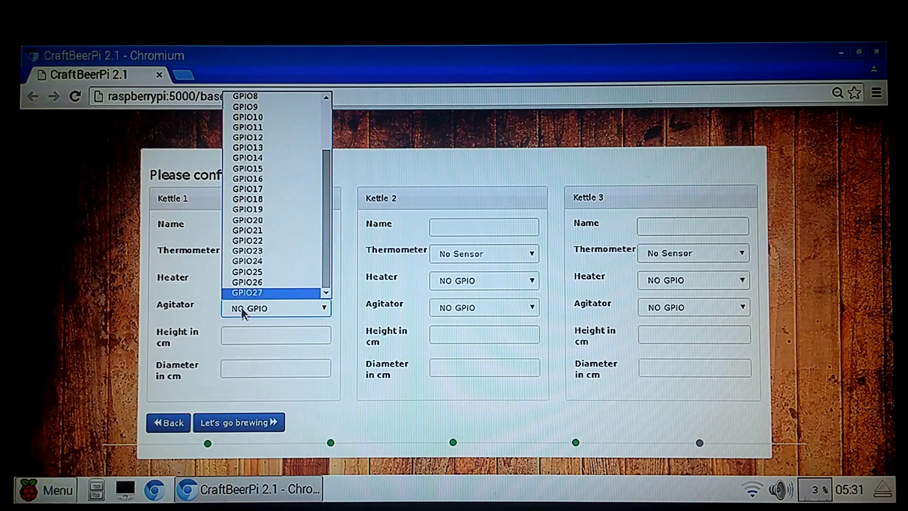
mouse_move(272, 251)
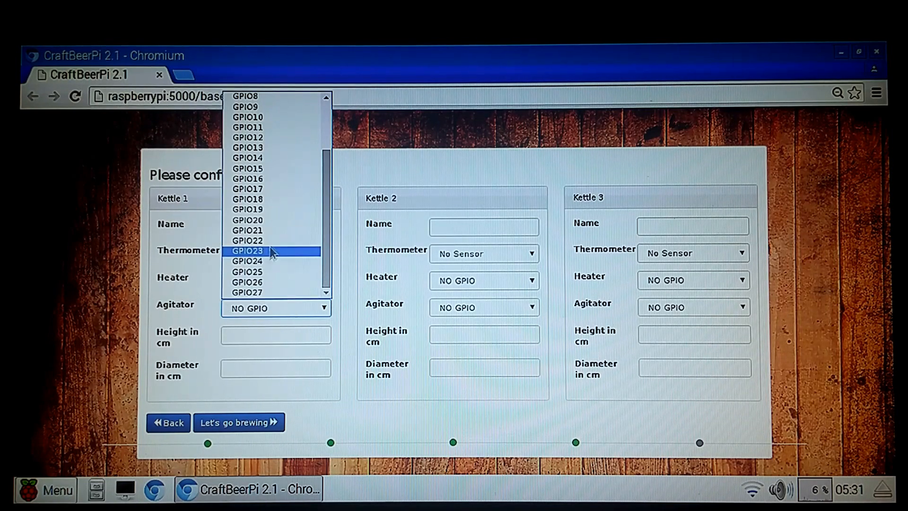
mouse_move(260, 261)
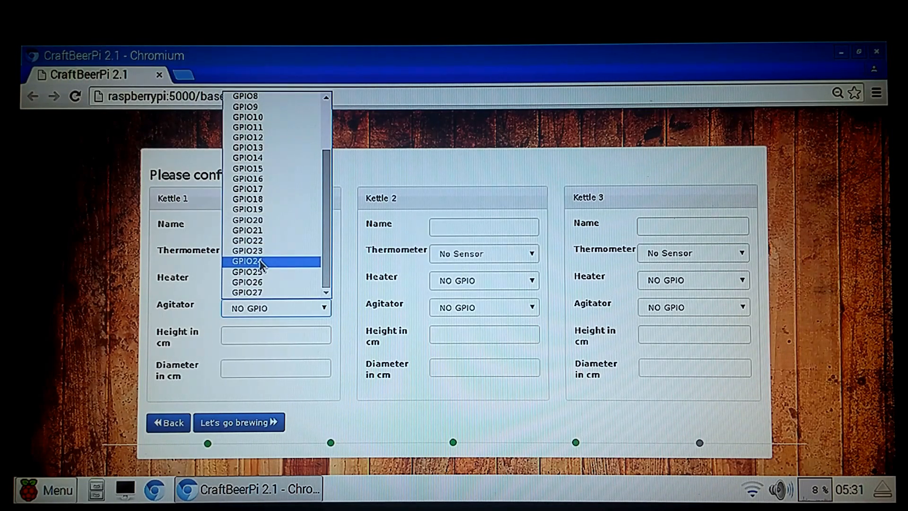
left_click(247, 250)
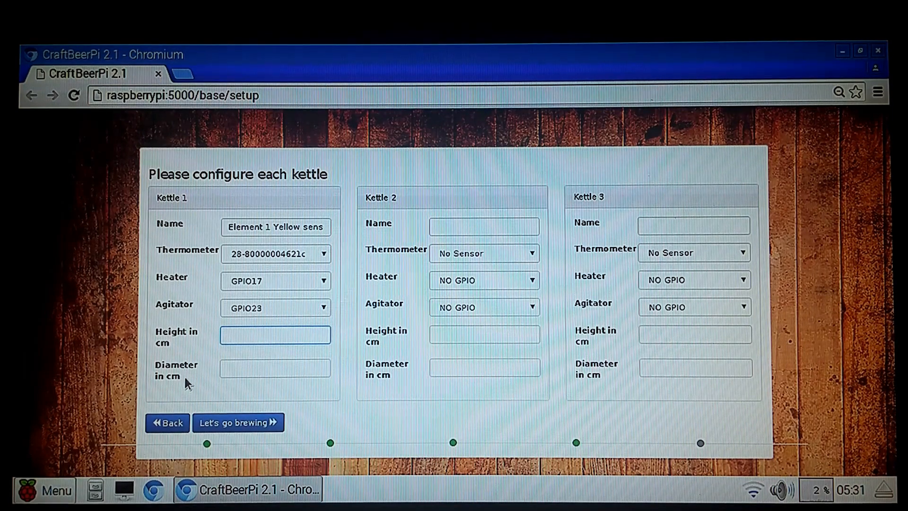
left_click(276, 335)
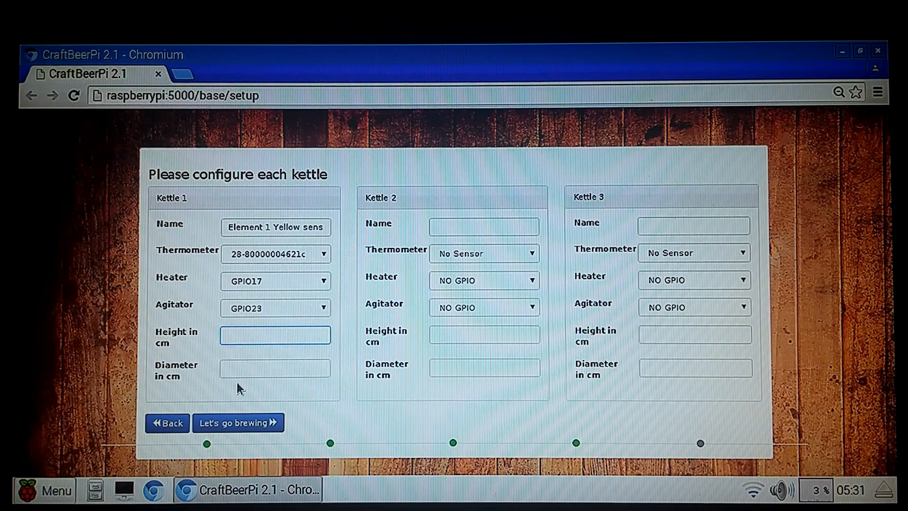
Enter 41.91 cm as Kettle 1's height and diameter
left_click(275, 335)
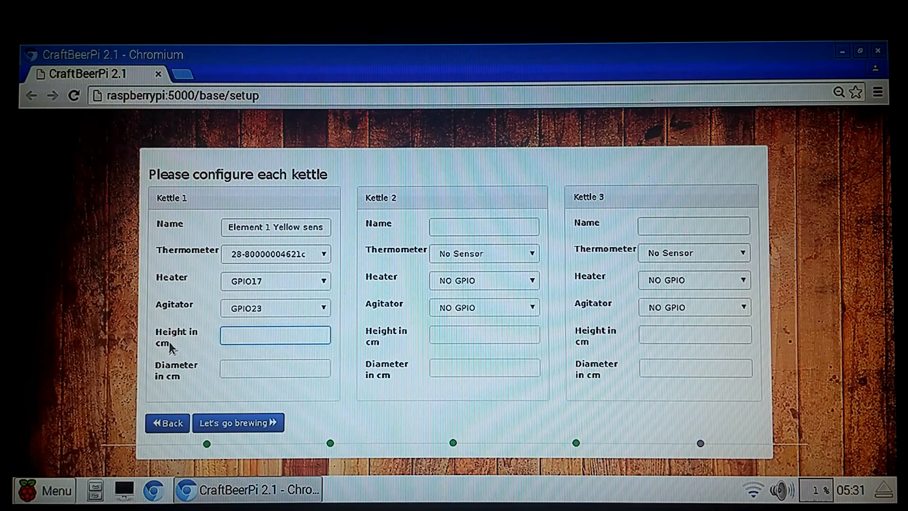
left_click(275, 335)
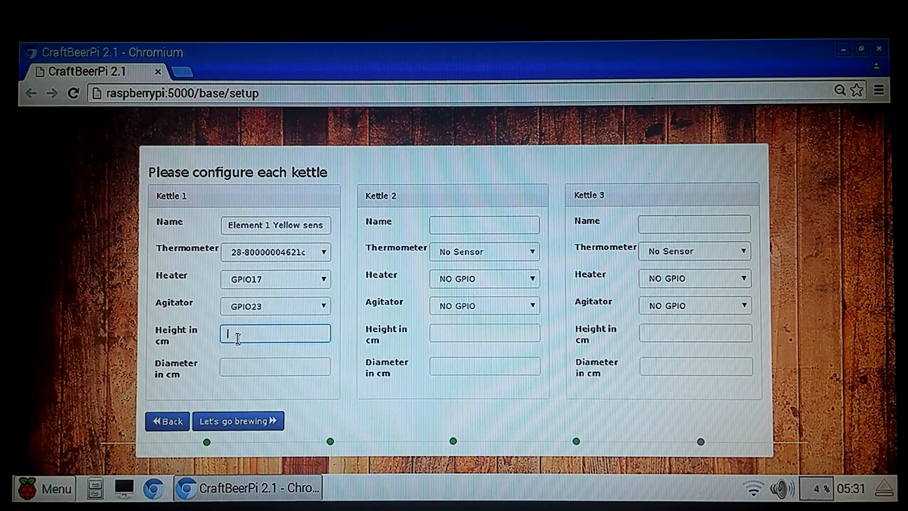
type("41.91")
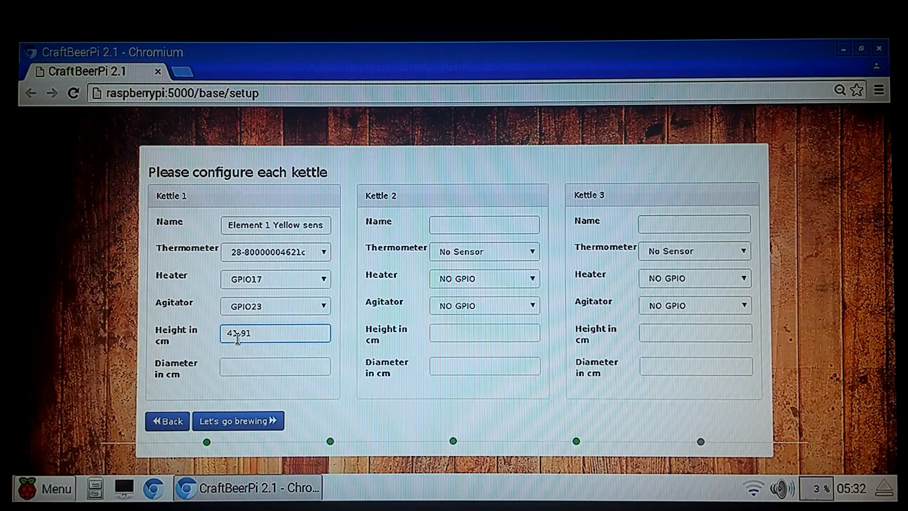
left_click(275, 366)
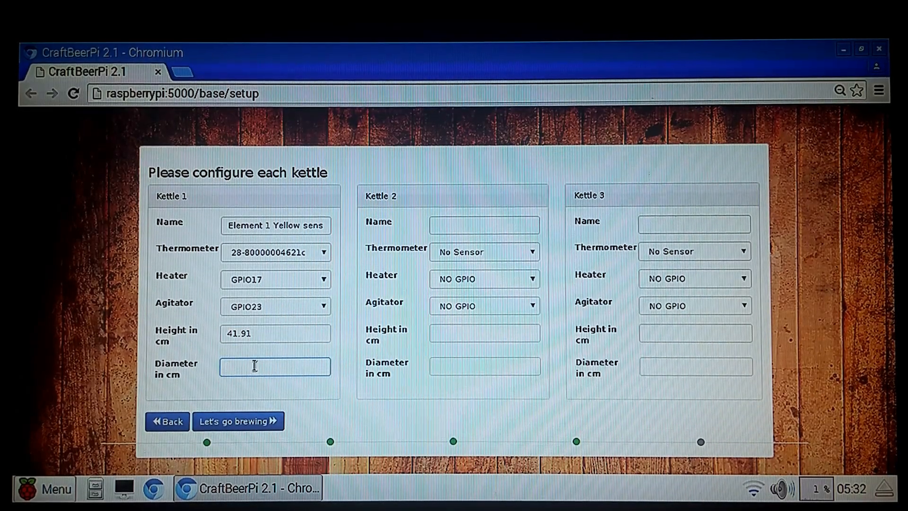
type("41.91")
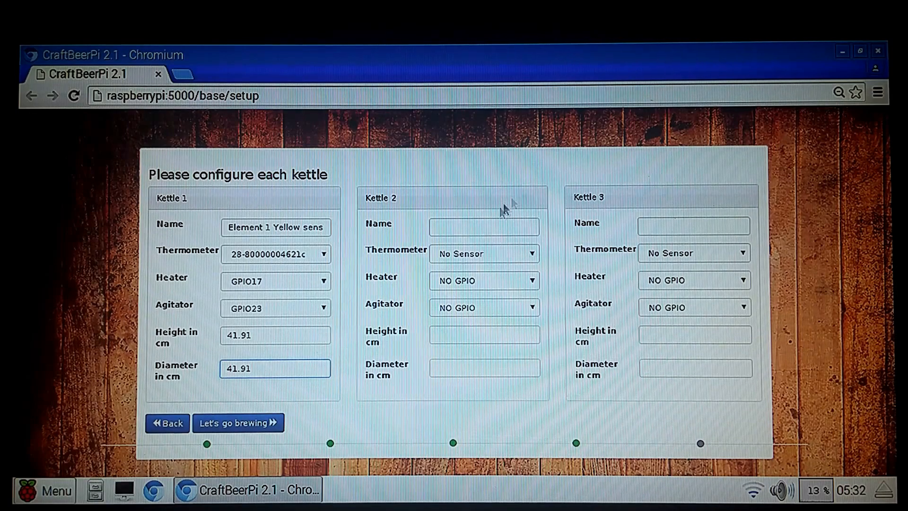
left_click(483, 225)
type("Element 2 Bl")
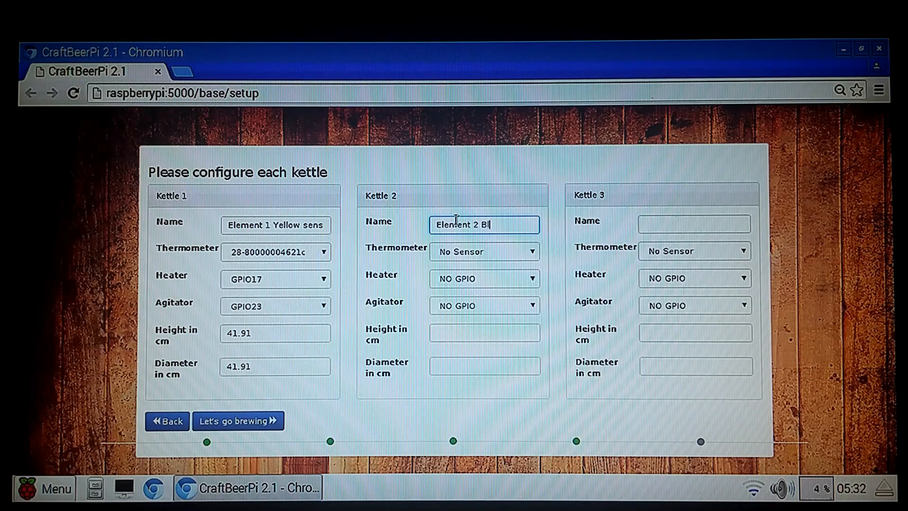
type("ue Sensor")
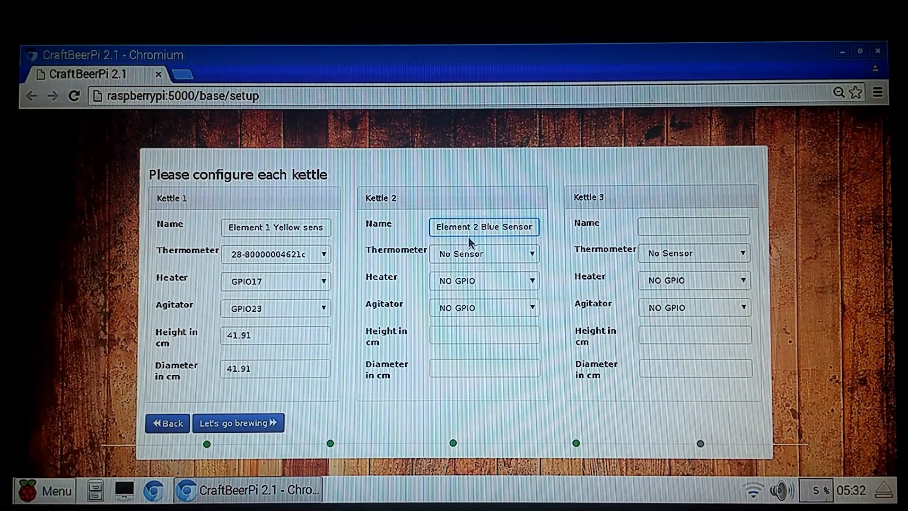
left_click(483, 254)
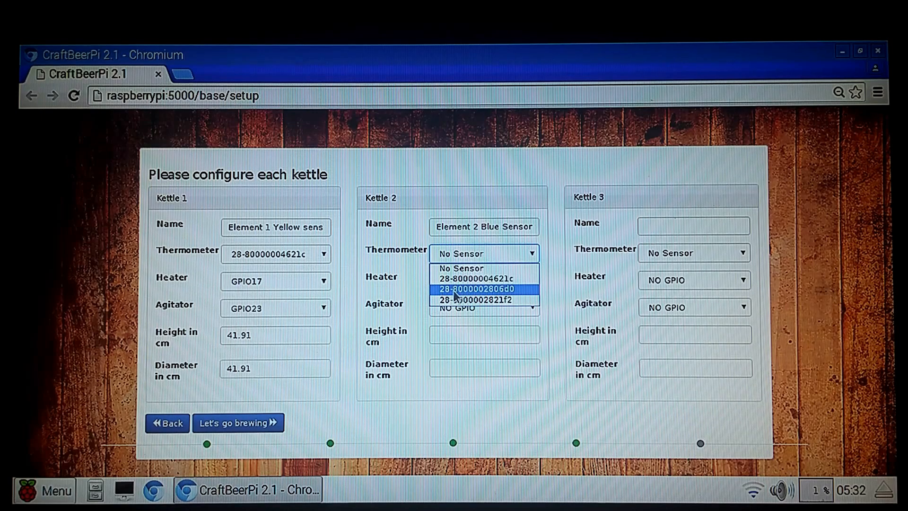
left_click(457, 289)
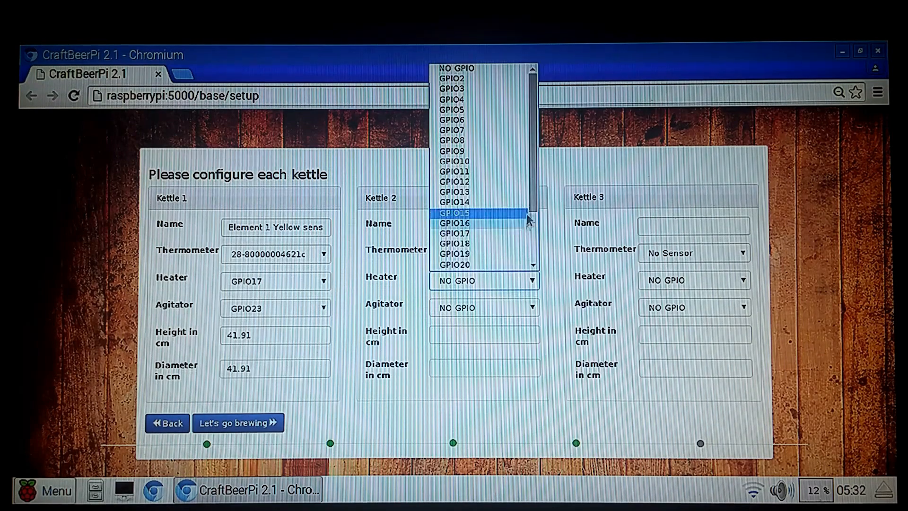
Set Kettle 2's heater to GPIO27 and its agitator to GPIO24
scroll("down", 3)
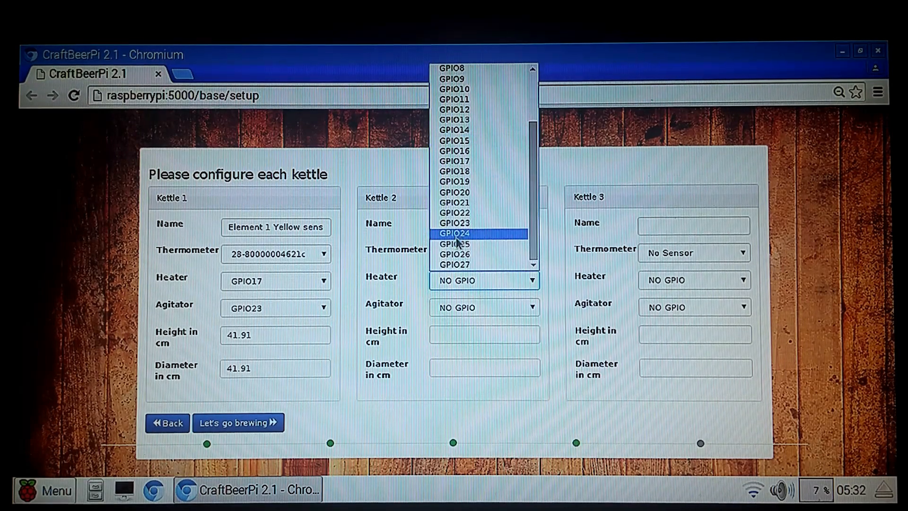
left_click(454, 264)
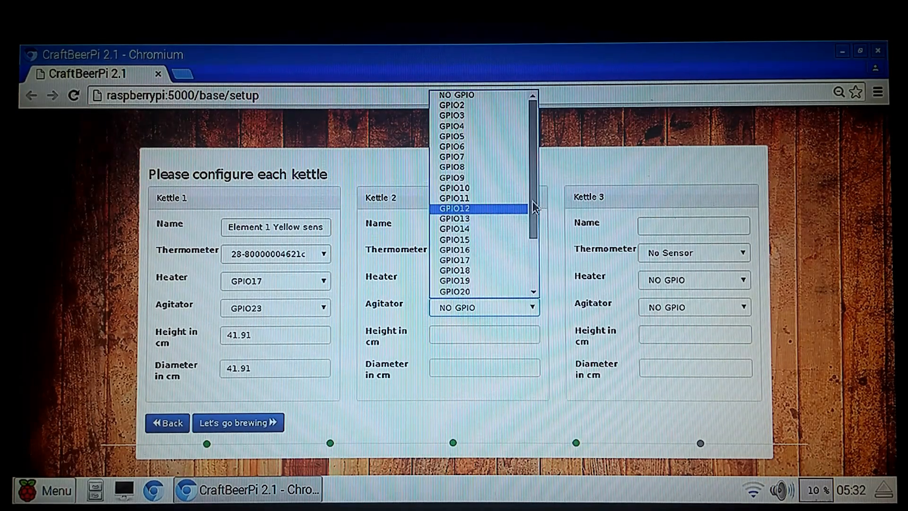
scroll("down", 3)
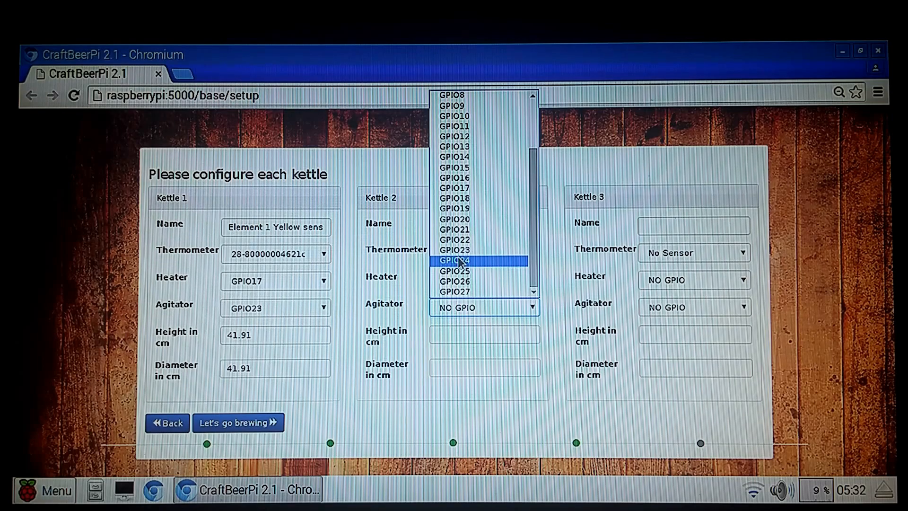
left_click(454, 260)
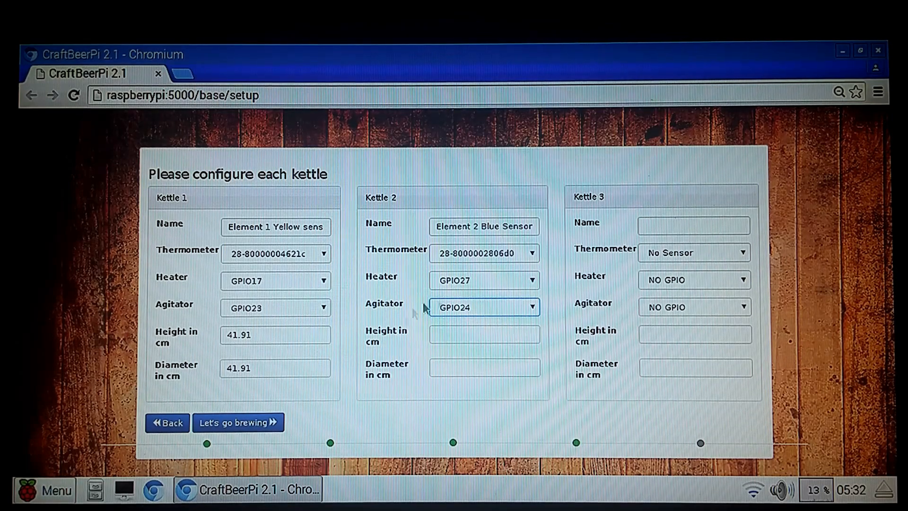
Name Kettle 3 'Black Sensor' and finish setup via Let's go brewing
left_click(693, 226)
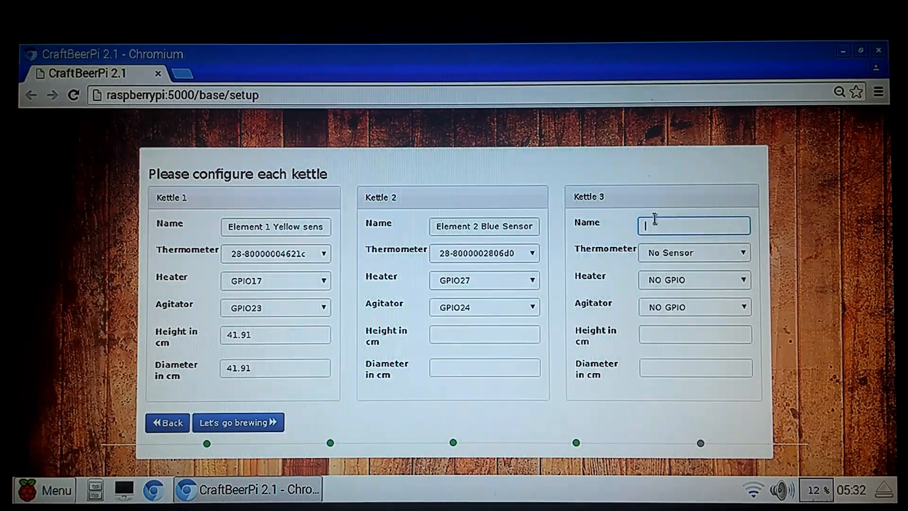
type("Black Sensor")
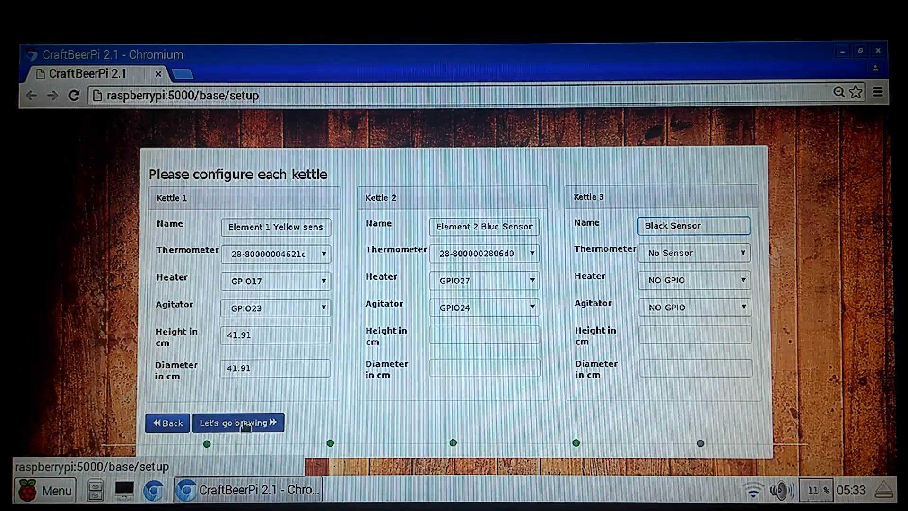
left_click(237, 422)
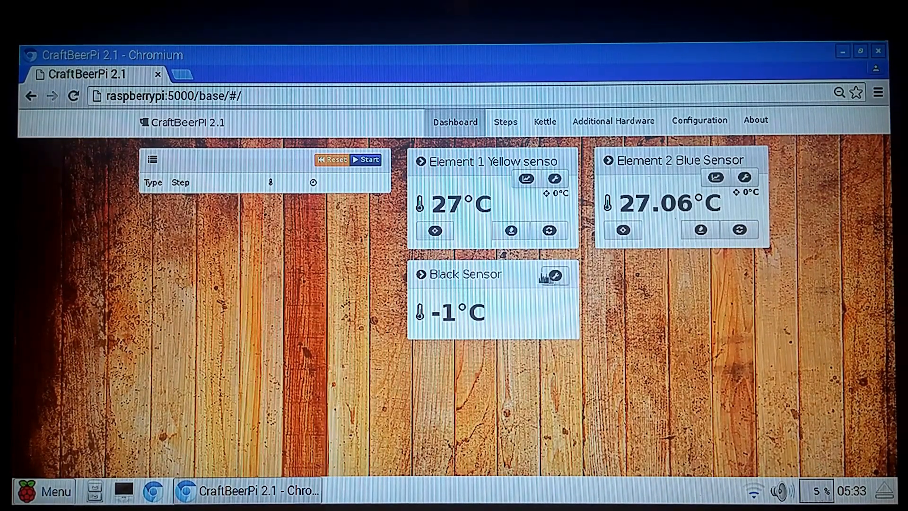
mouse_move(554, 275)
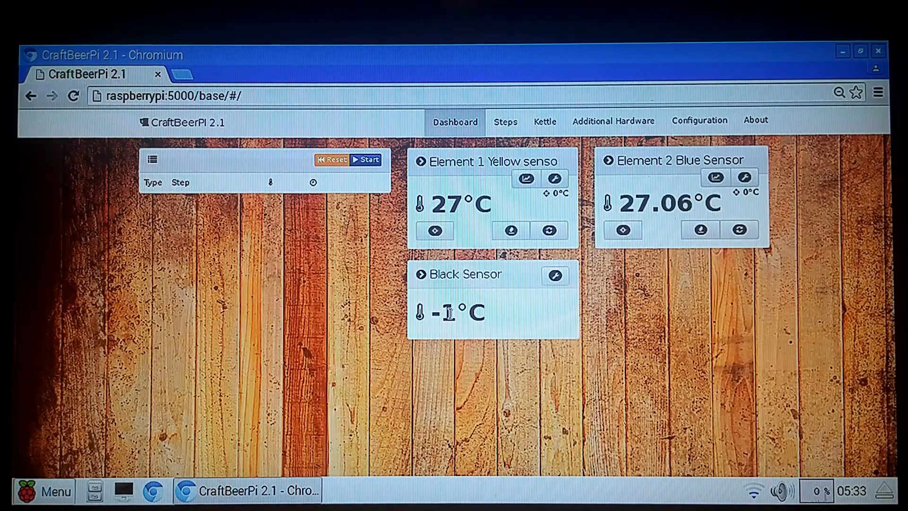
mouse_move(544, 122)
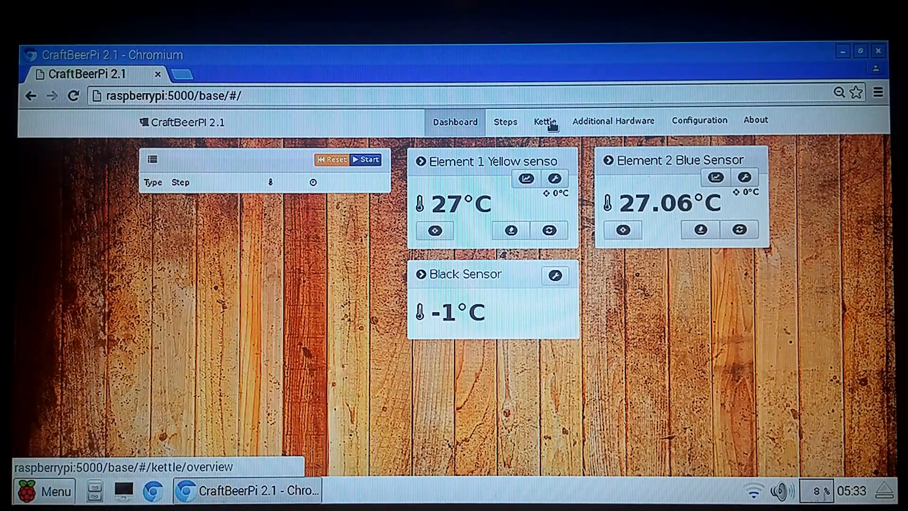
left_click(544, 122)
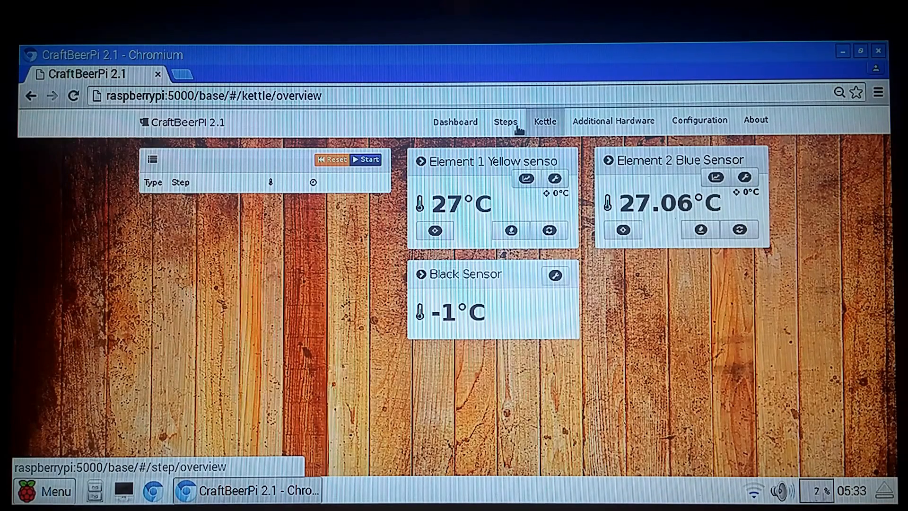
left_click(544, 121)
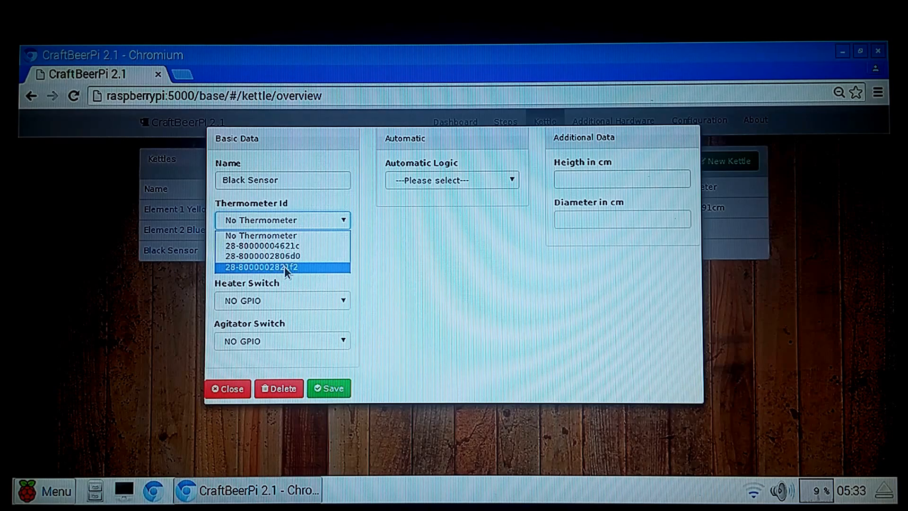
left_click(283, 267)
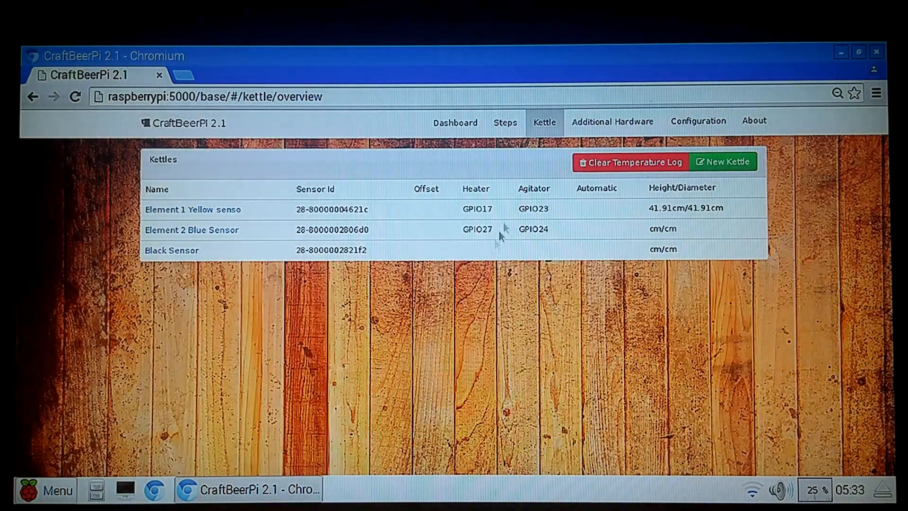
left_click(455, 122)
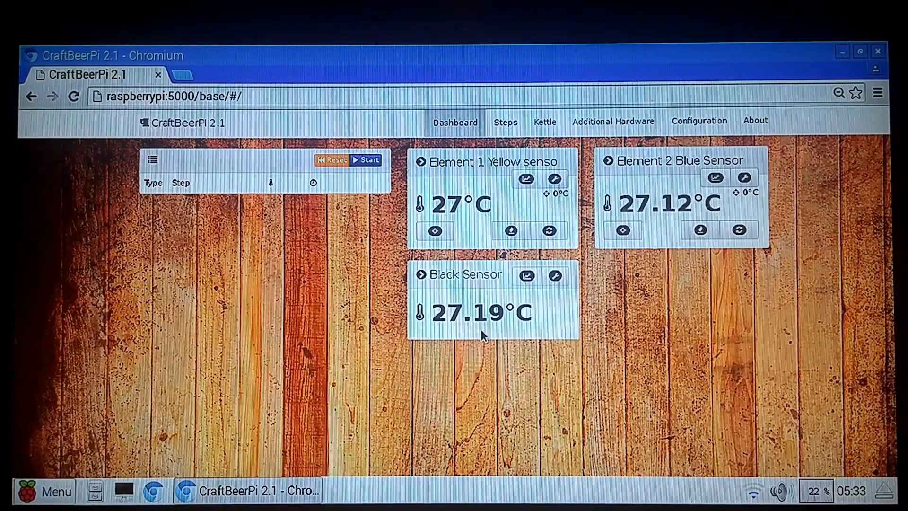
mouse_move(524, 223)
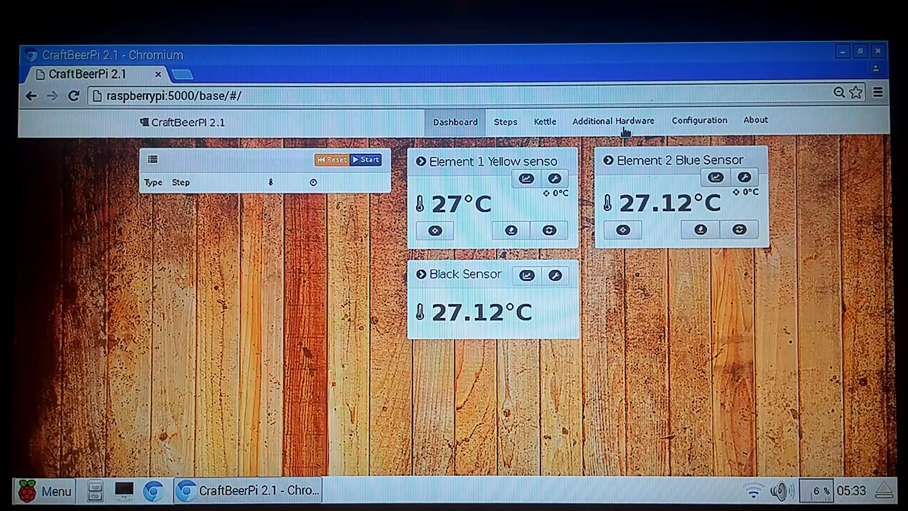
mouse_move(699, 119)
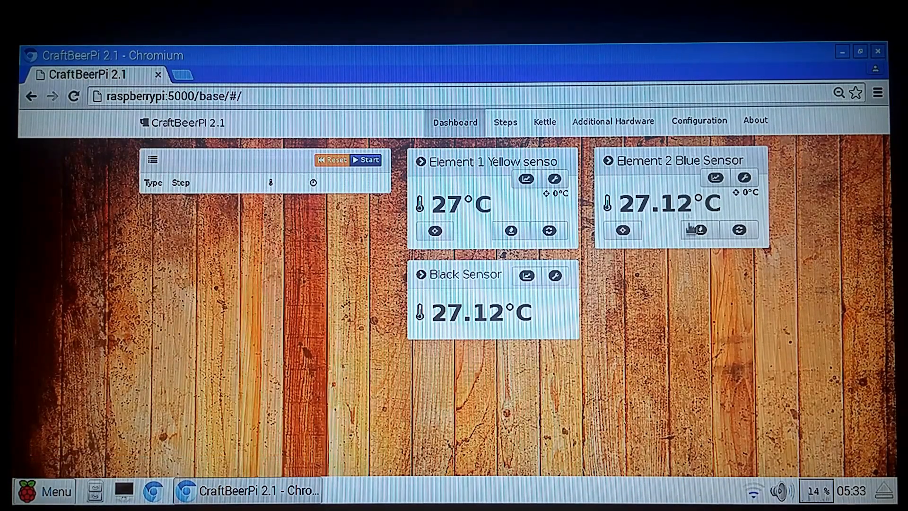
mouse_move(756, 120)
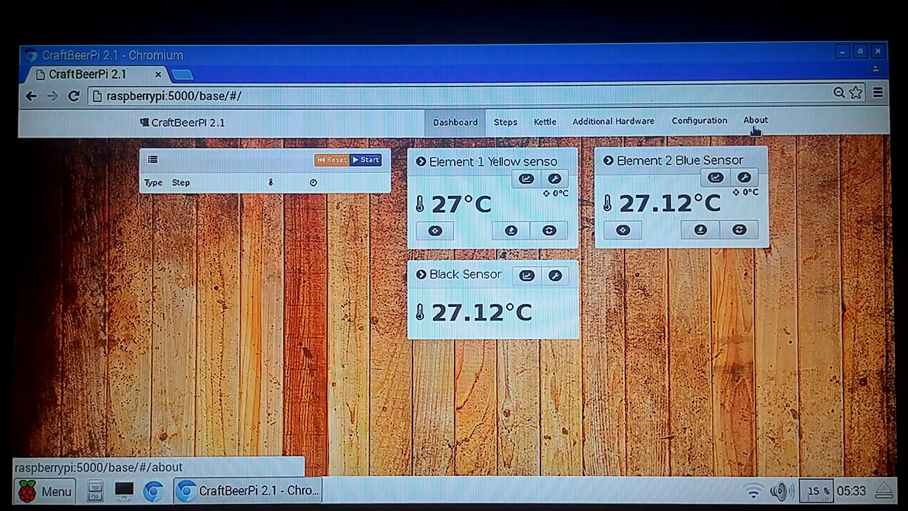
View the About page's version 2.1 details, then go to the Configuration page
left_click(755, 121)
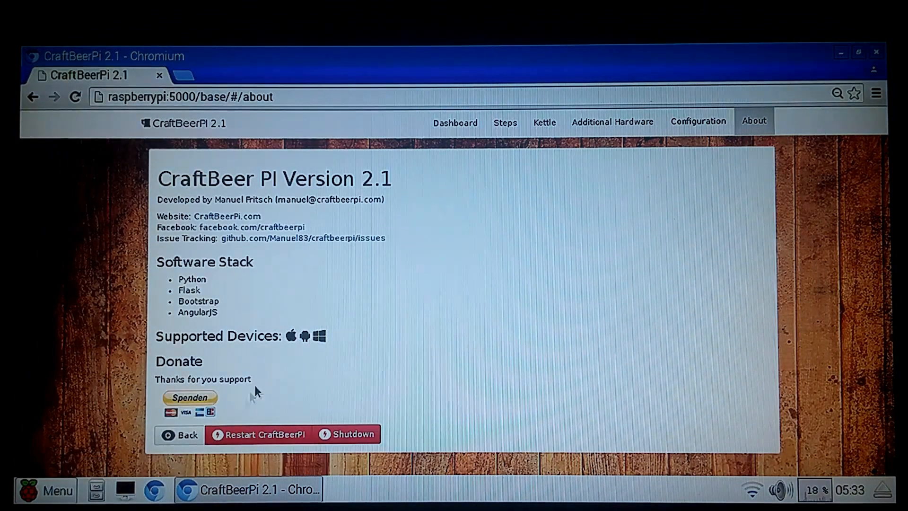
left_click(698, 122)
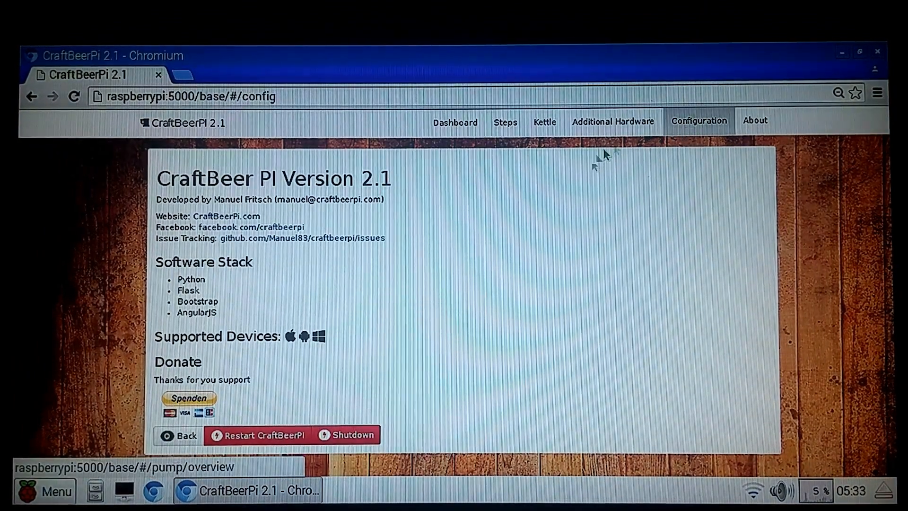
Set the thermometer UNIT parameter to F (Fahrenheit)
left_click(699, 120)
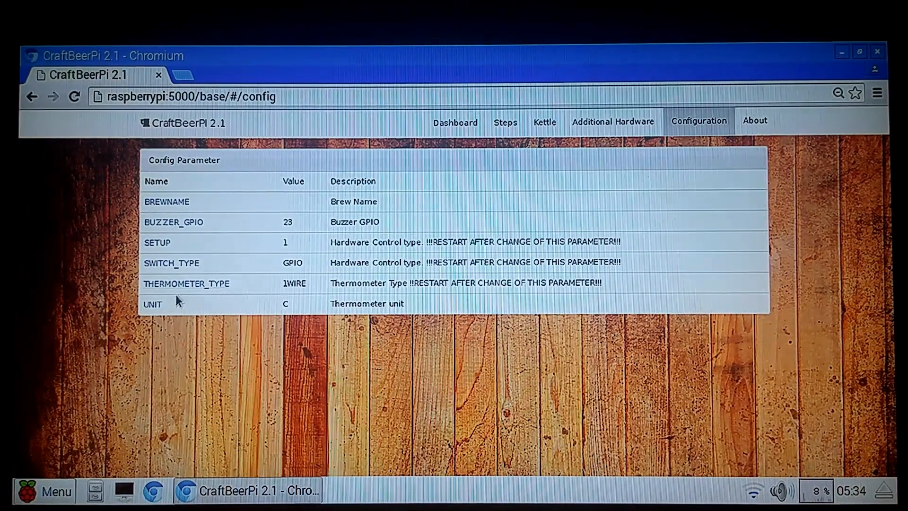
left_click(153, 302)
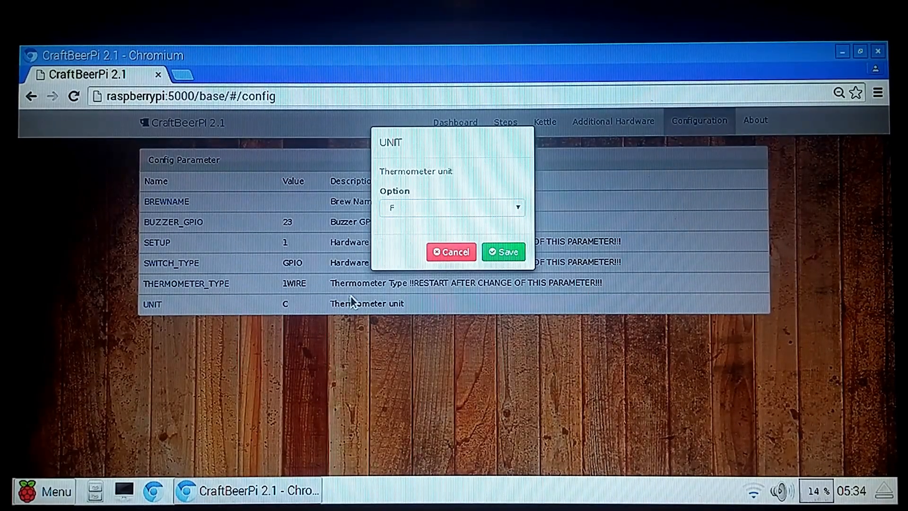
left_click(502, 252)
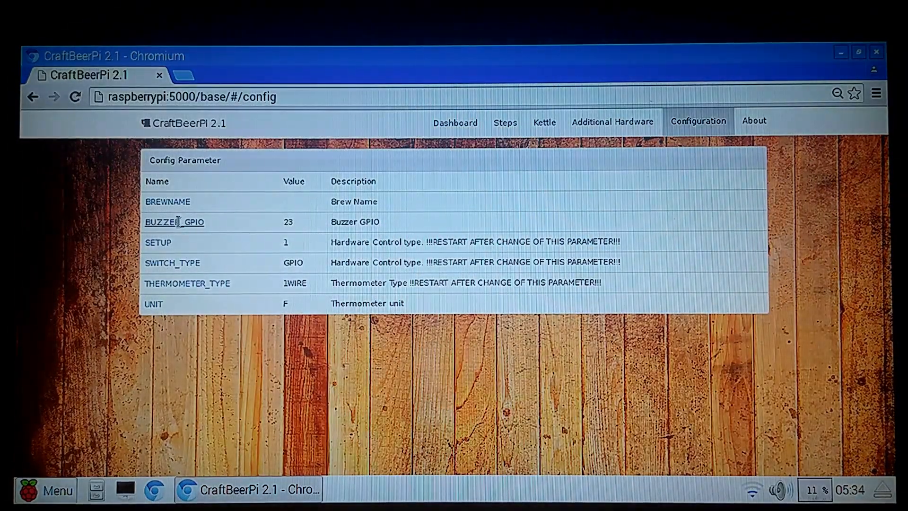
Change the BUZZER_GPIO parameter from 23 to 22
left_click(175, 222)
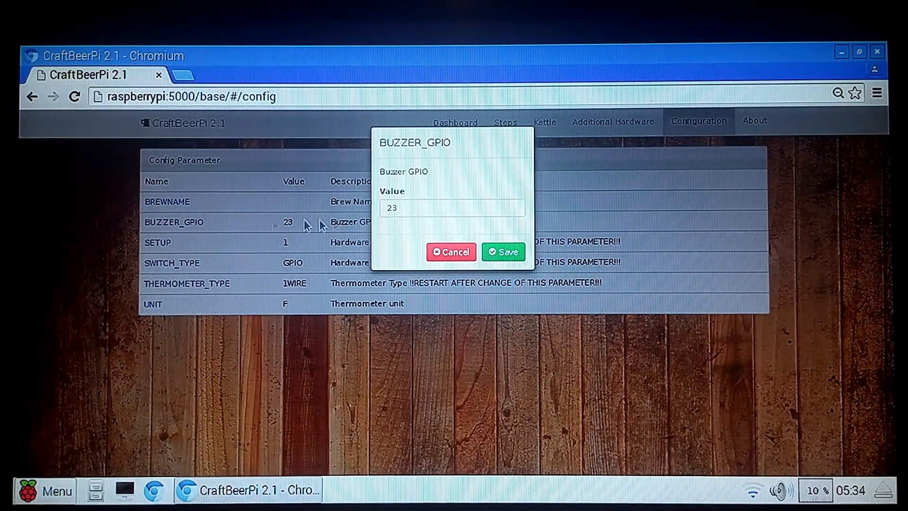
left_click(452, 207)
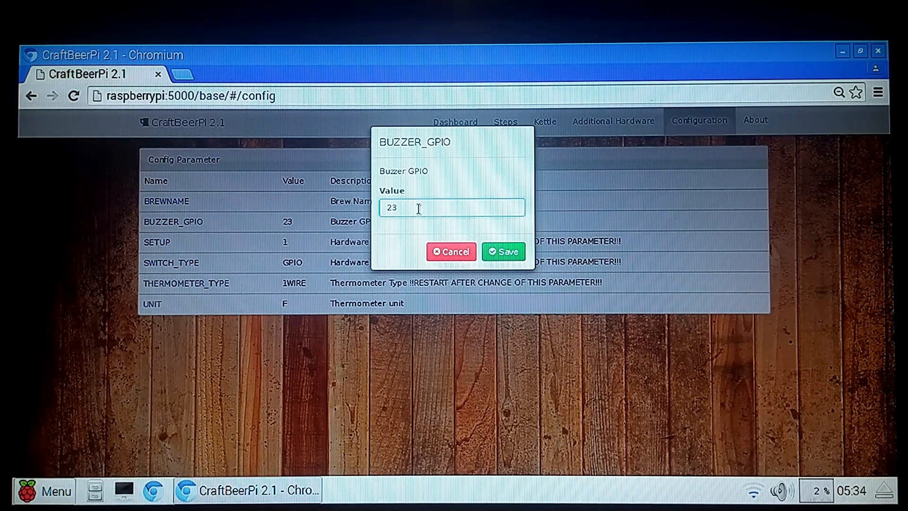
key("Backspace")
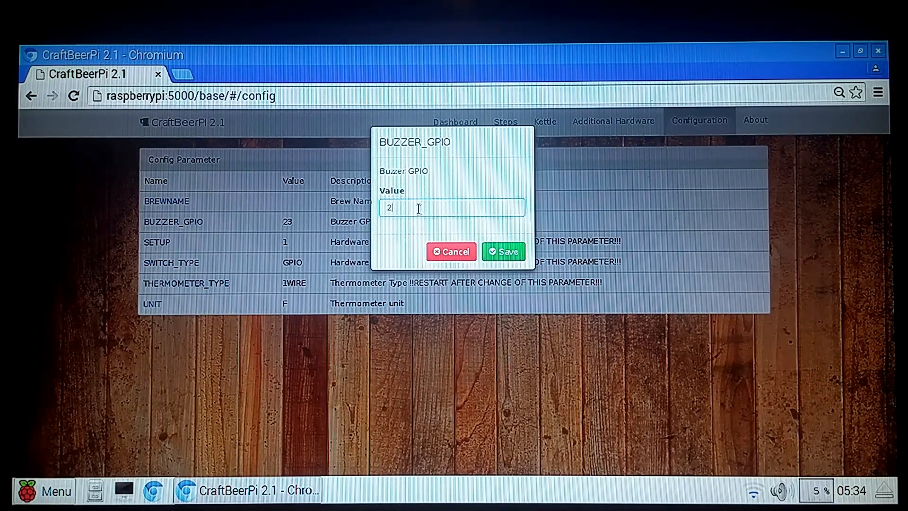
type("2")
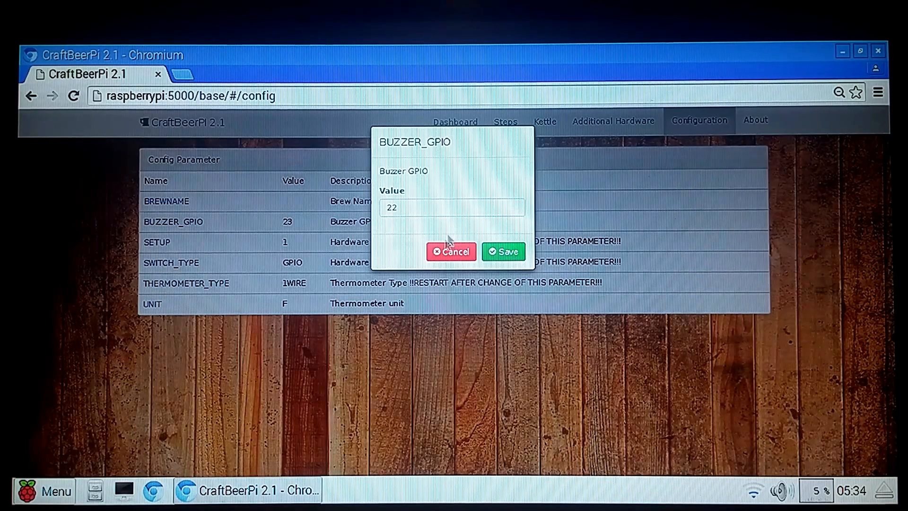
left_click(502, 252)
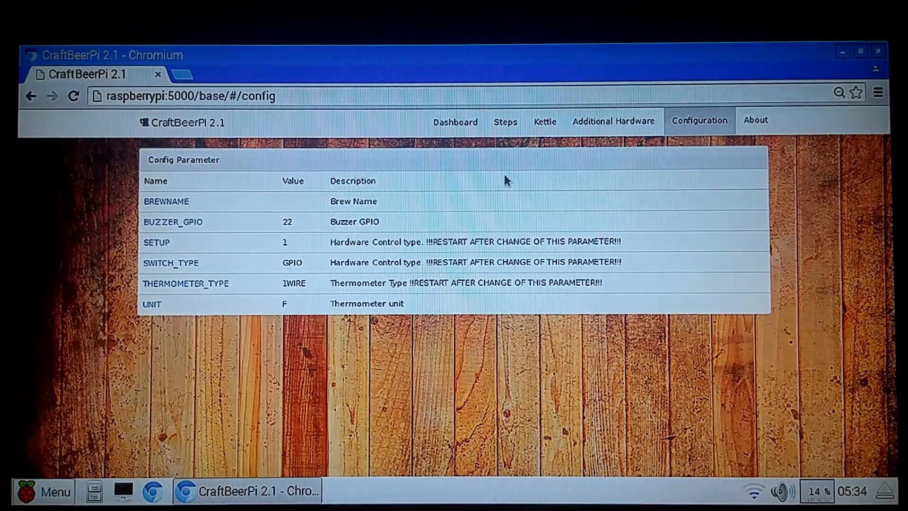
mouse_move(545, 121)
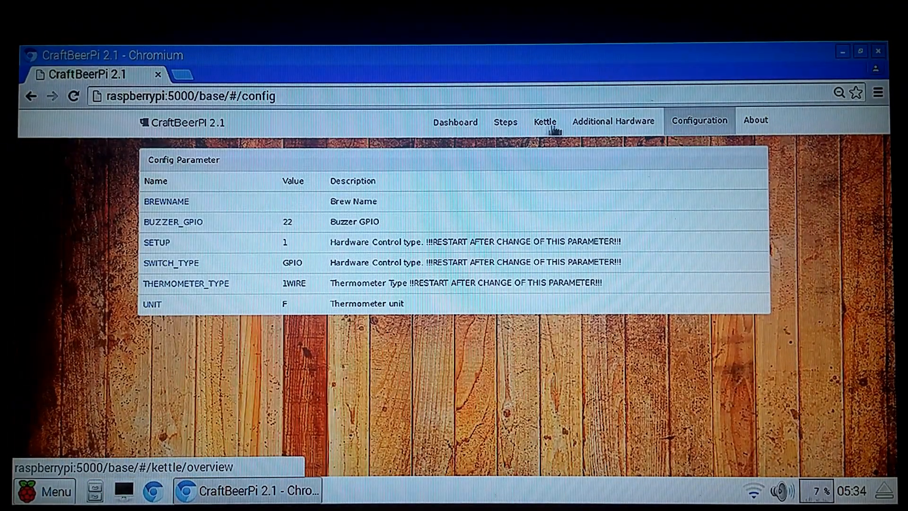
mouse_move(608, 129)
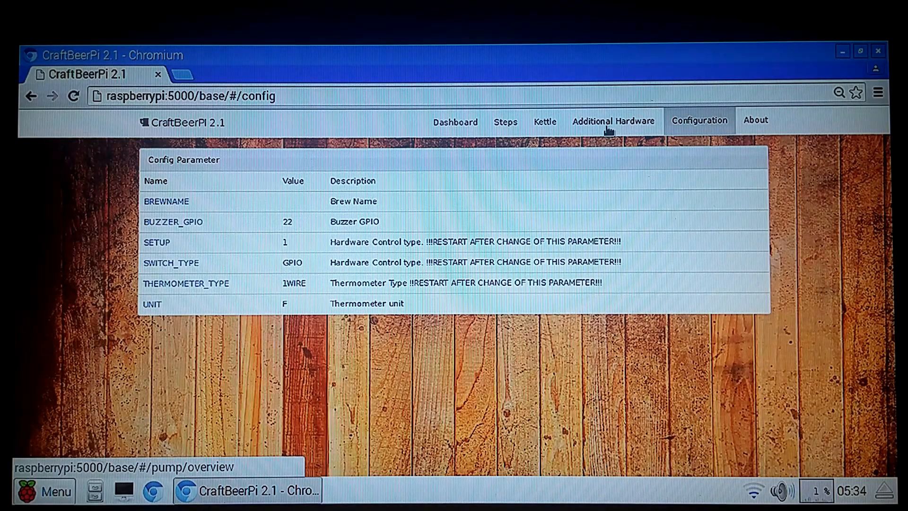
Add hardware 'Pump 1' of type Pump switched on GPIO23
left_click(613, 122)
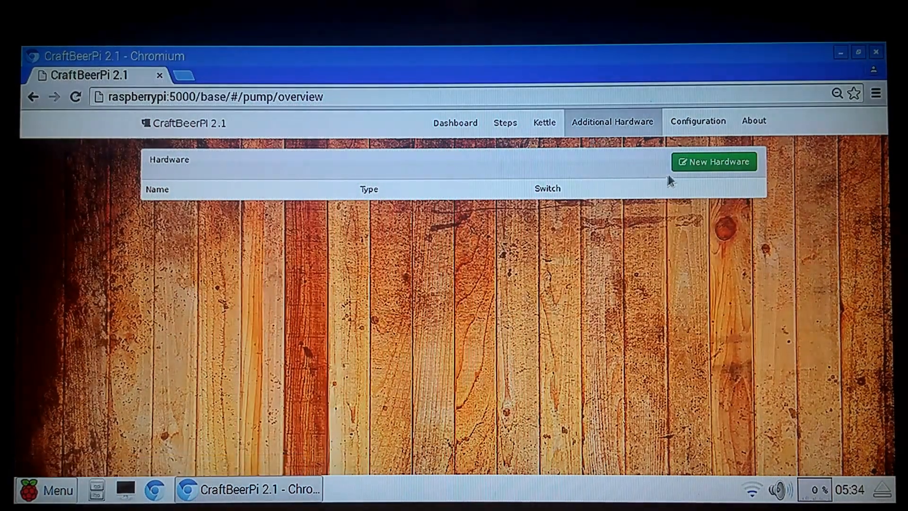
left_click(714, 161)
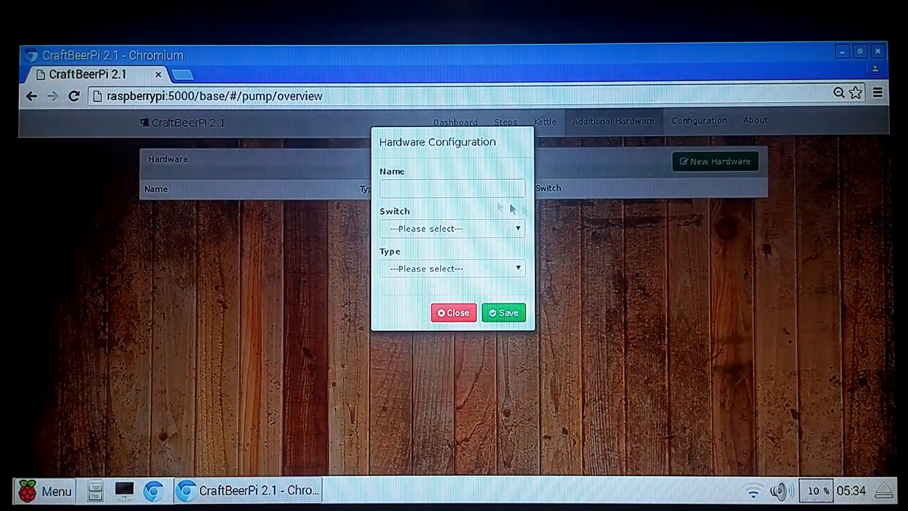
type("P")
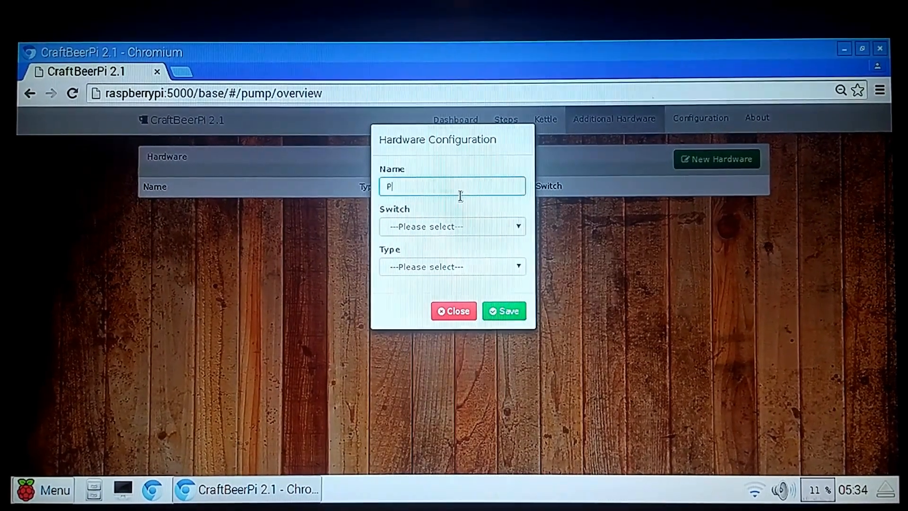
type("ump 1")
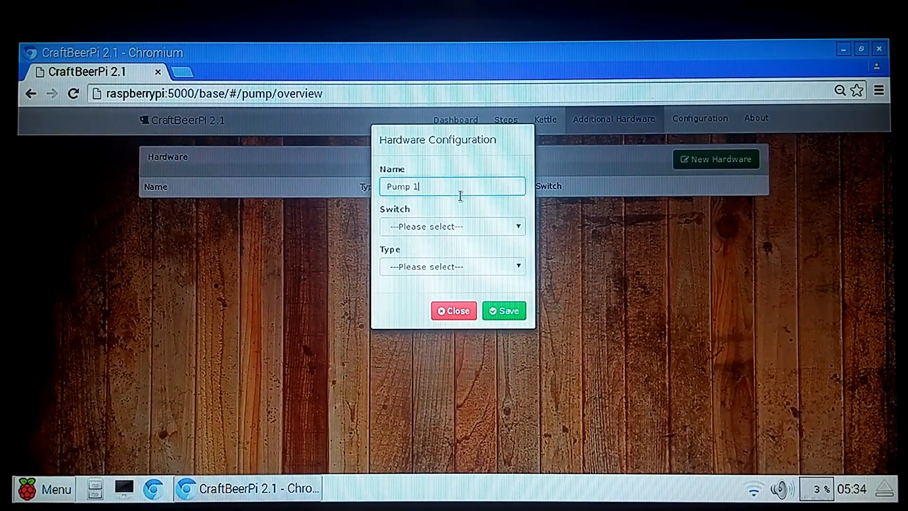
left_click(452, 226)
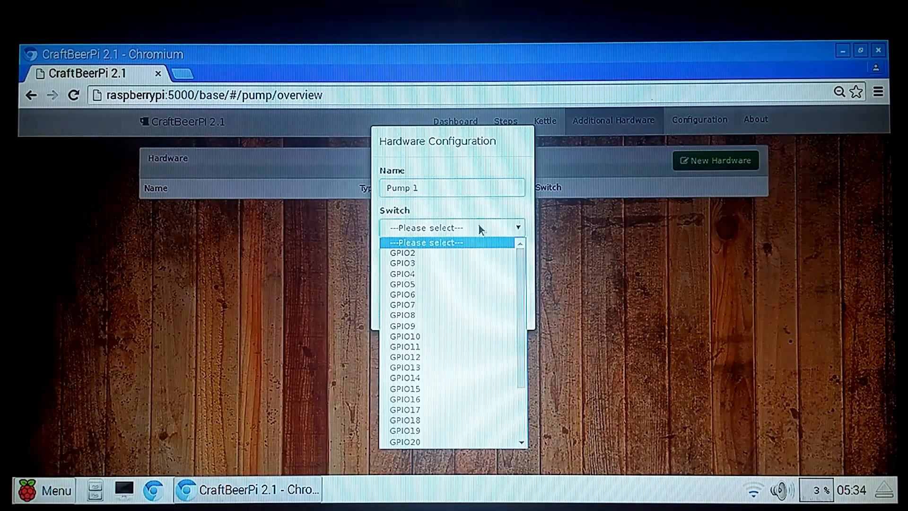
scroll("down", 3)
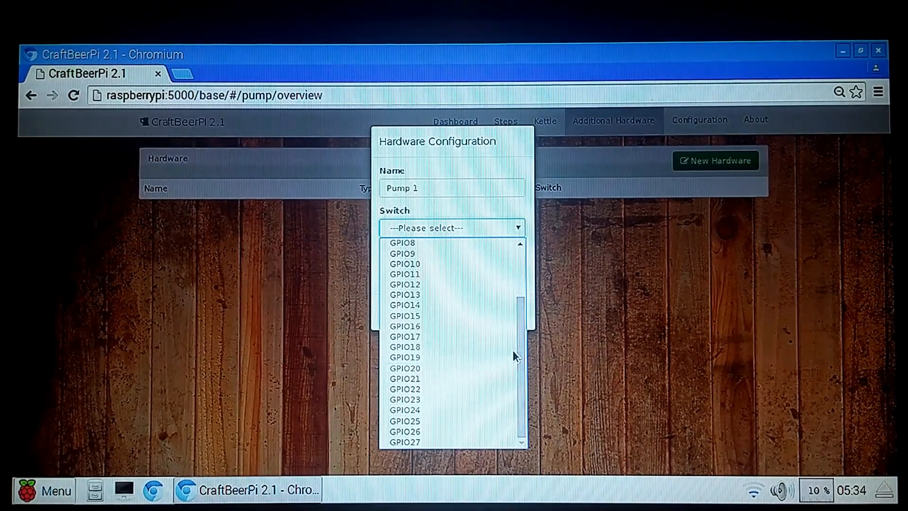
left_click(405, 399)
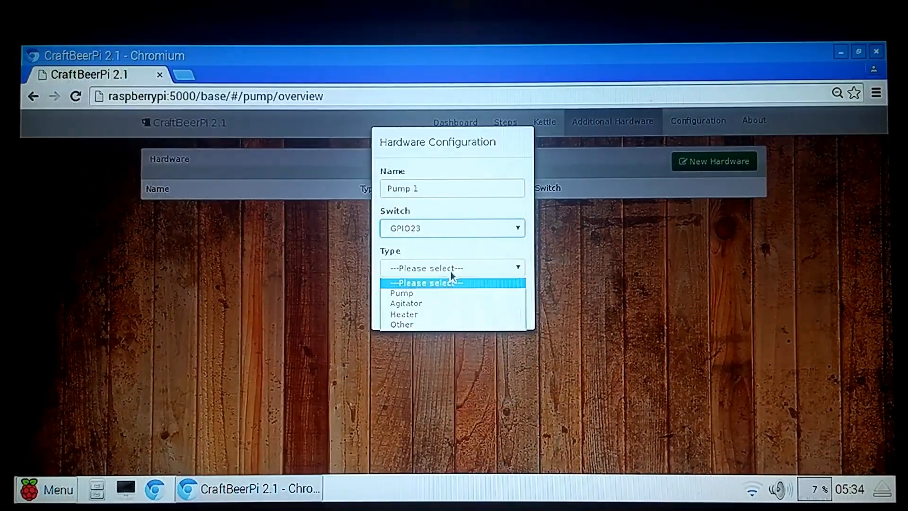
left_click(402, 292)
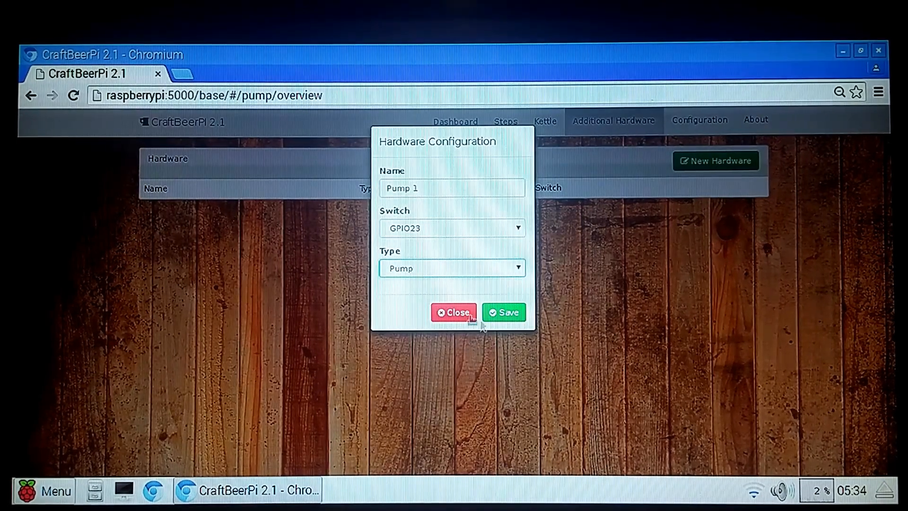
left_click(503, 313)
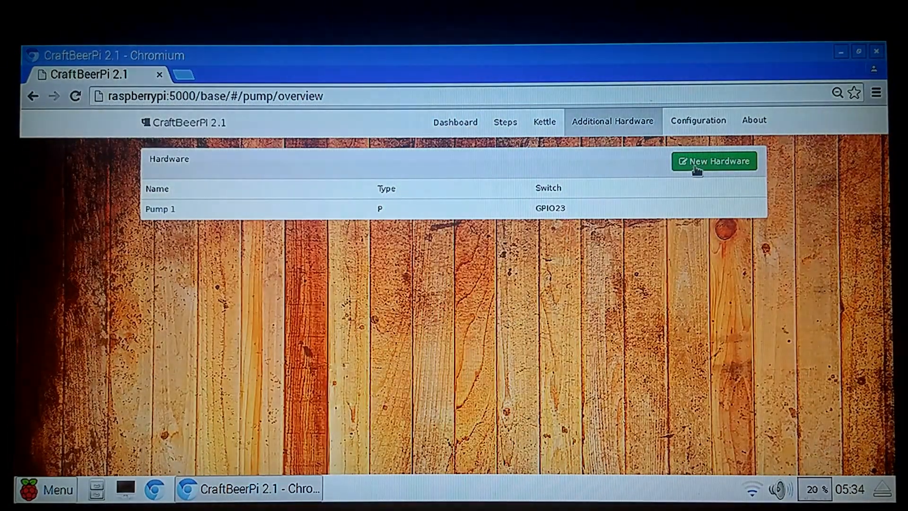
Add hardware 'Pump 2' of type Pump switched on GPIO24
left_click(713, 161)
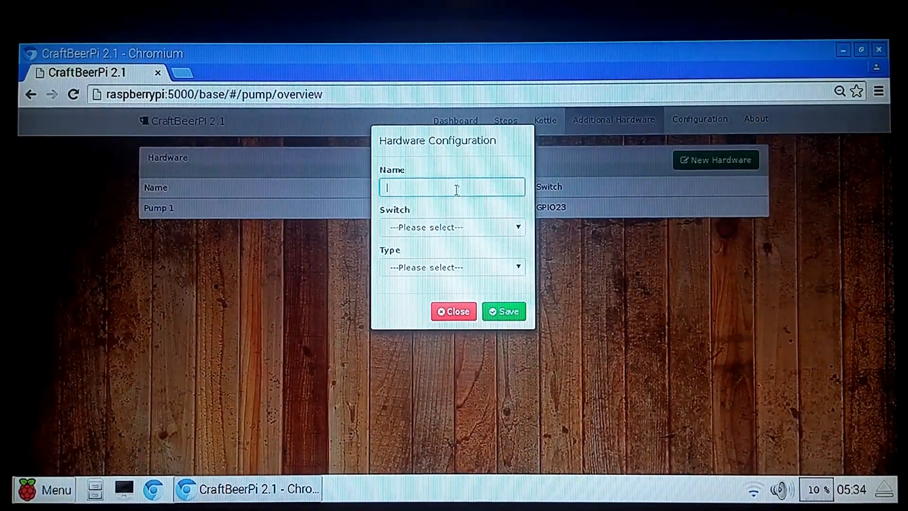
type("Pump")
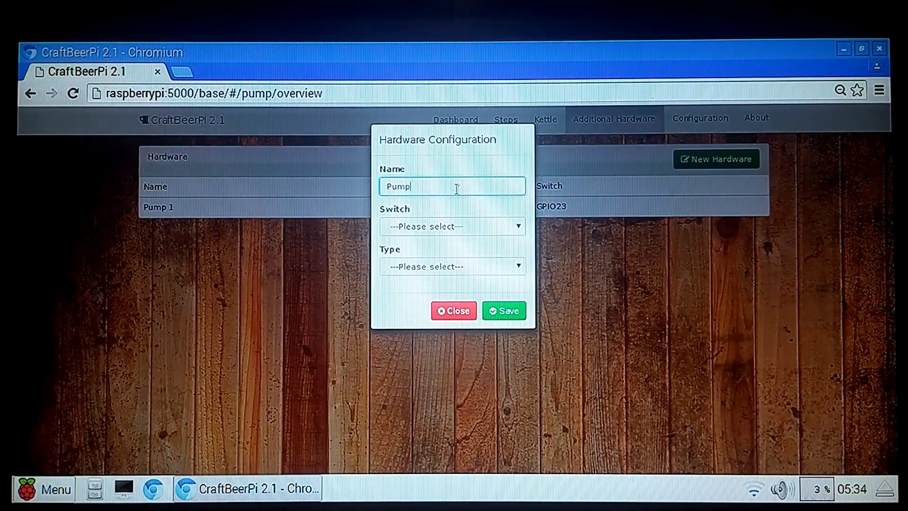
type("2")
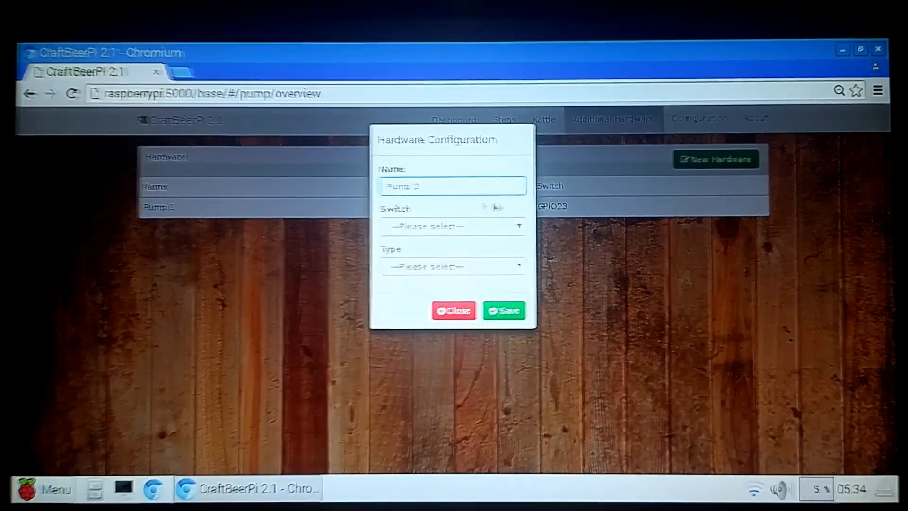
left_click(451, 226)
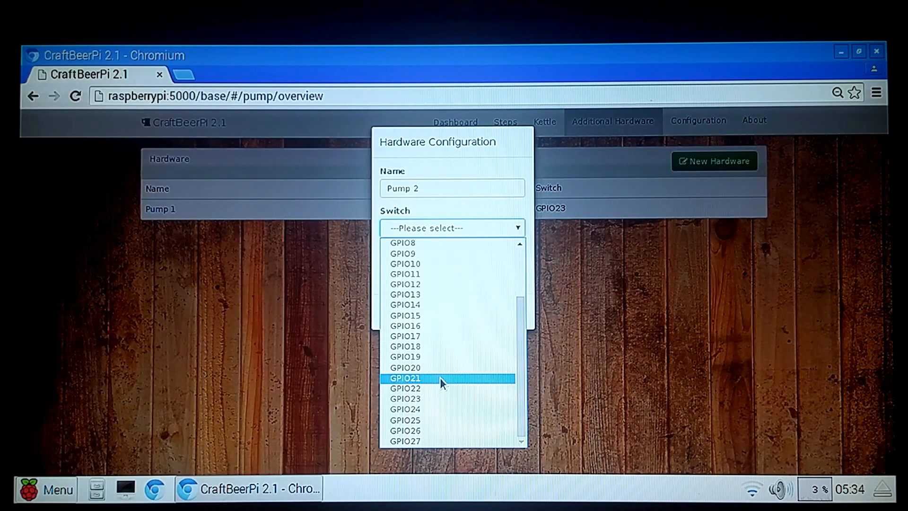
left_click(405, 408)
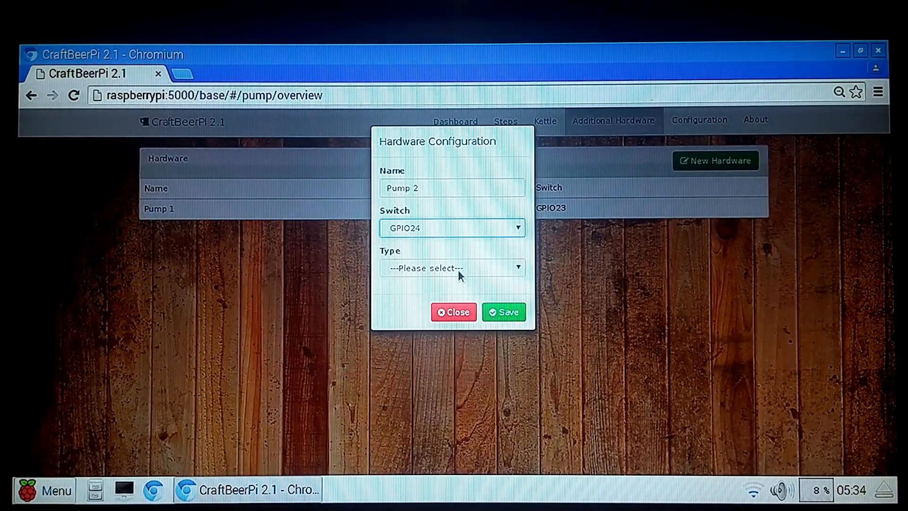
left_click(503, 312)
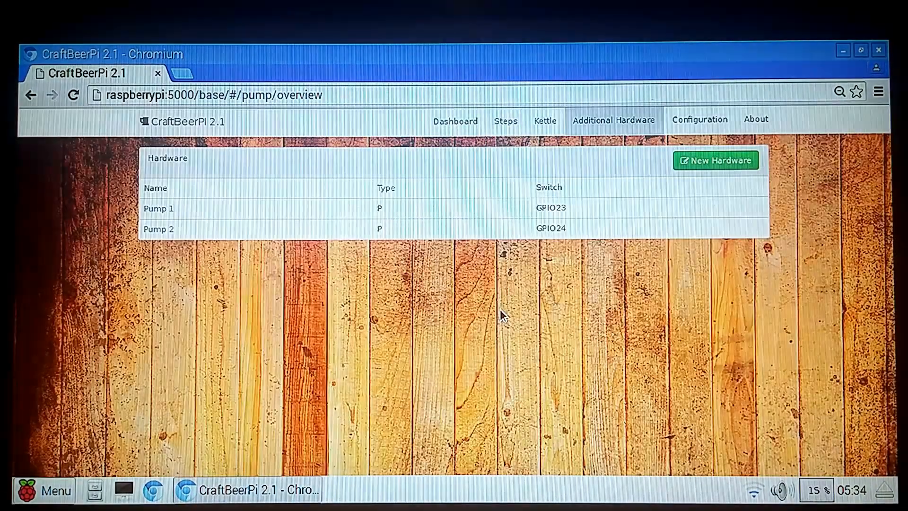
mouse_move(544, 122)
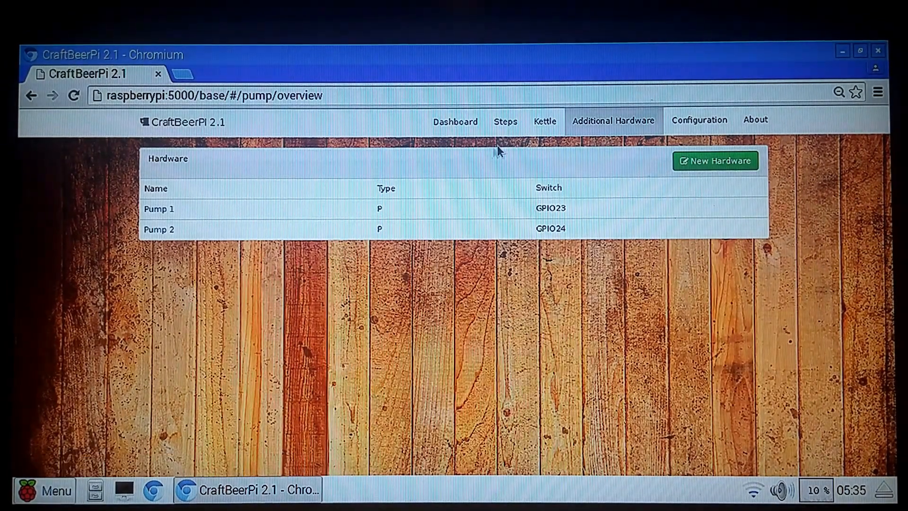
mouse_move(544, 121)
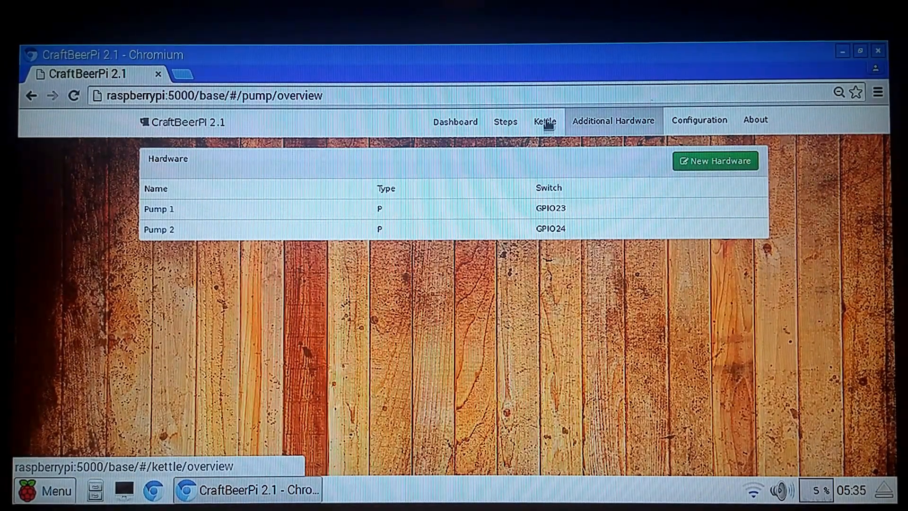
Give Element 1 Yellow sensor OvershootLogic automatic control with overshoot 2
left_click(543, 121)
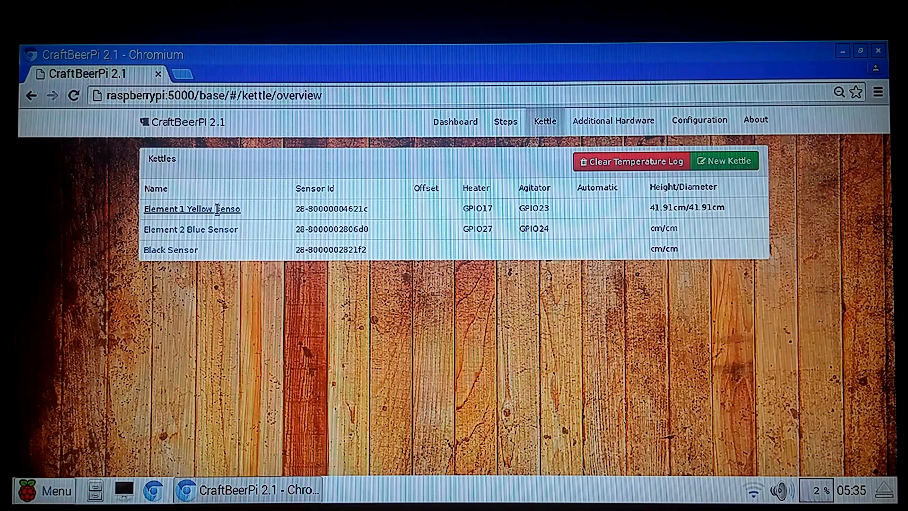
left_click(191, 209)
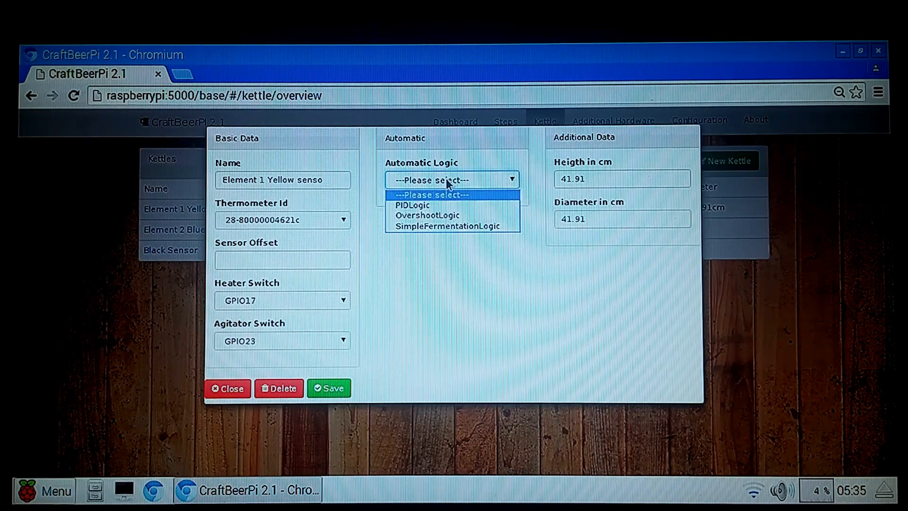
mouse_move(452, 216)
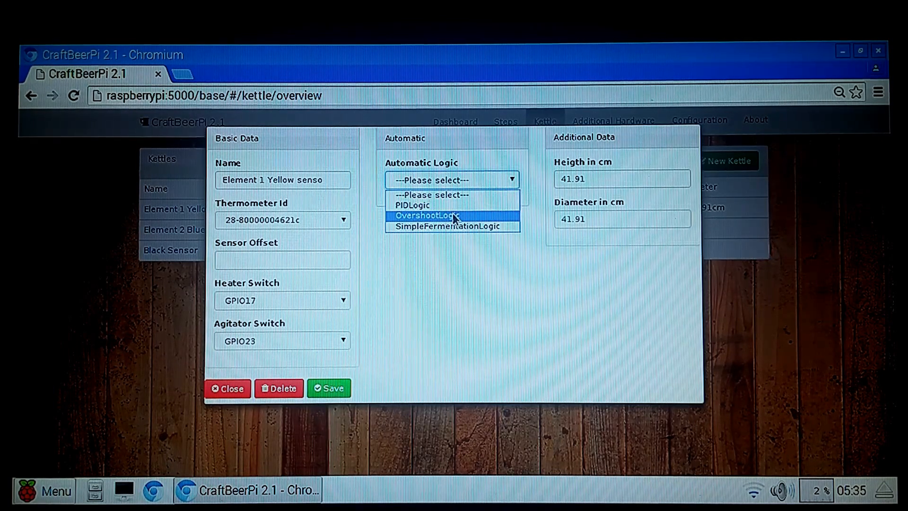
left_click(452, 215)
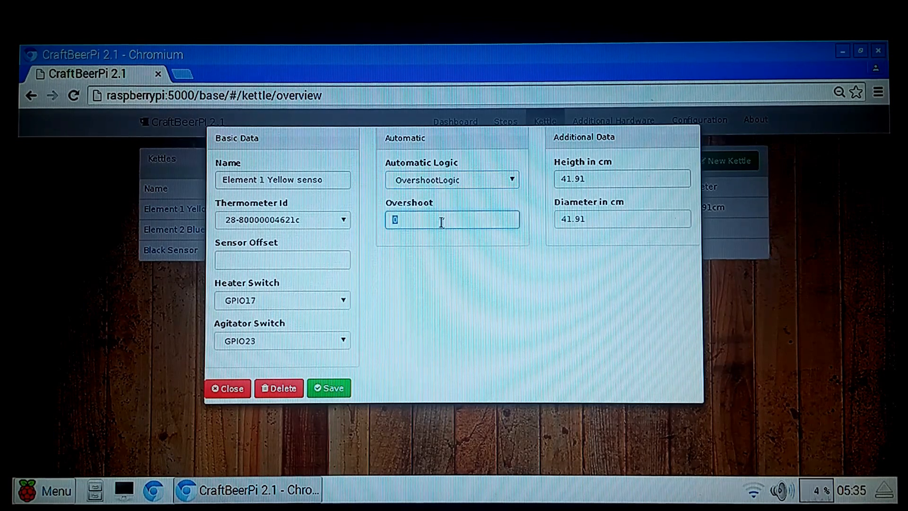
type("2")
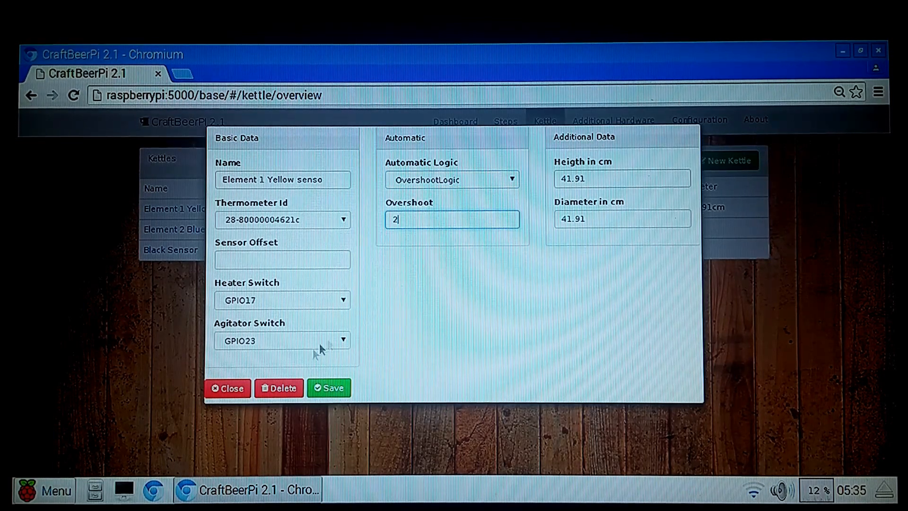
mouse_move(371, 385)
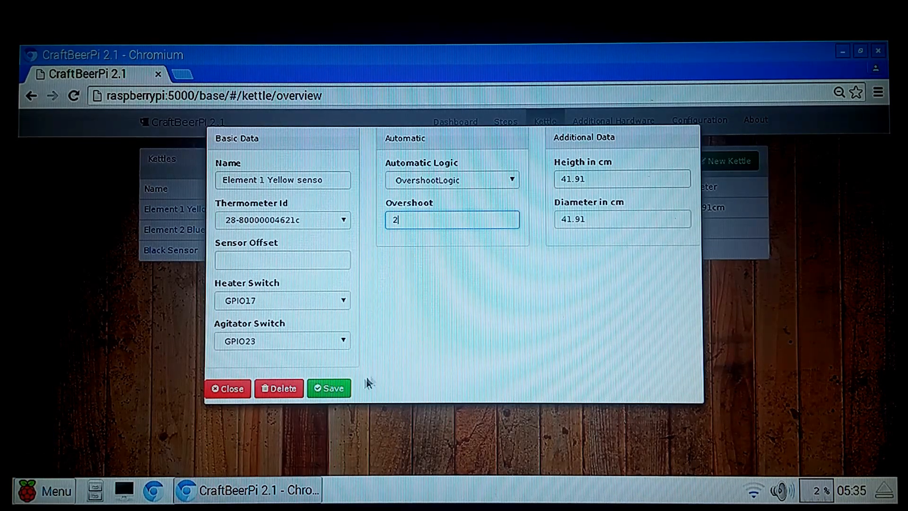
left_click(329, 388)
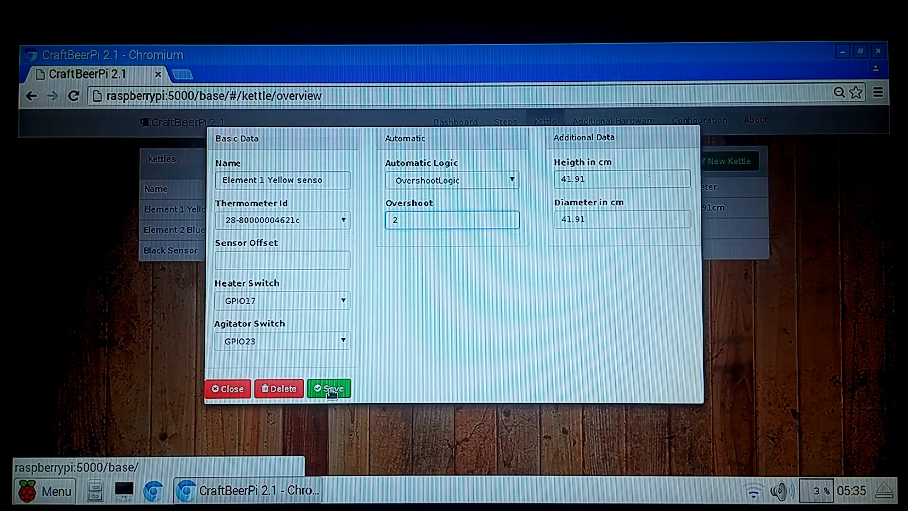
left_click(329, 389)
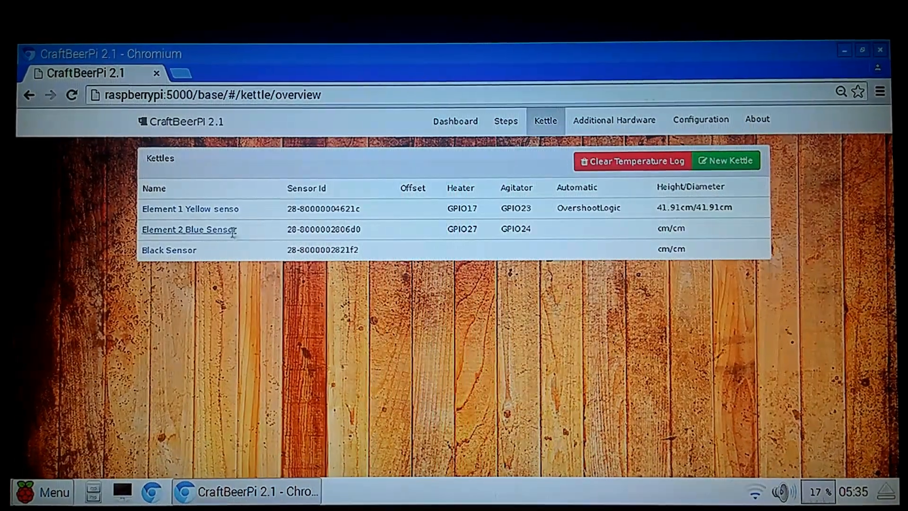
Give Element 2 Blue Sensor OvershootLogic automatic control with overshoot 2
left_click(188, 229)
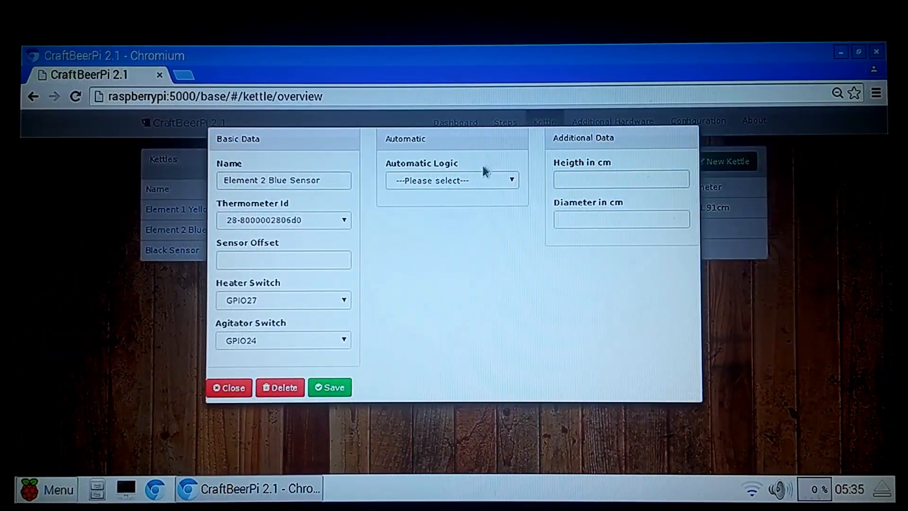
left_click(452, 180)
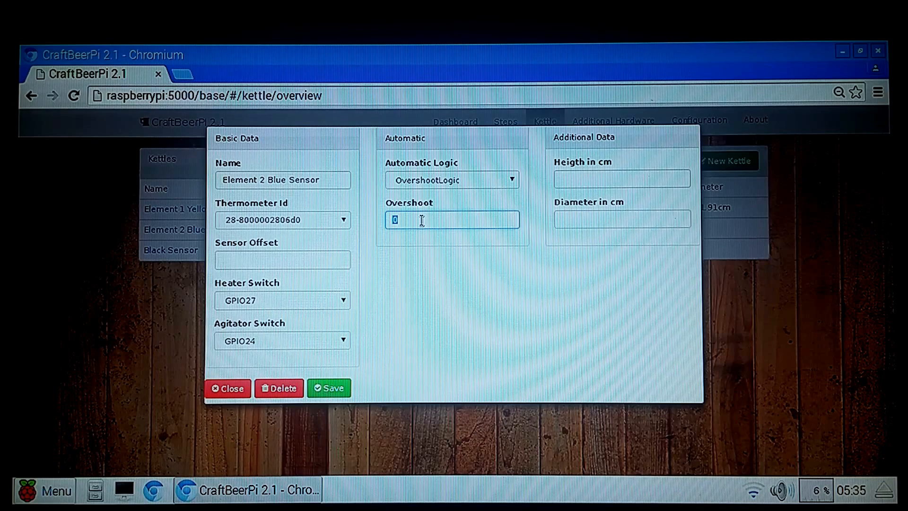
type("2")
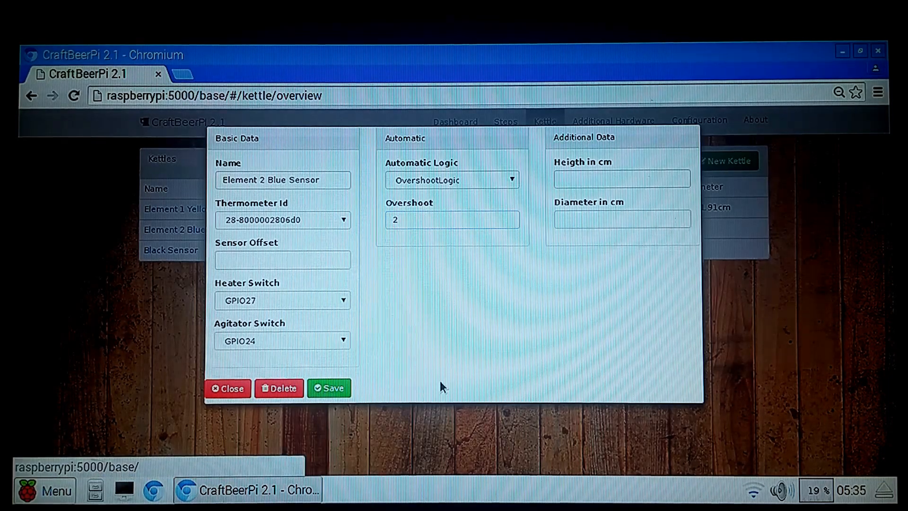
left_click(228, 388)
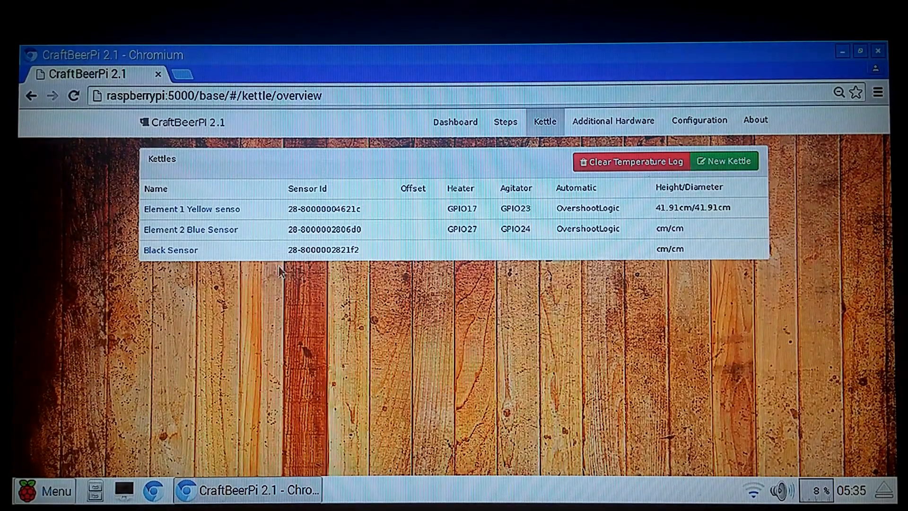
Set Element 2 Blue Sensor's height and diameter to 41.91 cm each
left_click(191, 229)
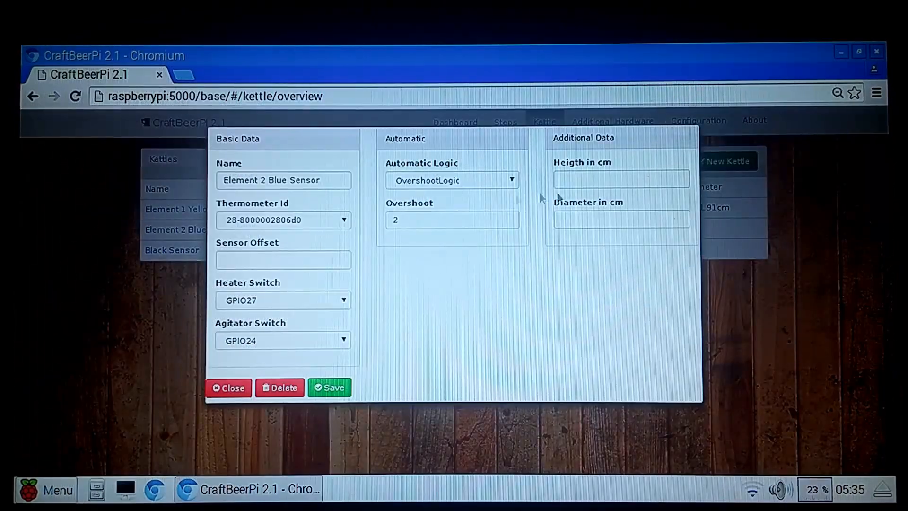
left_click(621, 178)
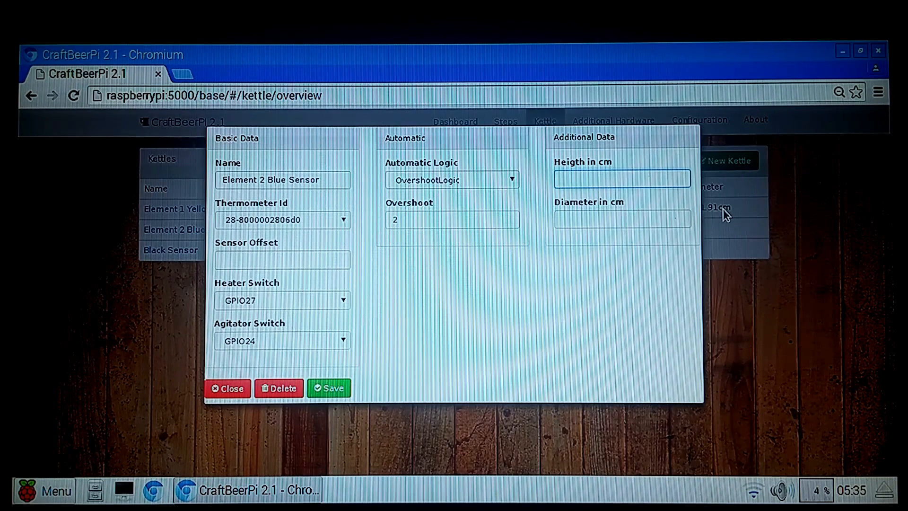
type("41.")
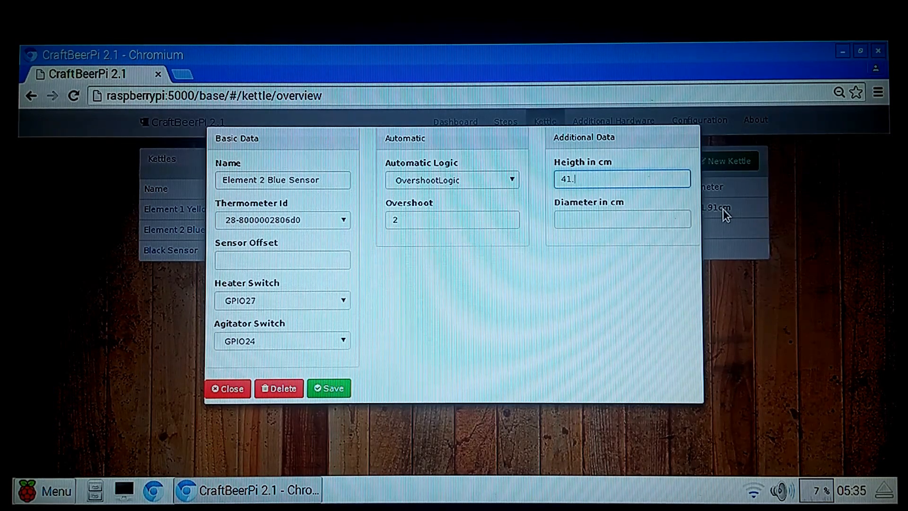
left_click(621, 219)
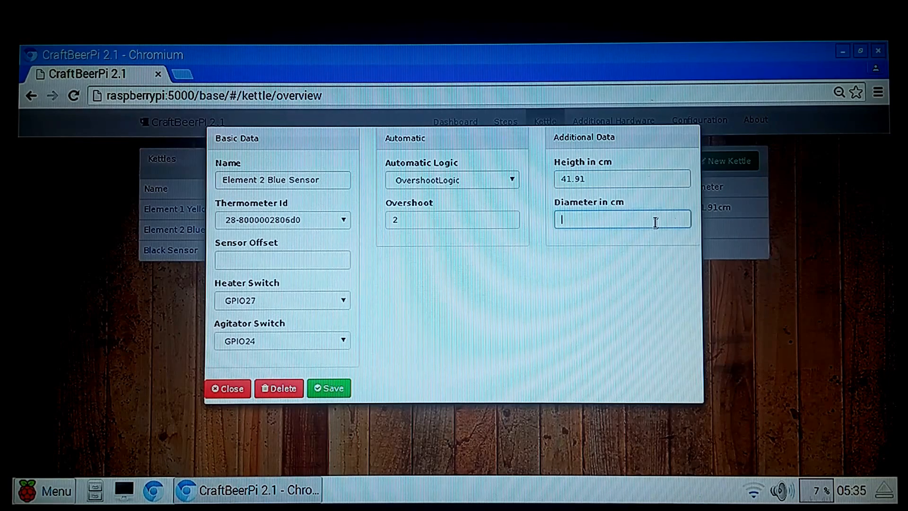
type("41.9")
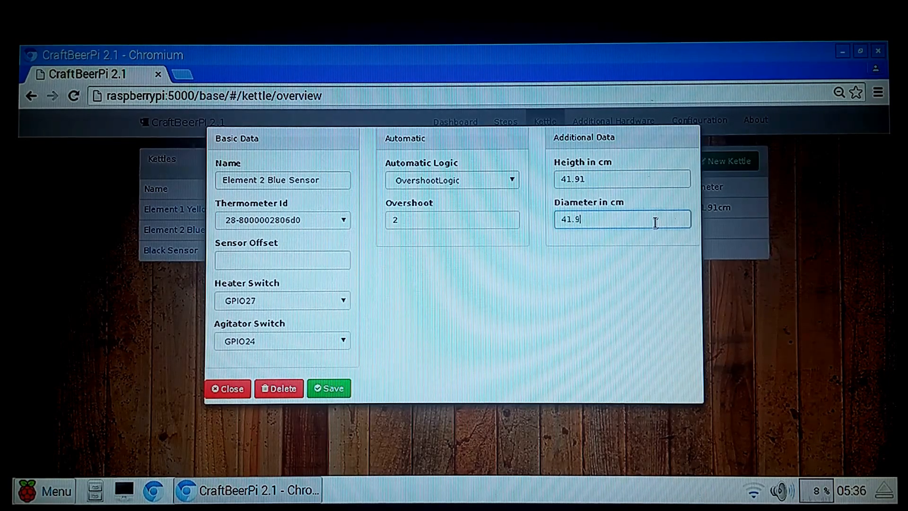
left_click(329, 388)
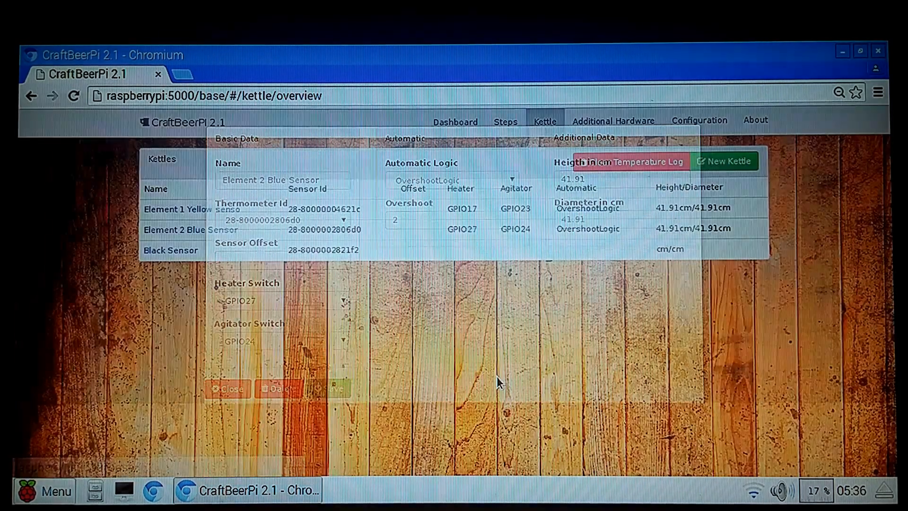
left_click(227, 388)
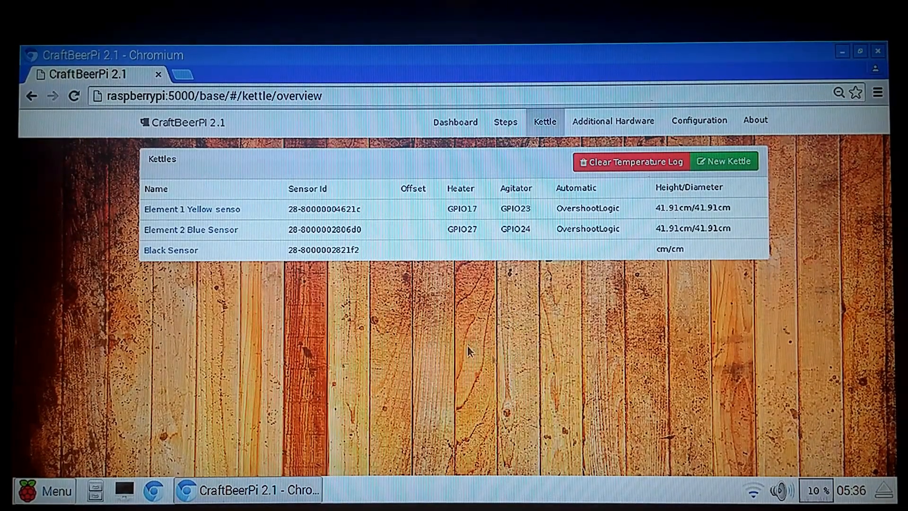
mouse_move(513, 153)
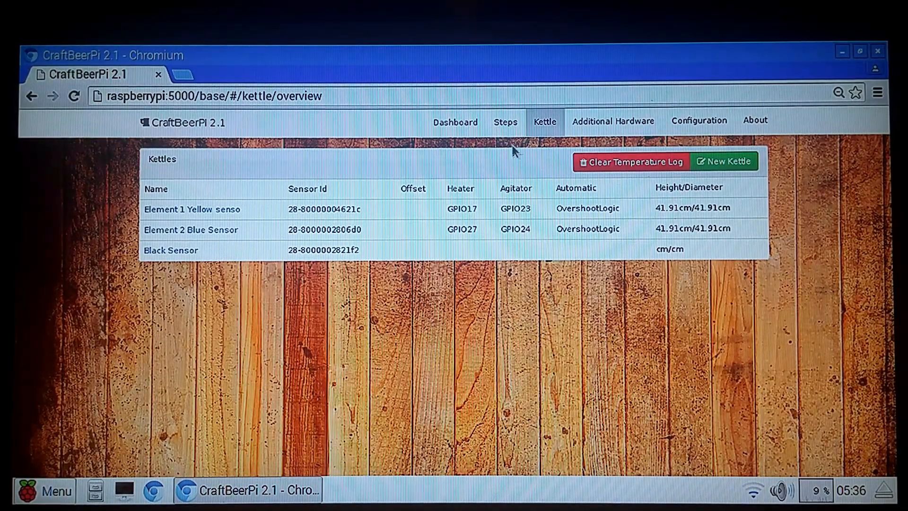
Bring up the Brew Steps page, showing an empty steps list
left_click(506, 122)
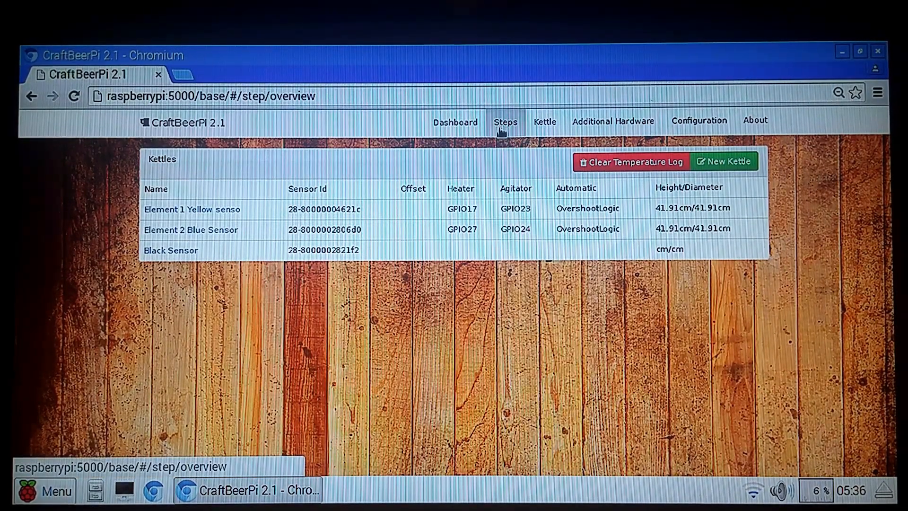
left_click(506, 121)
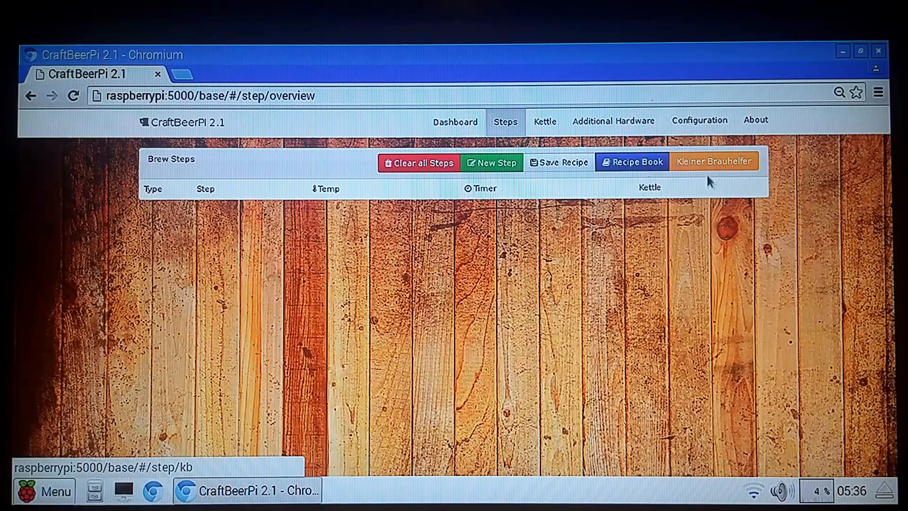
mouse_move(437, 353)
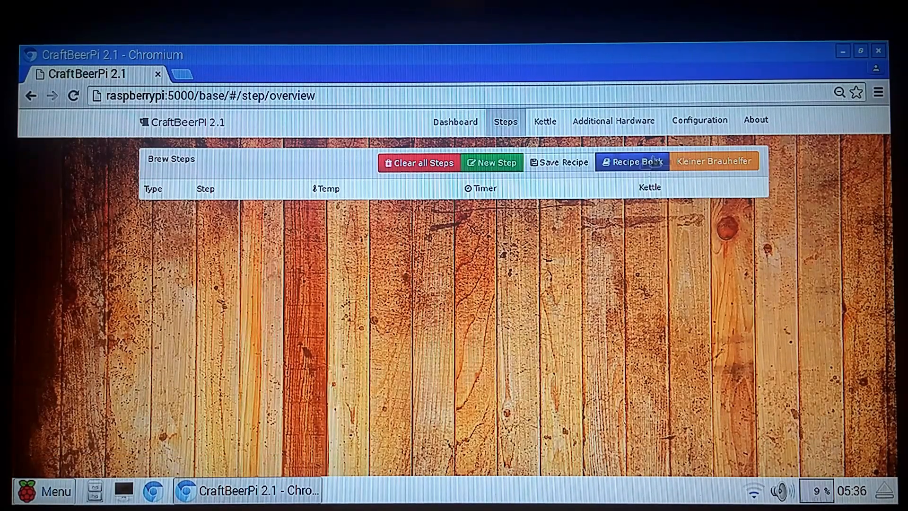
mouse_move(671, 247)
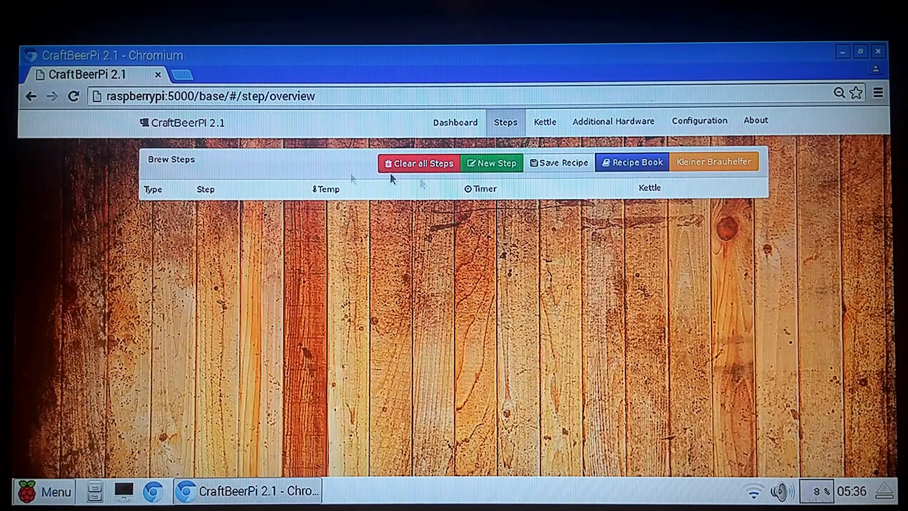
mouse_move(455, 122)
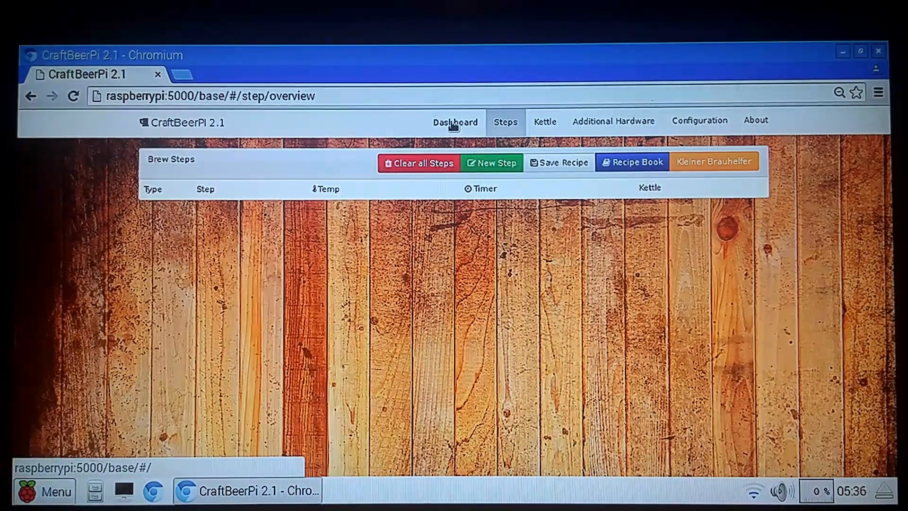
Return to the dashboard and dismiss the Set Target Temperature prompt, leaving Element 1 at 155°F
left_click(455, 122)
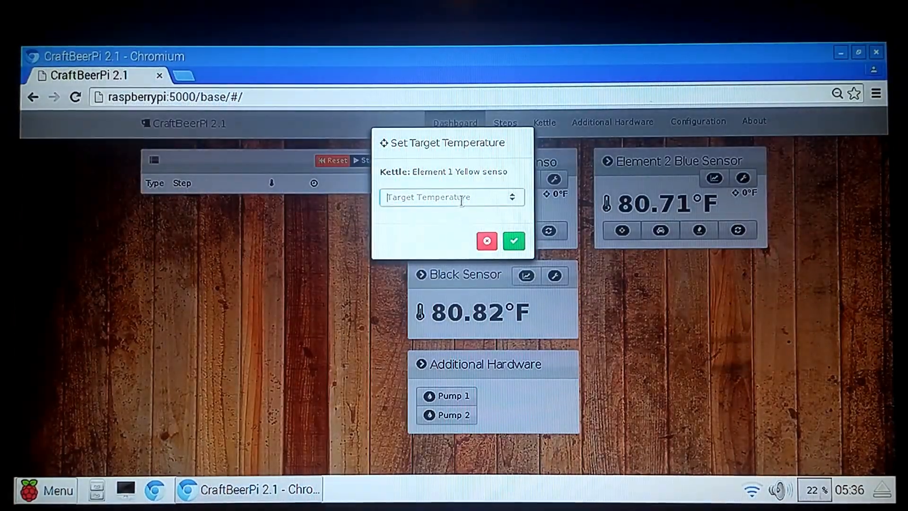
type("1")
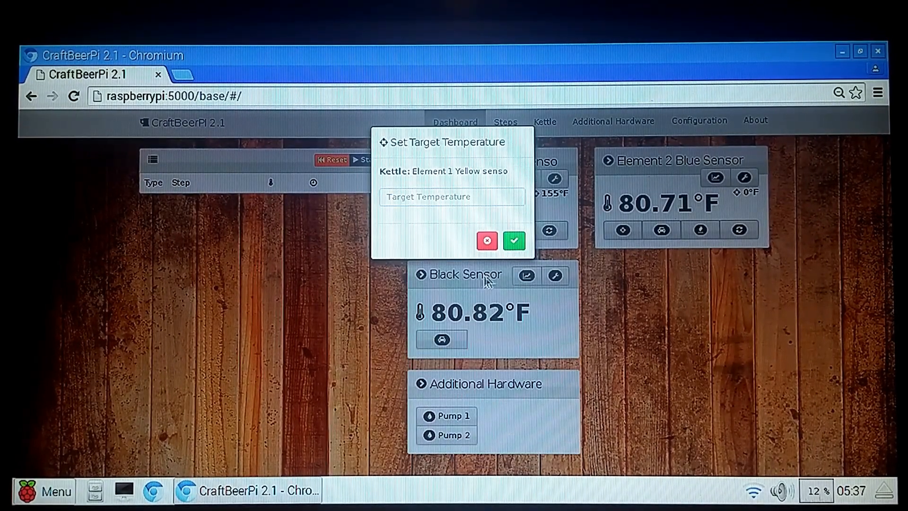
mouse_move(553, 266)
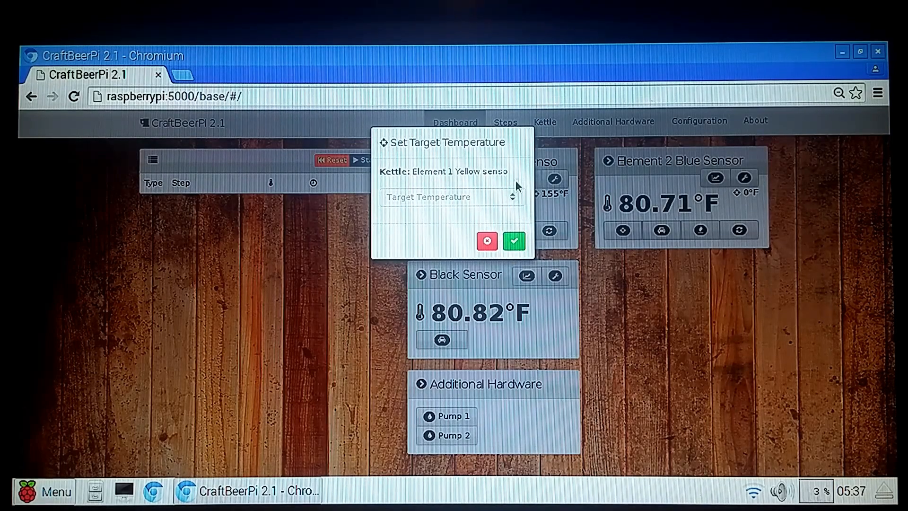
left_click(513, 240)
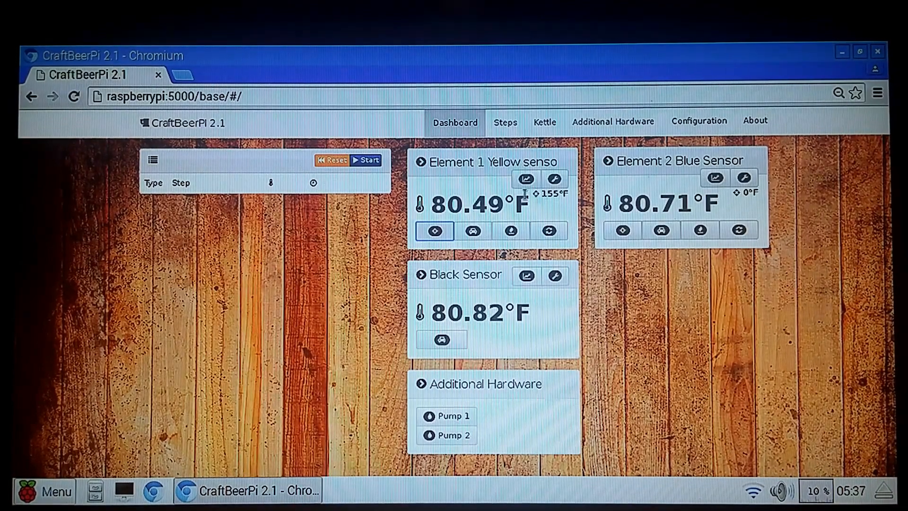
mouse_move(473, 231)
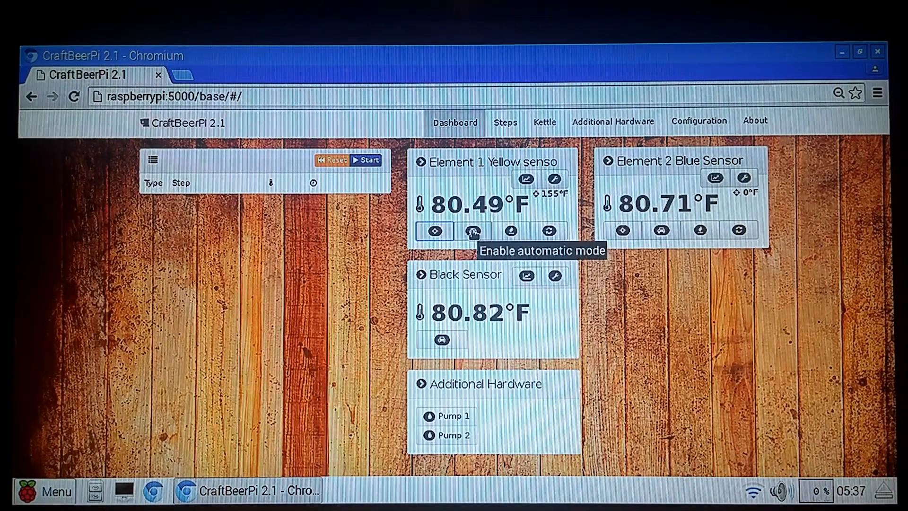
Switch the Element 1 kettle into automatic mode and turn on its second kettle function
left_click(472, 231)
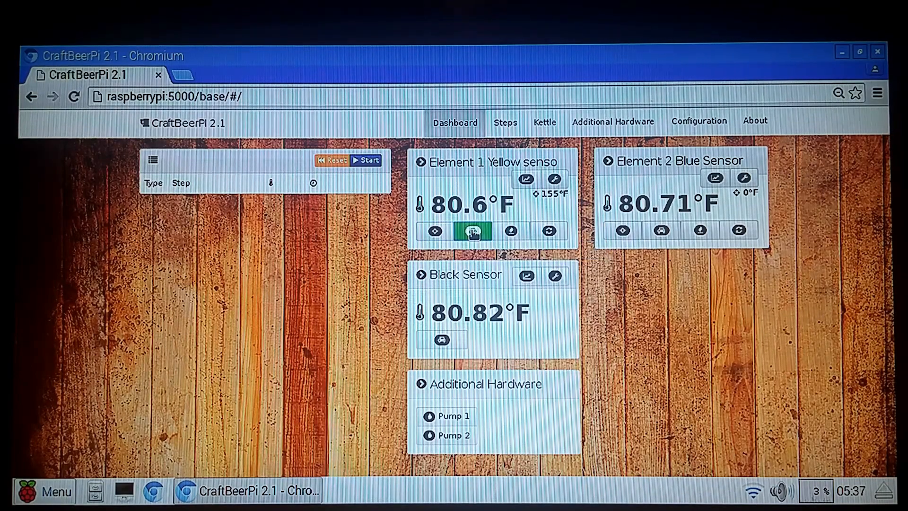
left_click(473, 232)
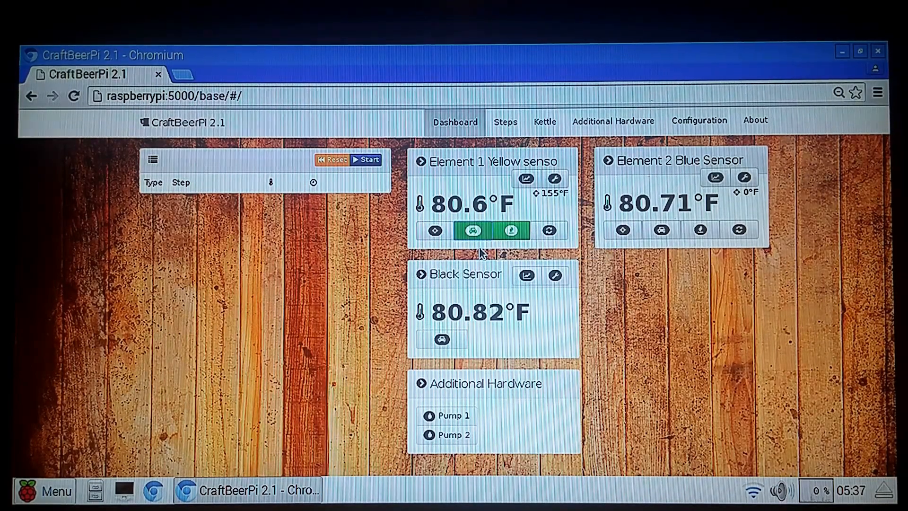
mouse_move(473, 230)
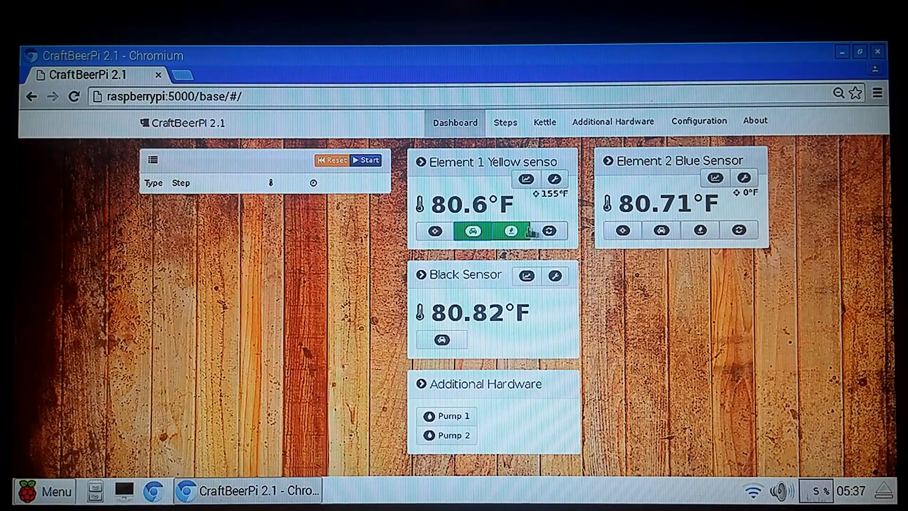
left_click(512, 231)
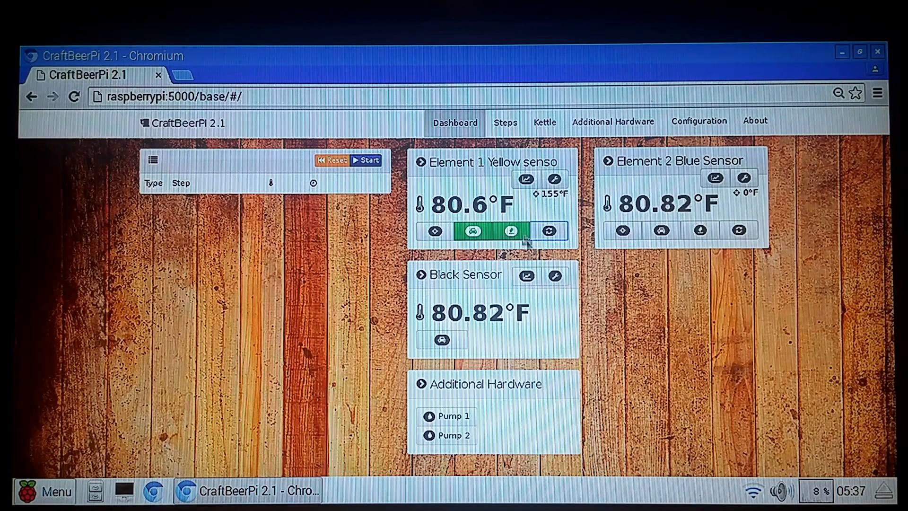
mouse_move(550, 217)
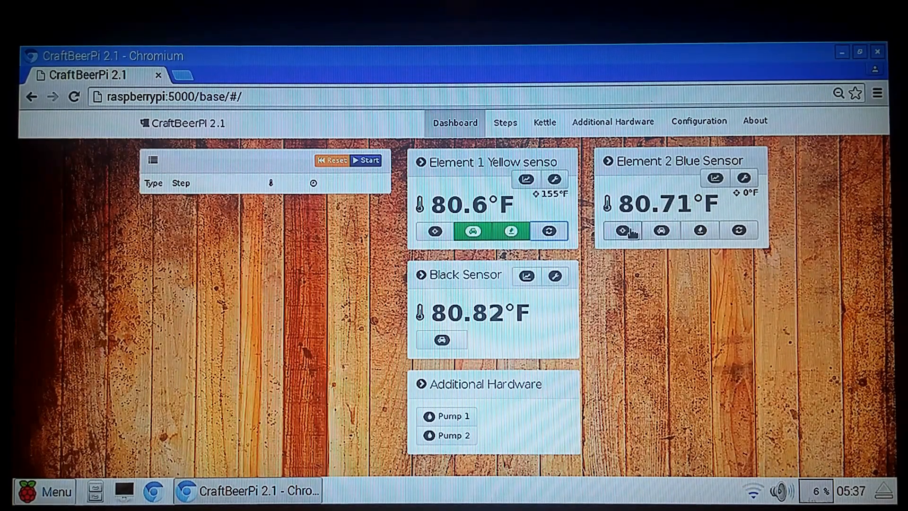
mouse_move(161, 172)
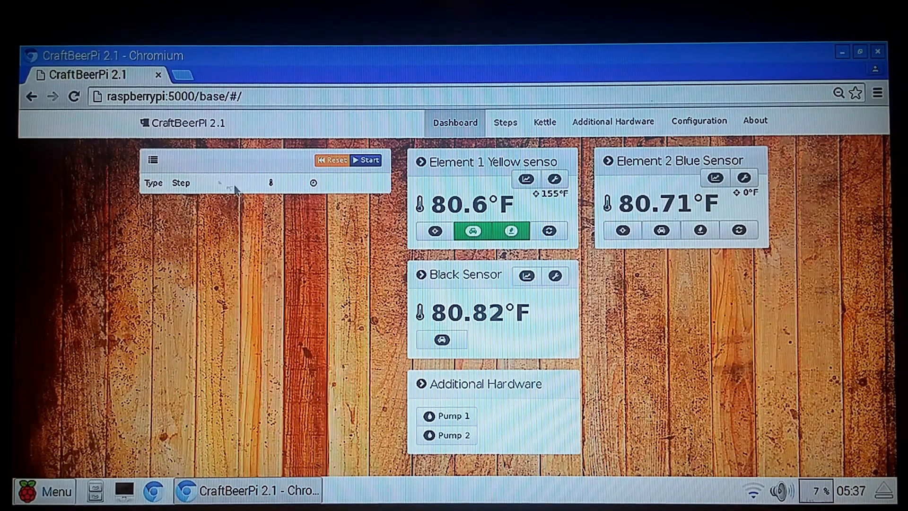
mouse_move(368, 238)
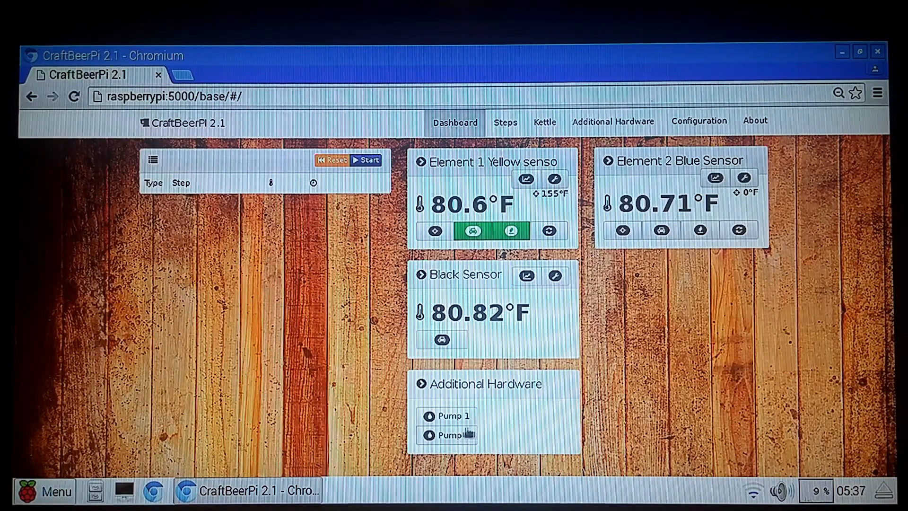
mouse_move(512, 427)
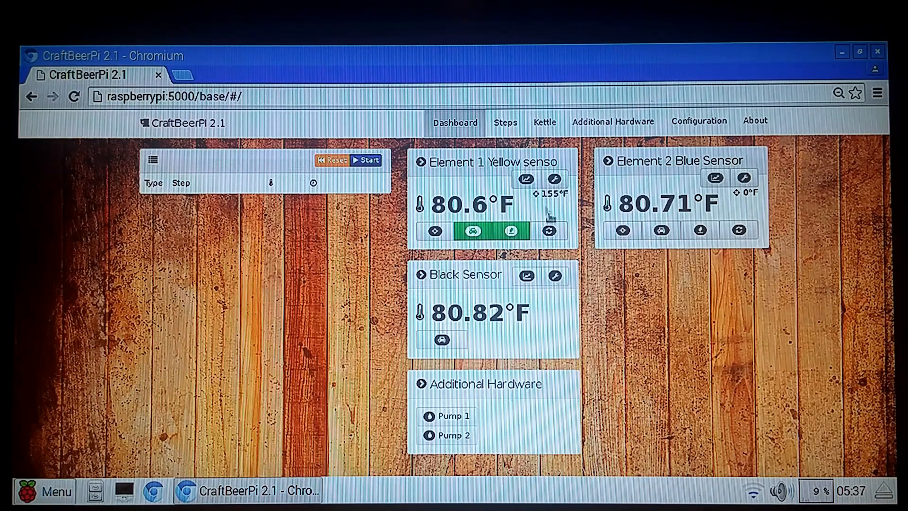
mouse_move(756, 122)
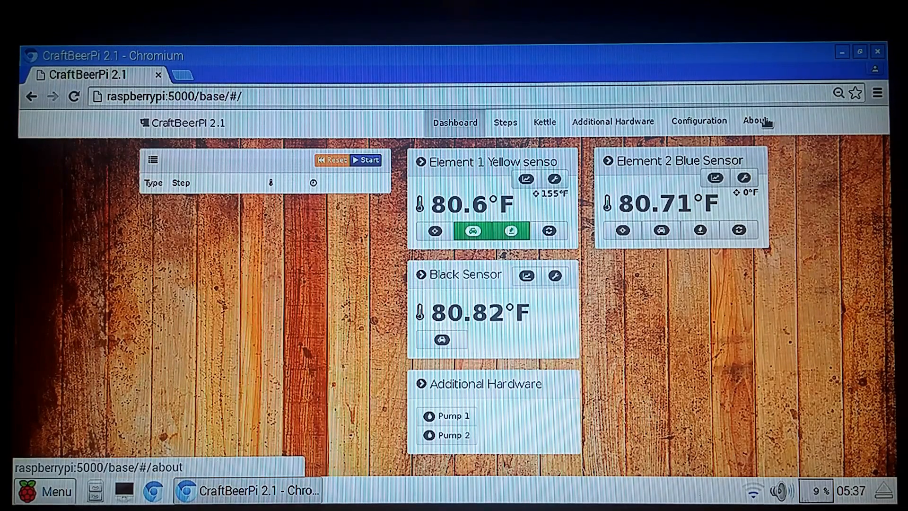
mouse_move(505, 122)
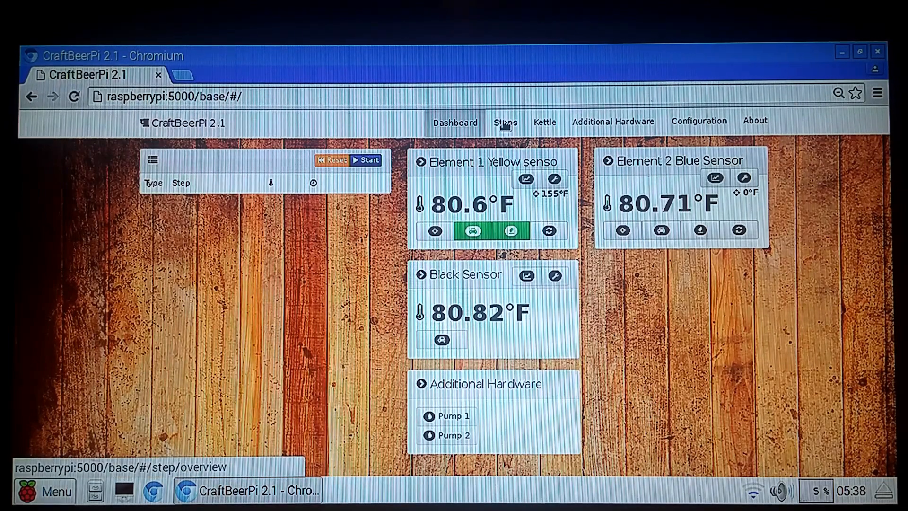
Review the Steps, Kettle and Configuration pages, ending on the About page with version 2.1 details
left_click(504, 122)
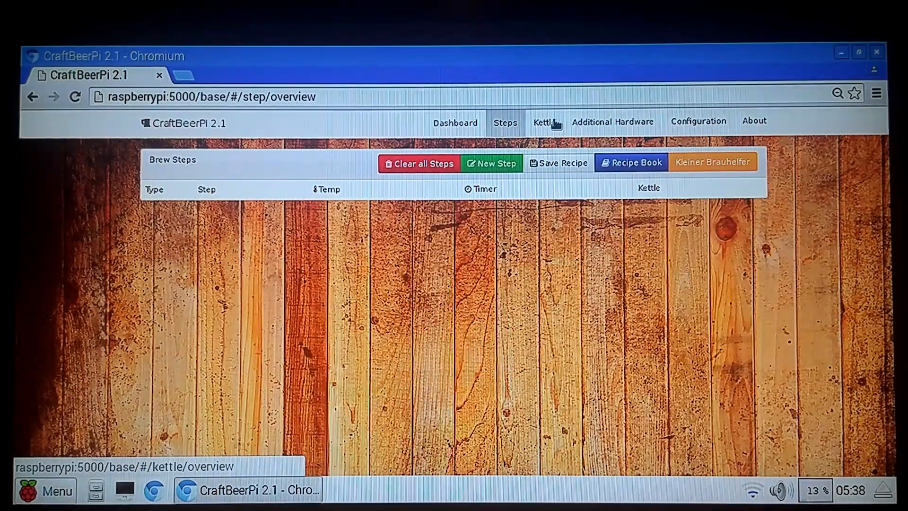
left_click(612, 122)
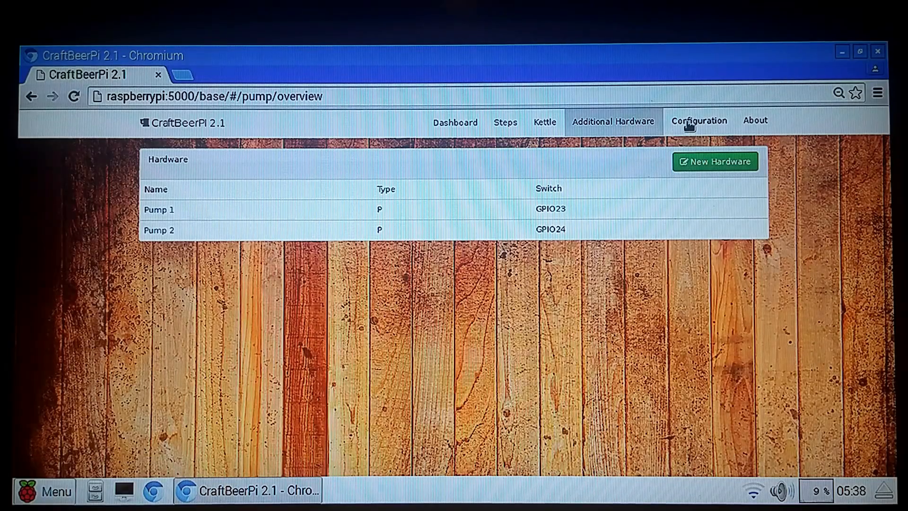
left_click(699, 121)
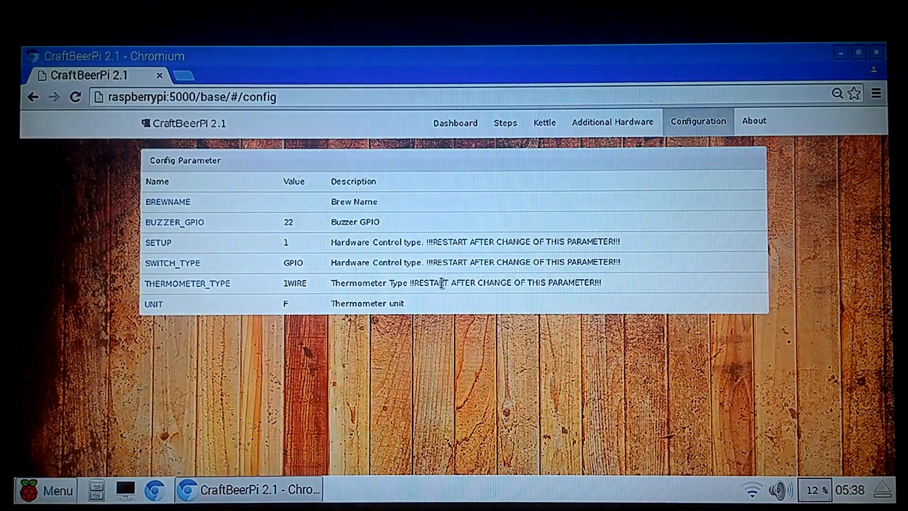
left_click(755, 121)
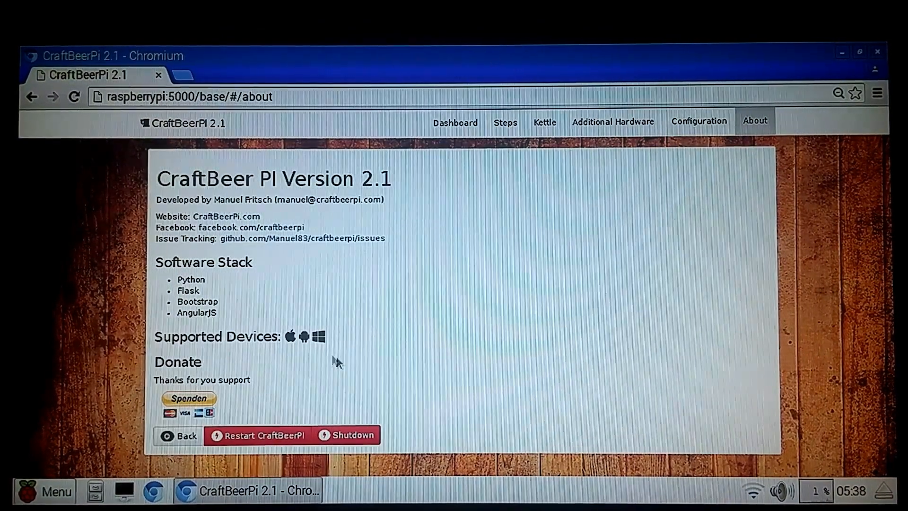
mouse_move(387, 350)
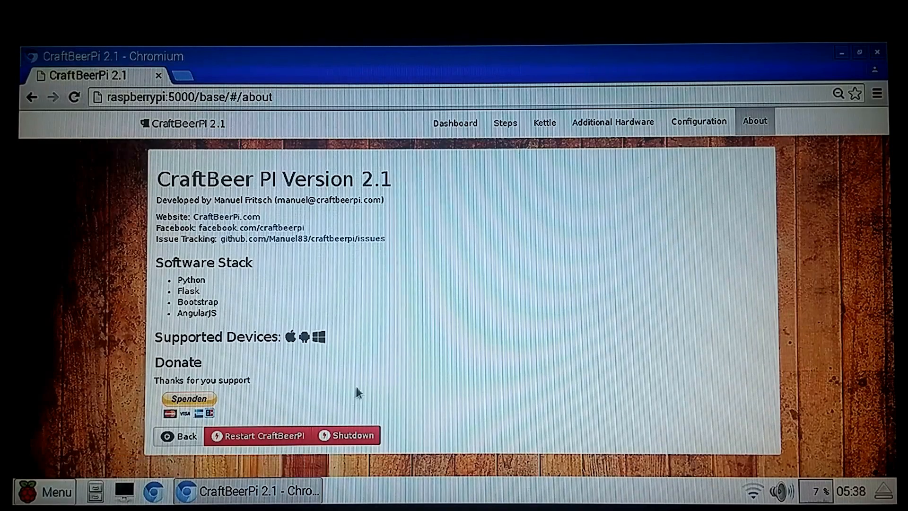
mouse_move(229, 411)
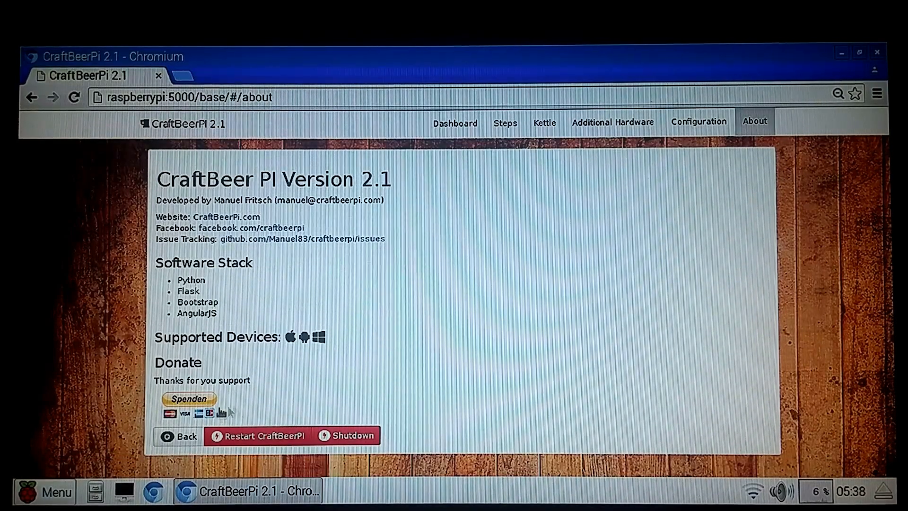
mouse_move(311, 398)
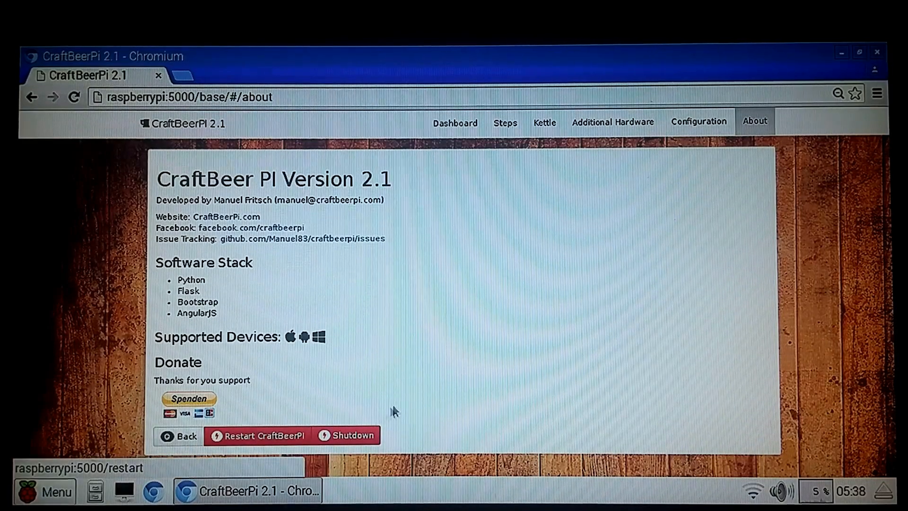
mouse_move(446, 204)
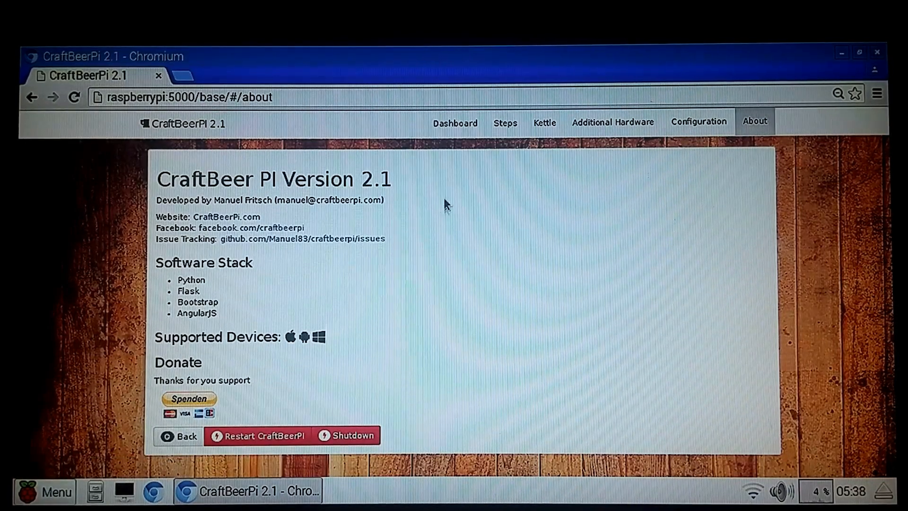
mouse_move(455, 123)
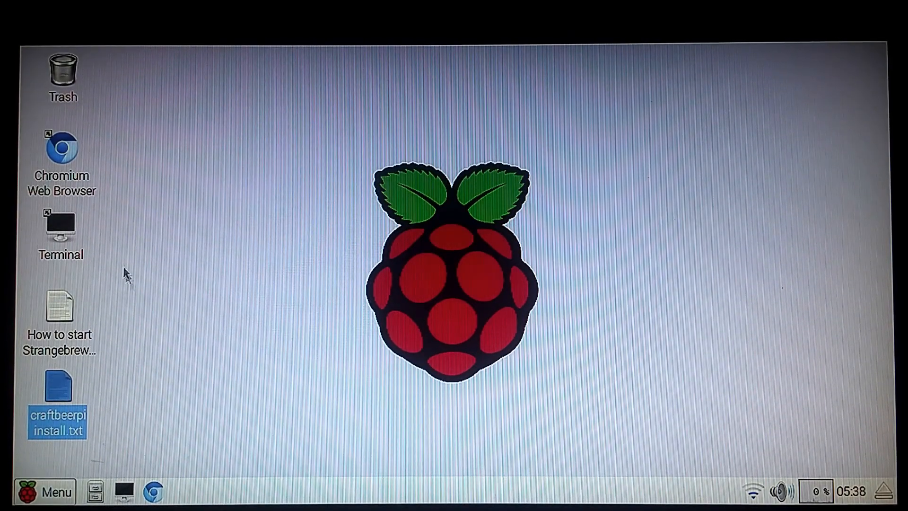
mouse_move(155, 445)
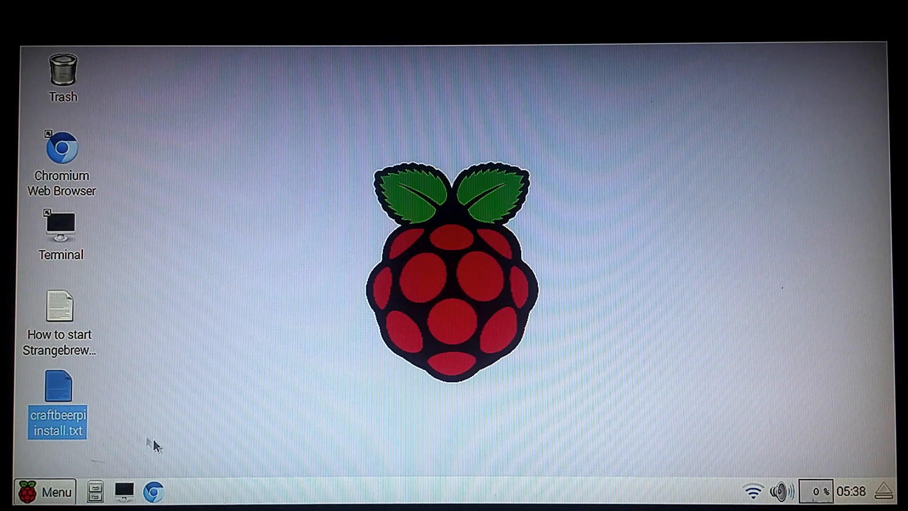